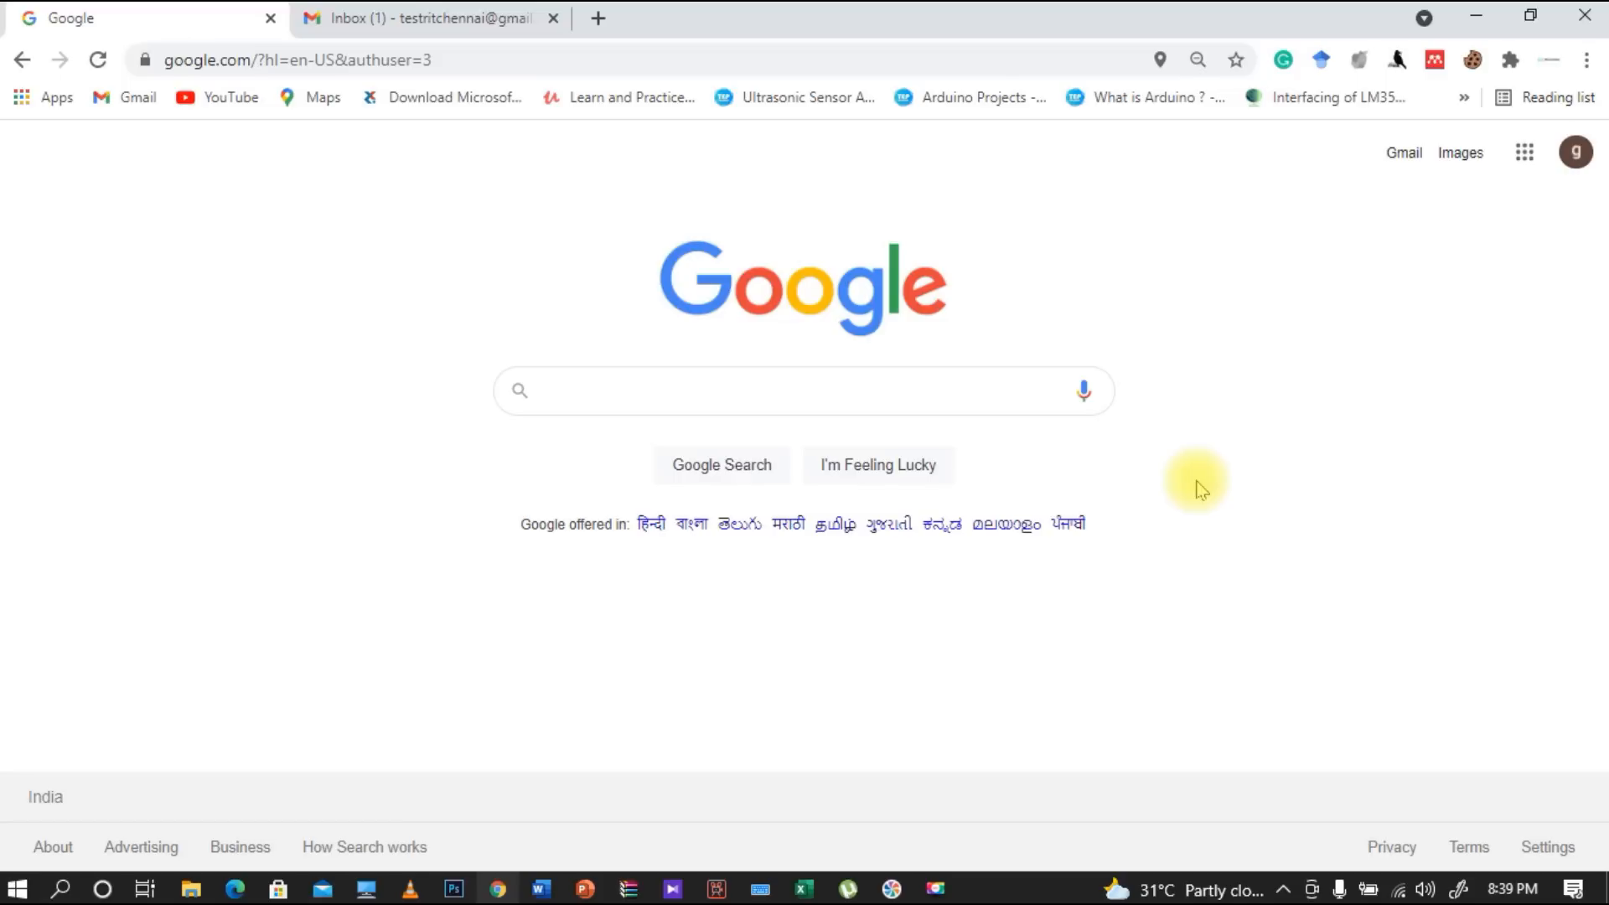
{"action": "mouse_move", "coordinate": [903, 390]}
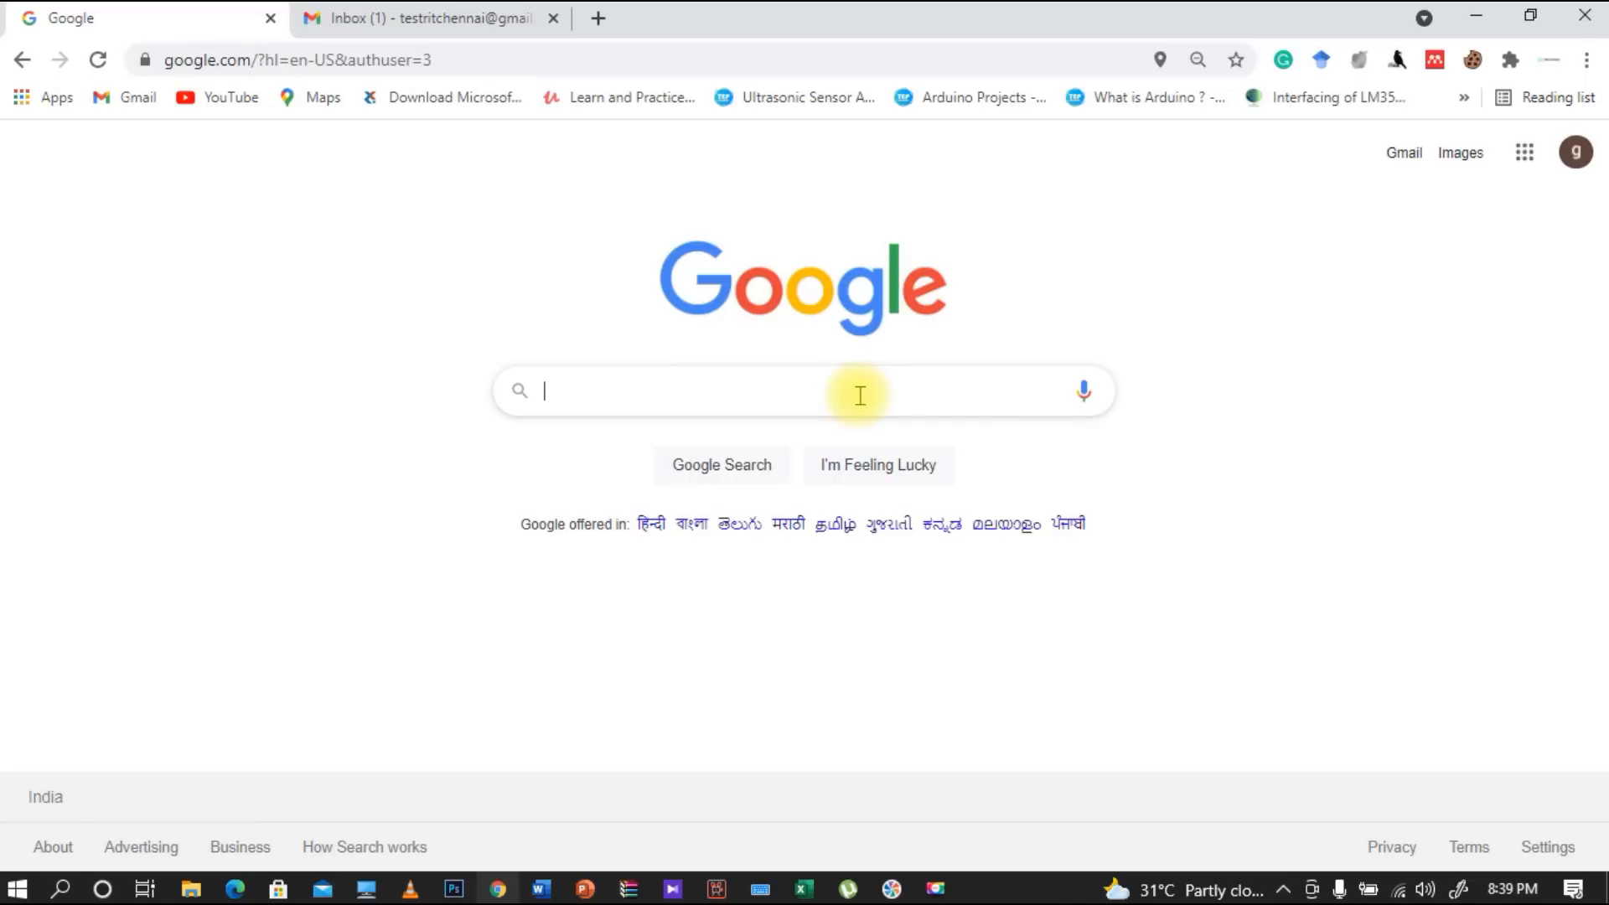
Search Google for 'github' and open the official GitHub site from the results.
{"action": "type", "text": "g"}
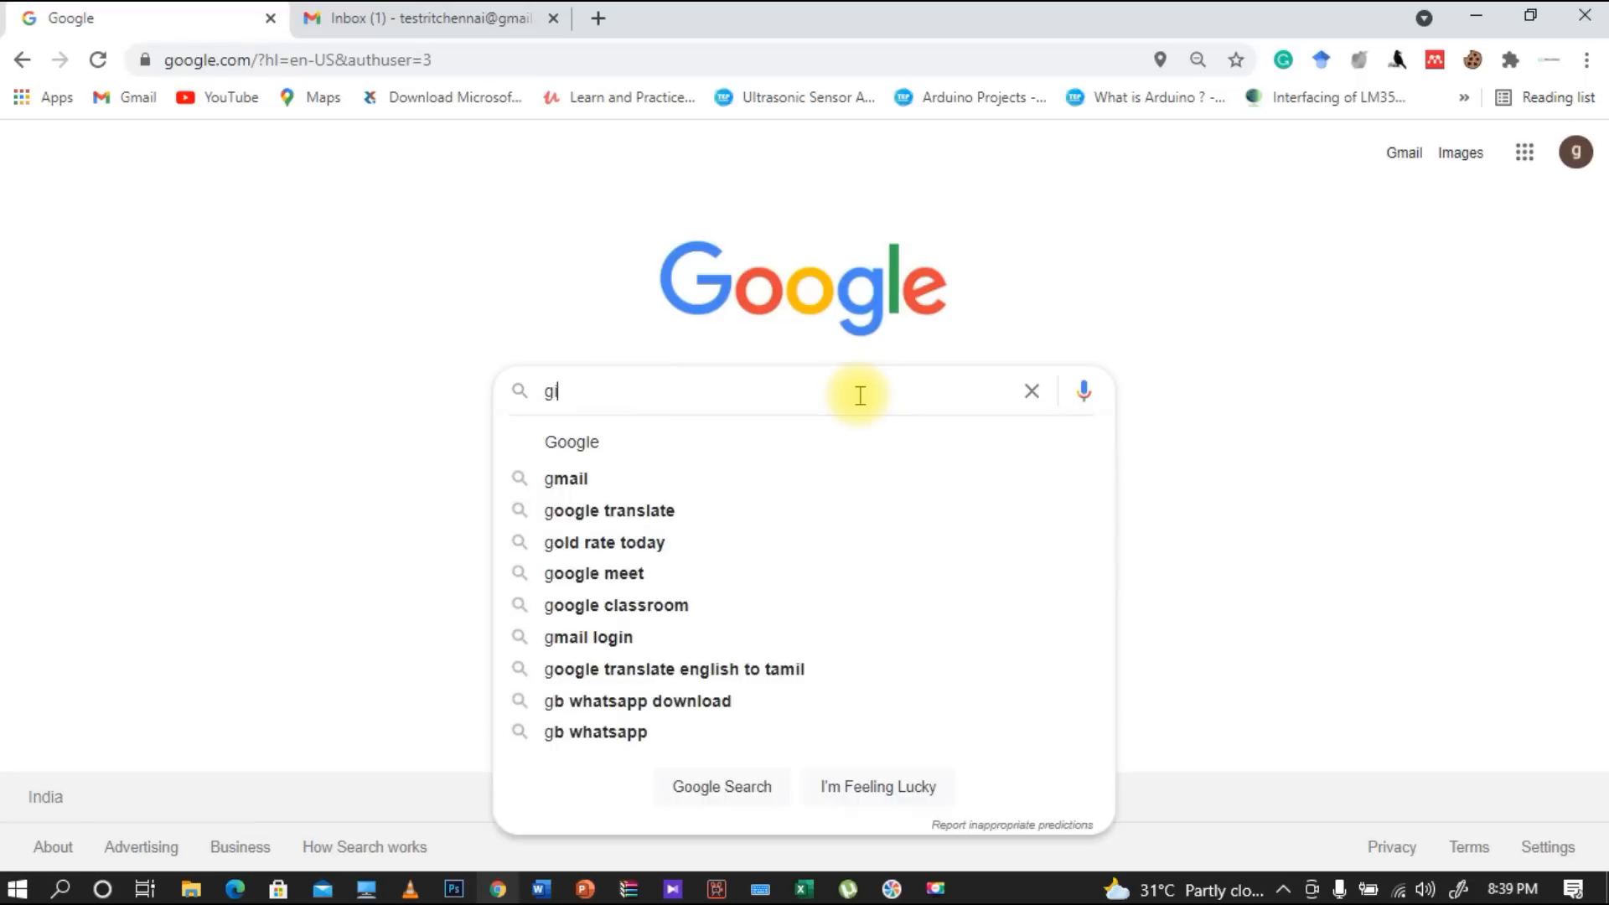
{"action": "type", "text": "ithub"}
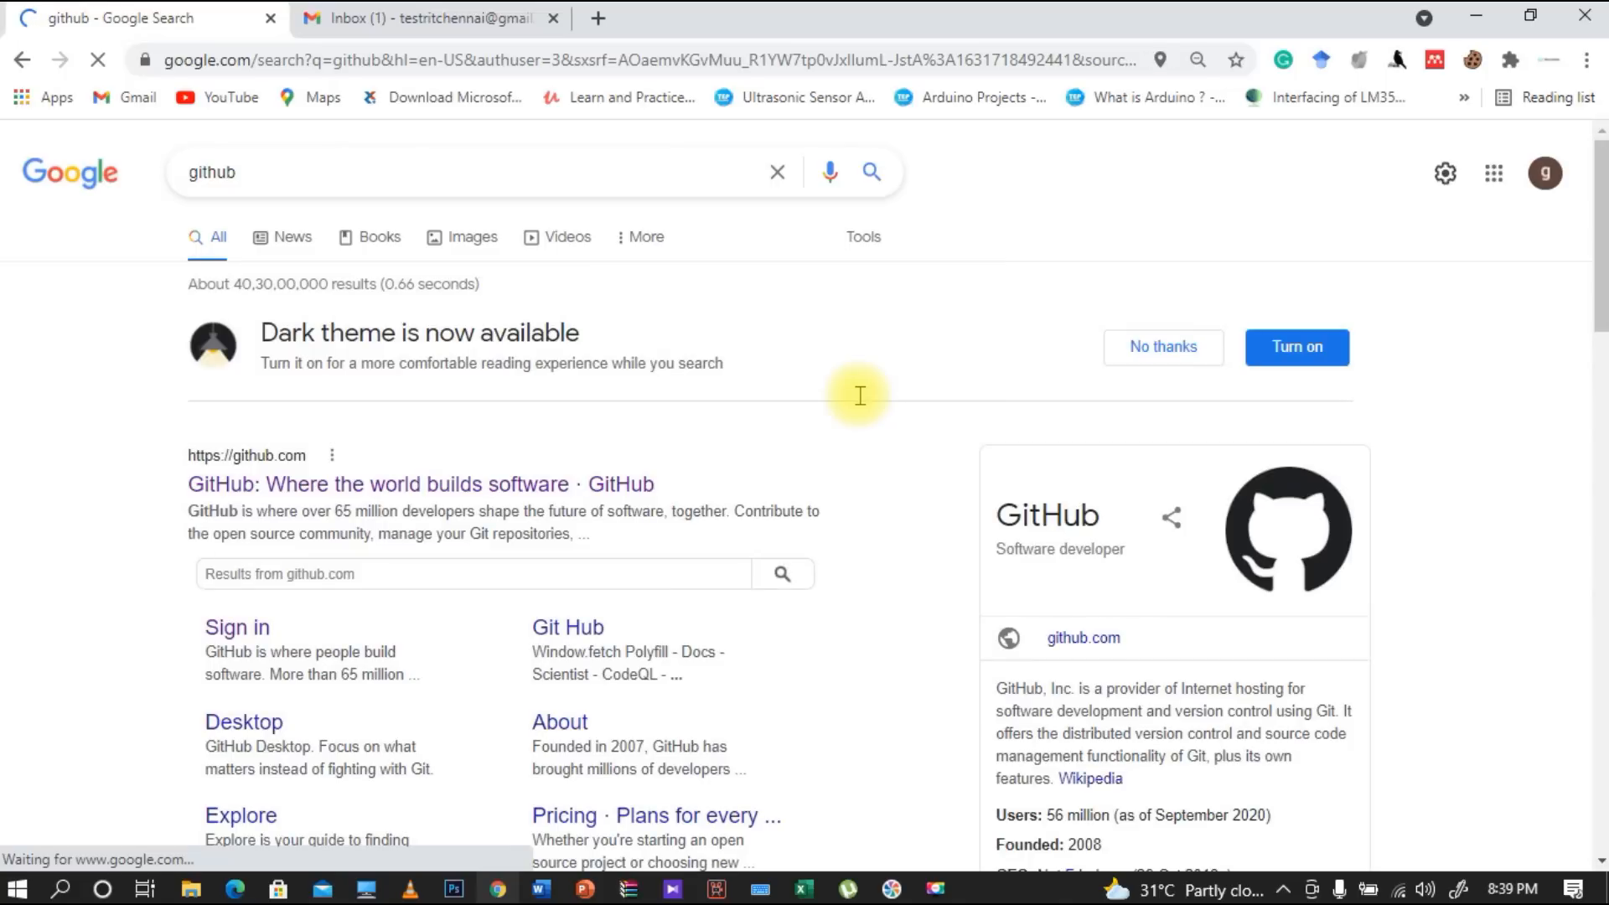
{"action": "scroll", "scroll_direction": "down", "scroll_amount": 3}
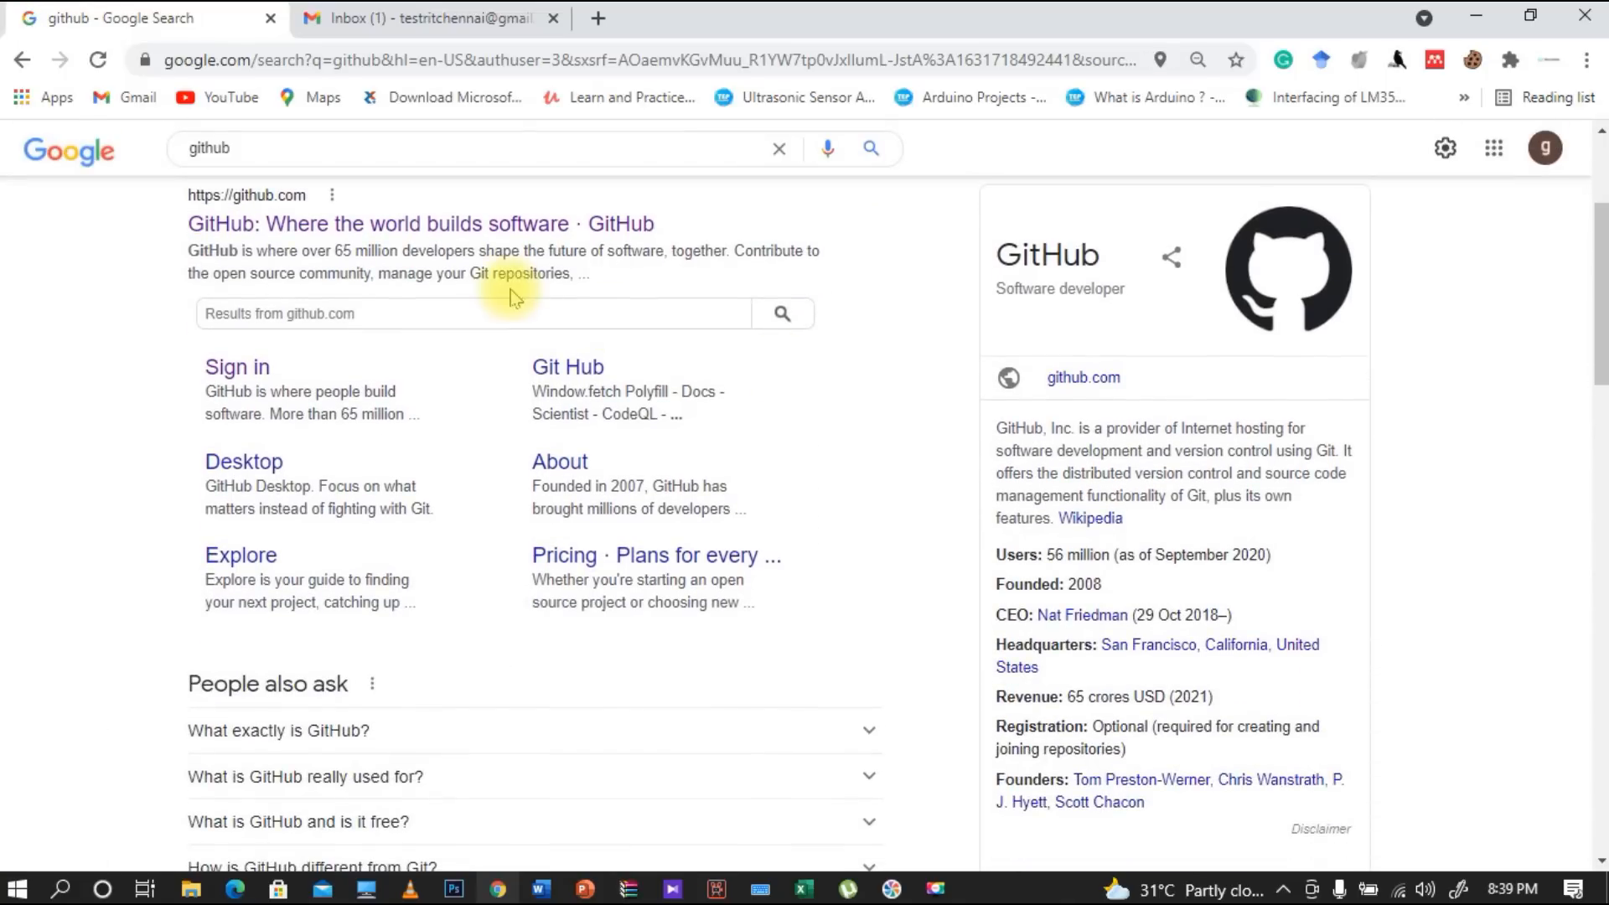
{"action": "mouse_move", "coordinate": [215, 213]}
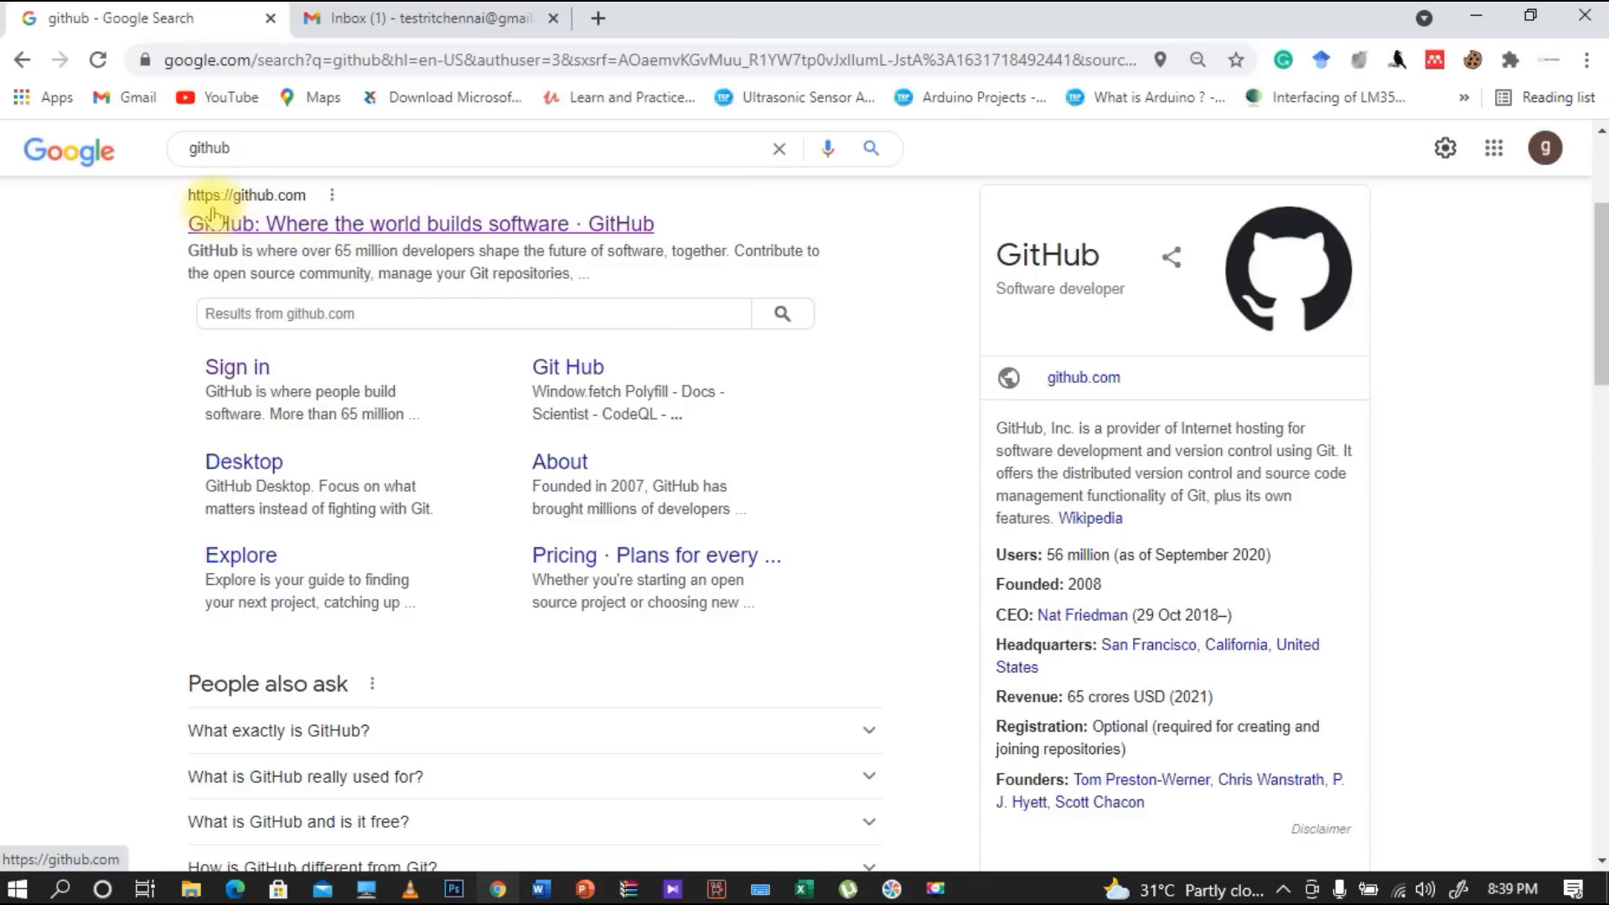
{"action": "mouse_move", "coordinate": [276, 218]}
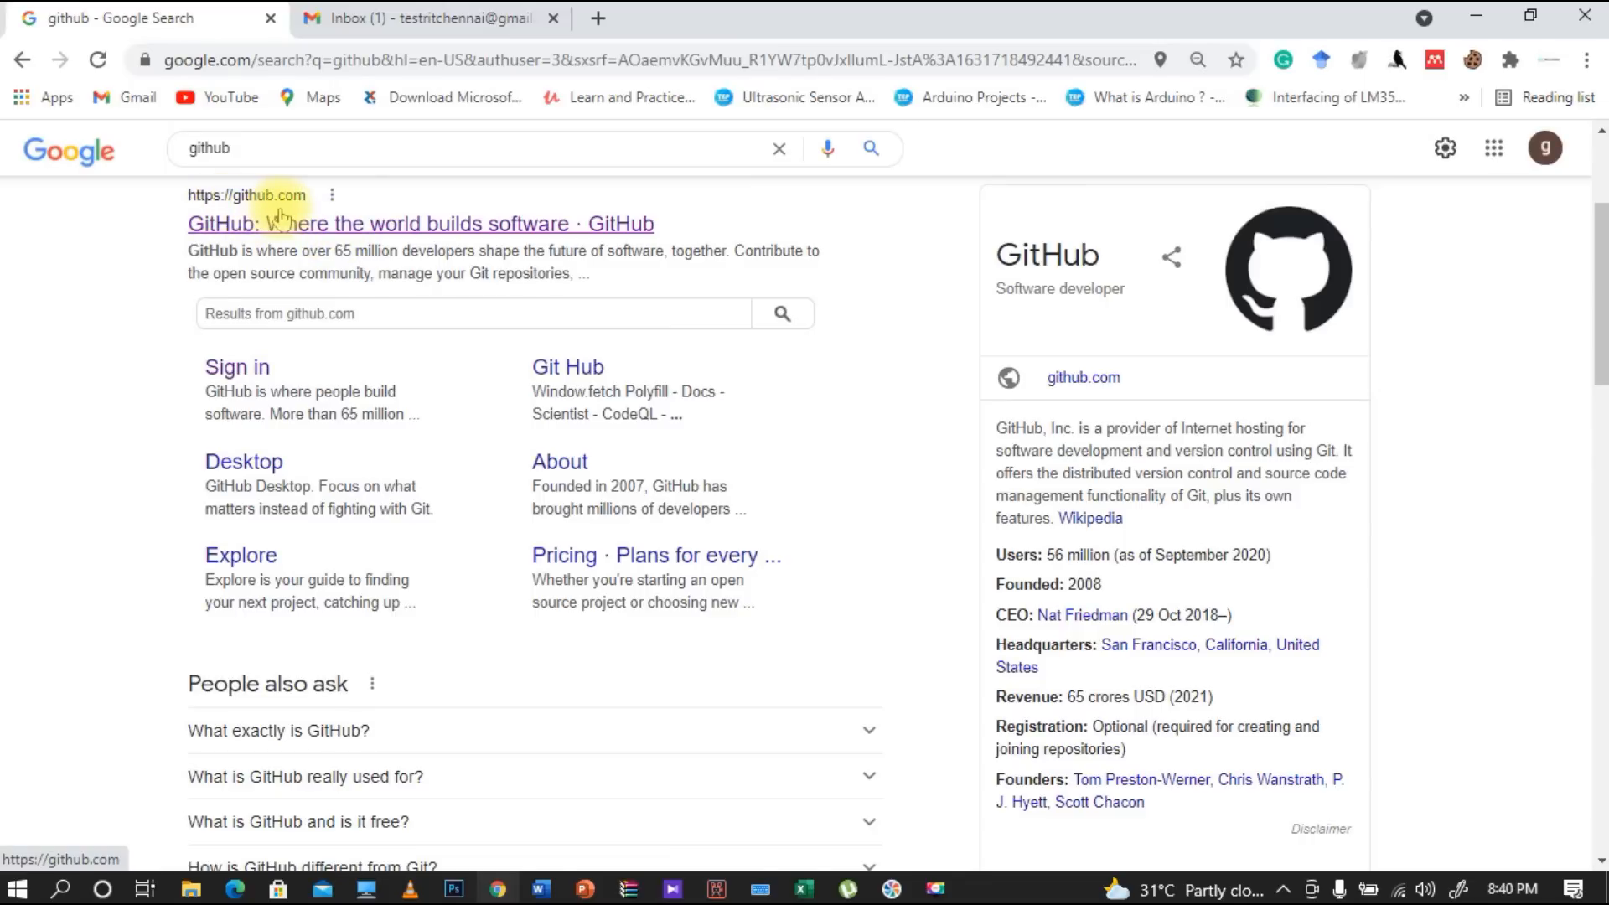
{"action": "left_click", "coordinate": [419, 223]}
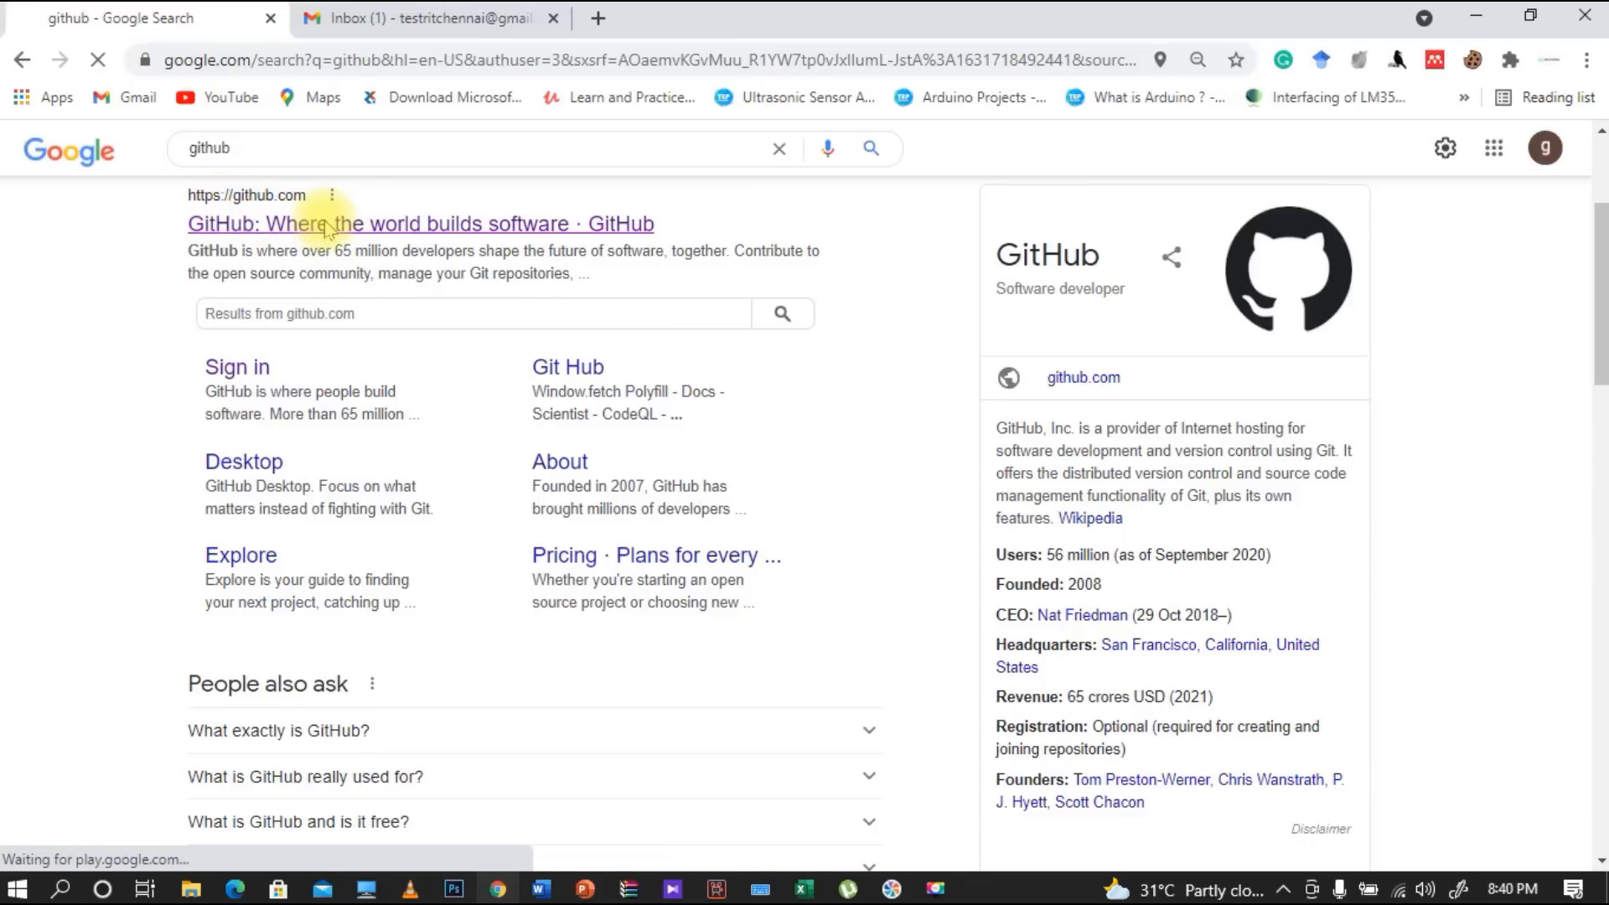
Sign out of the previously signed-in GitHub account and start the Join GitHub sign-up.
{"action": "left_click", "coordinate": [419, 223]}
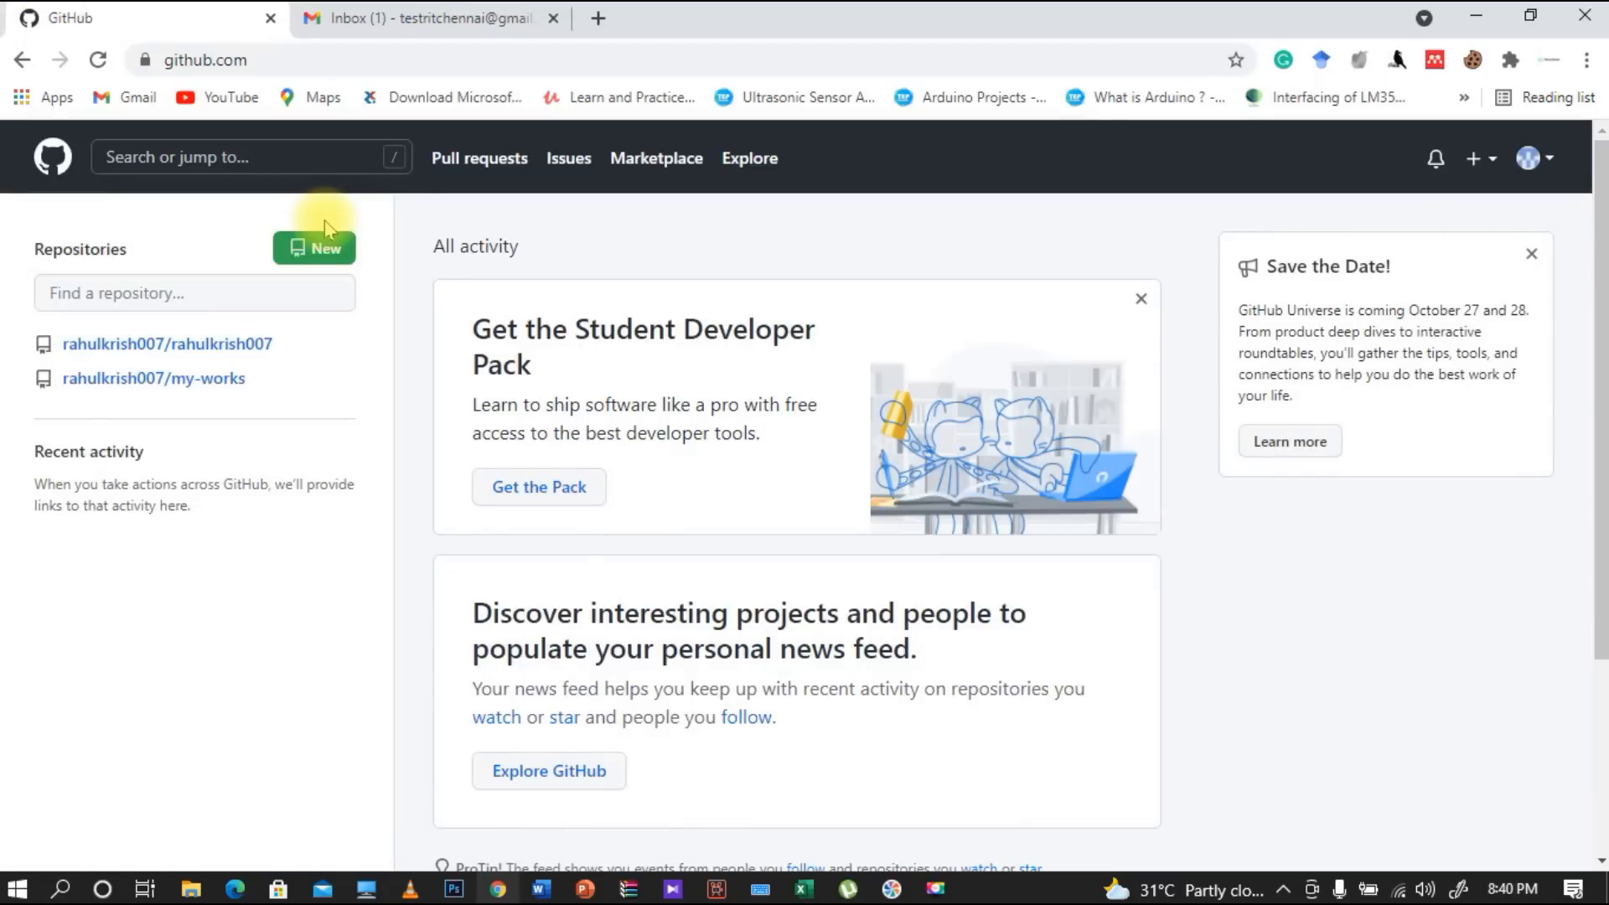
{"action": "mouse_move", "coordinate": [1533, 159]}
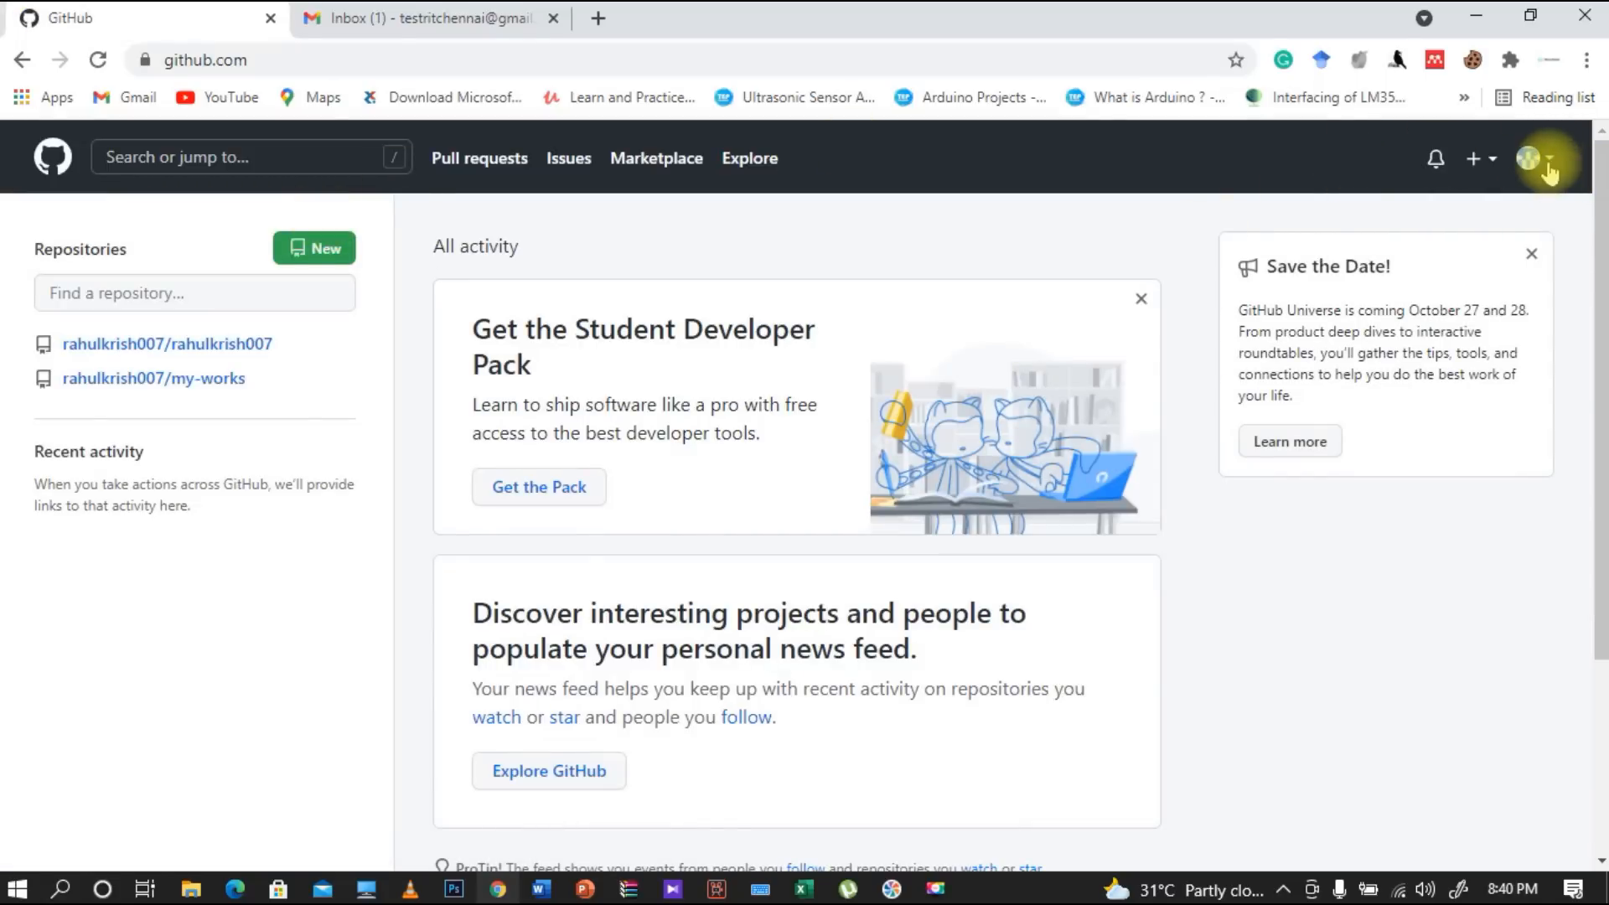
{"action": "left_click", "coordinate": [1528, 157]}
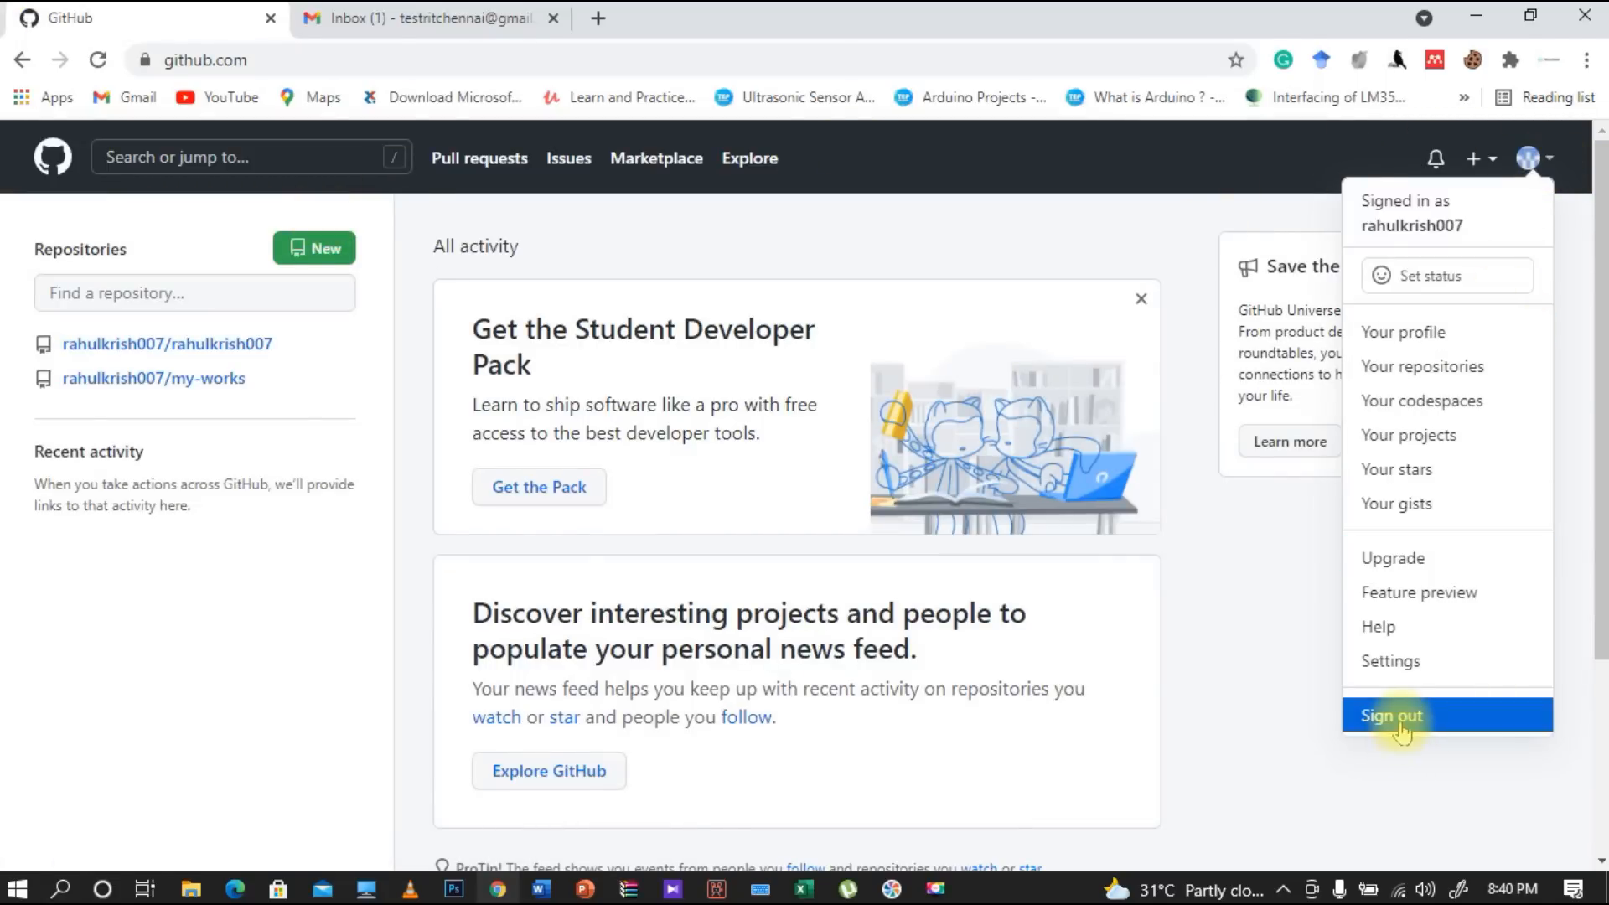
{"action": "left_click", "coordinate": [1388, 716]}
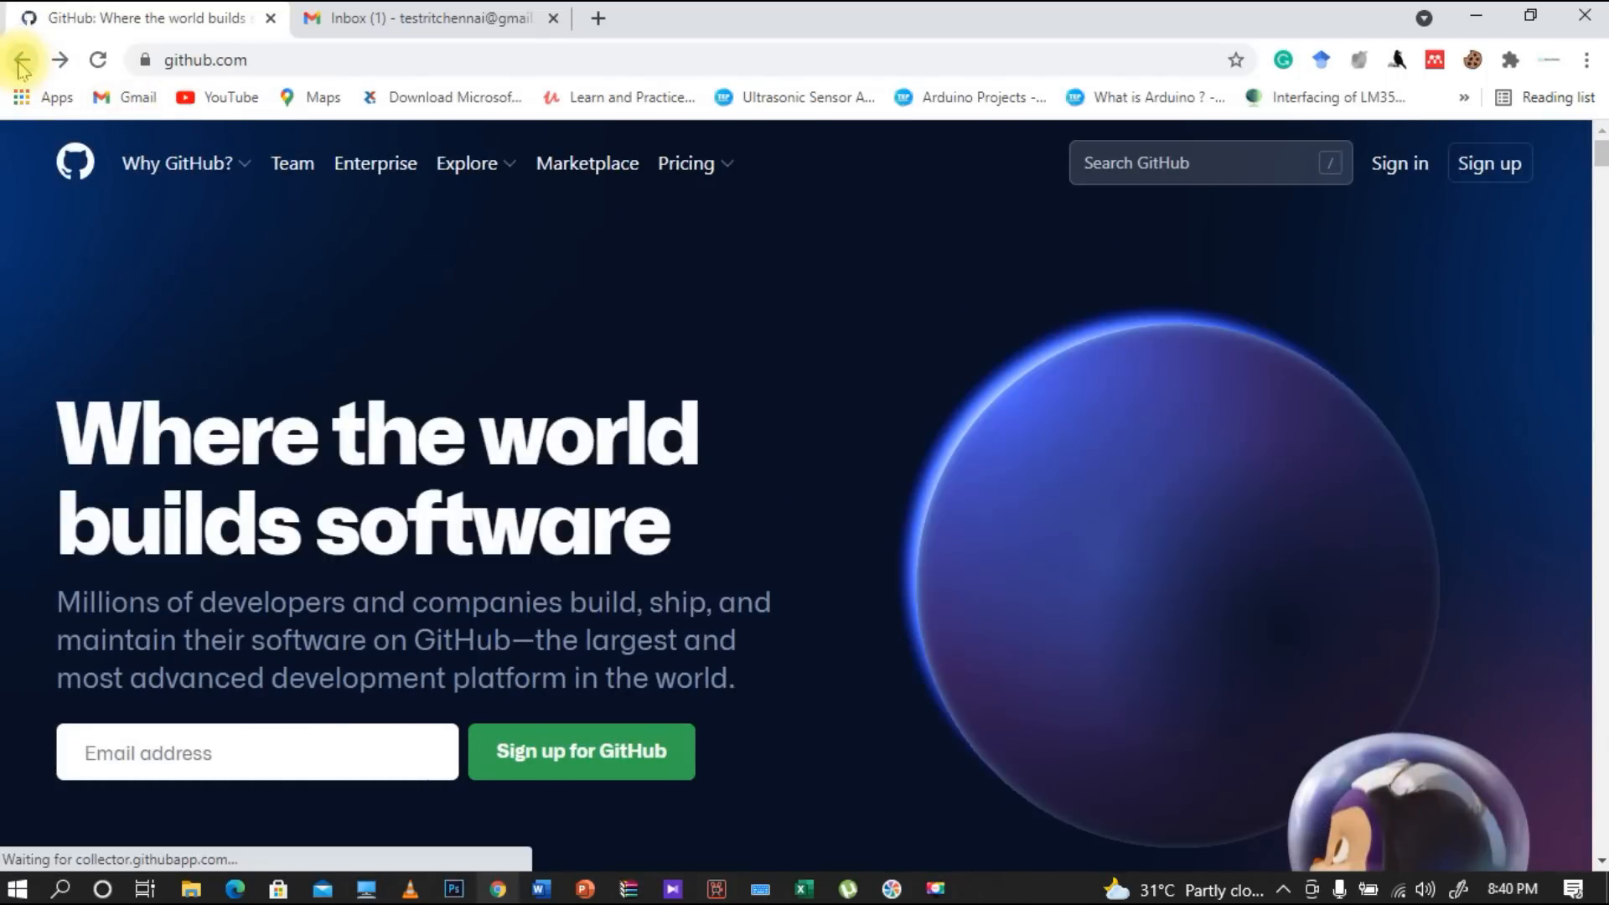
{"action": "left_click", "coordinate": [22, 61]}
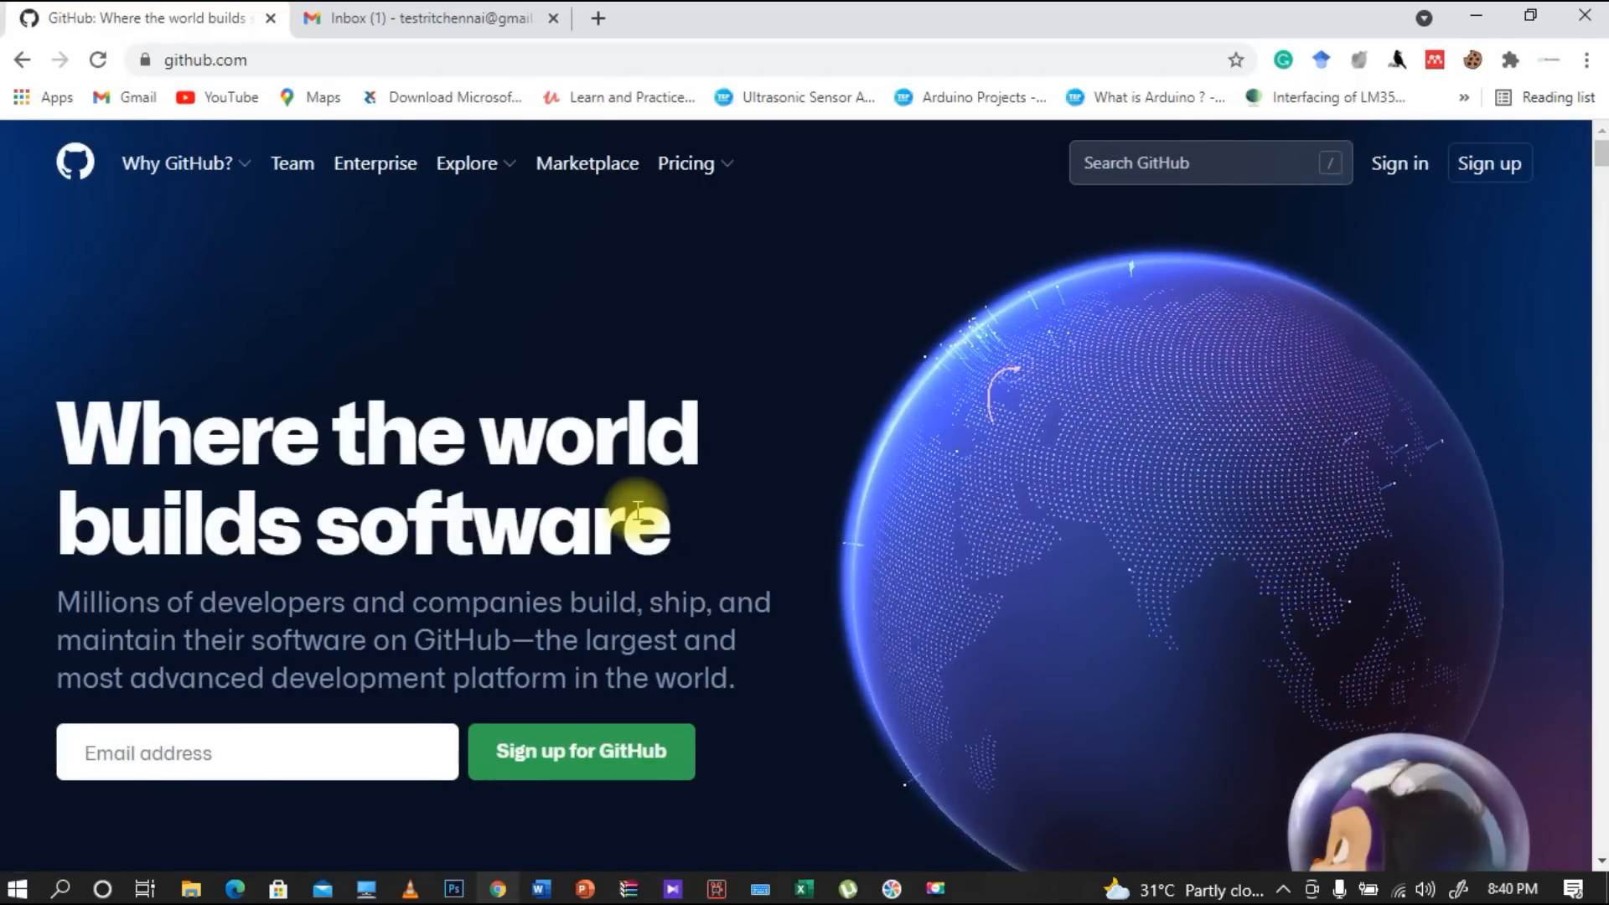
{"action": "mouse_move", "coordinate": [806, 344]}
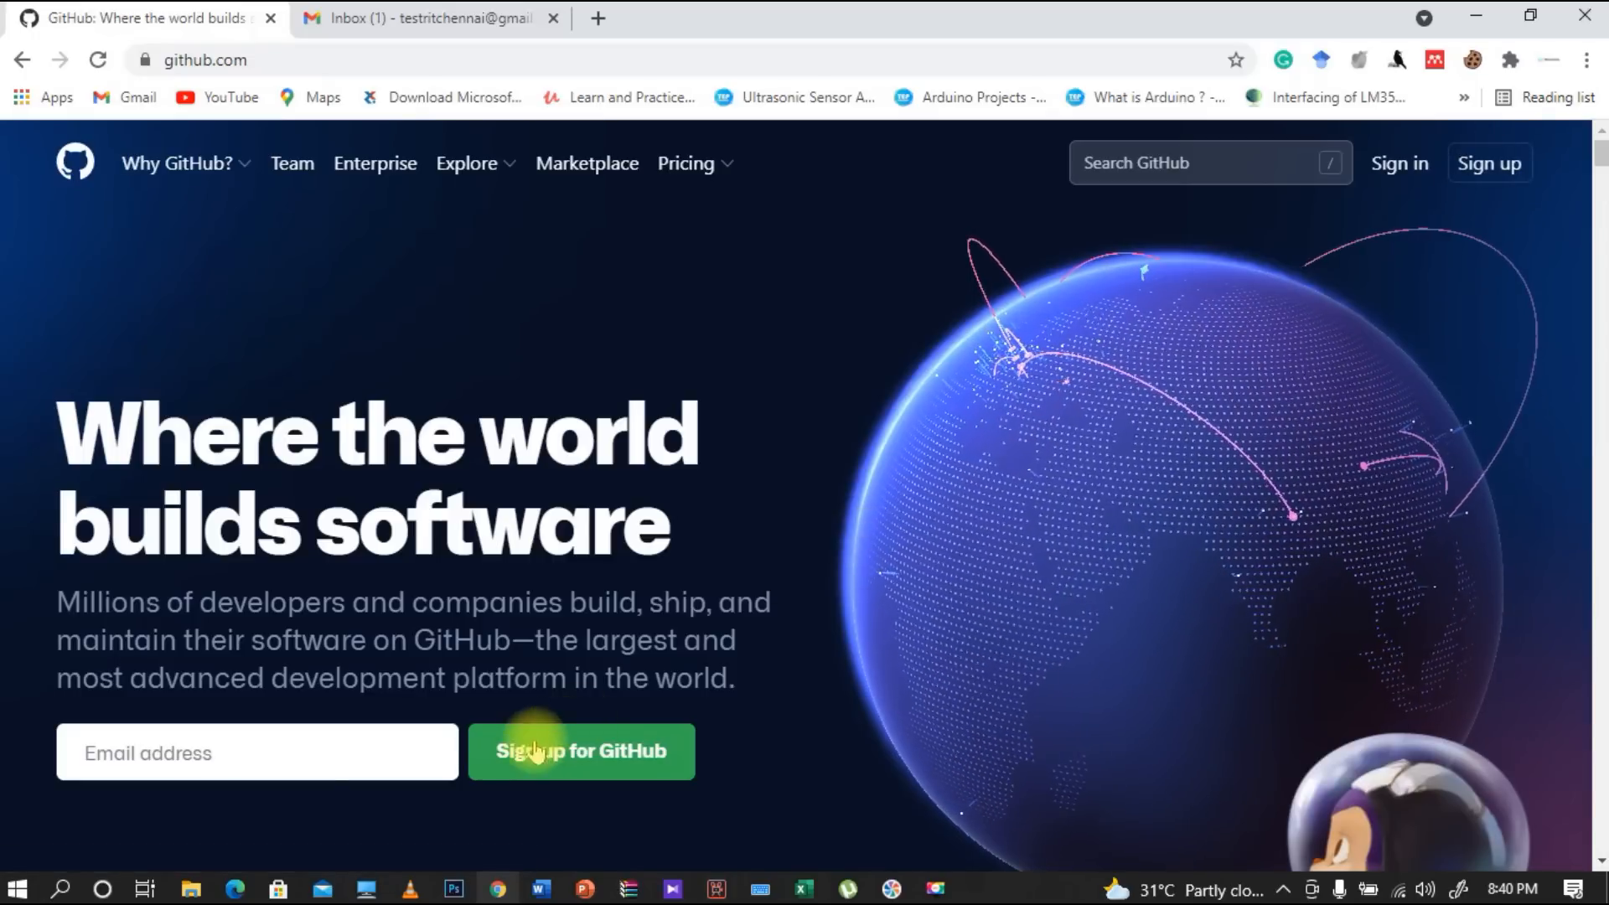
{"action": "mouse_move", "coordinate": [652, 771]}
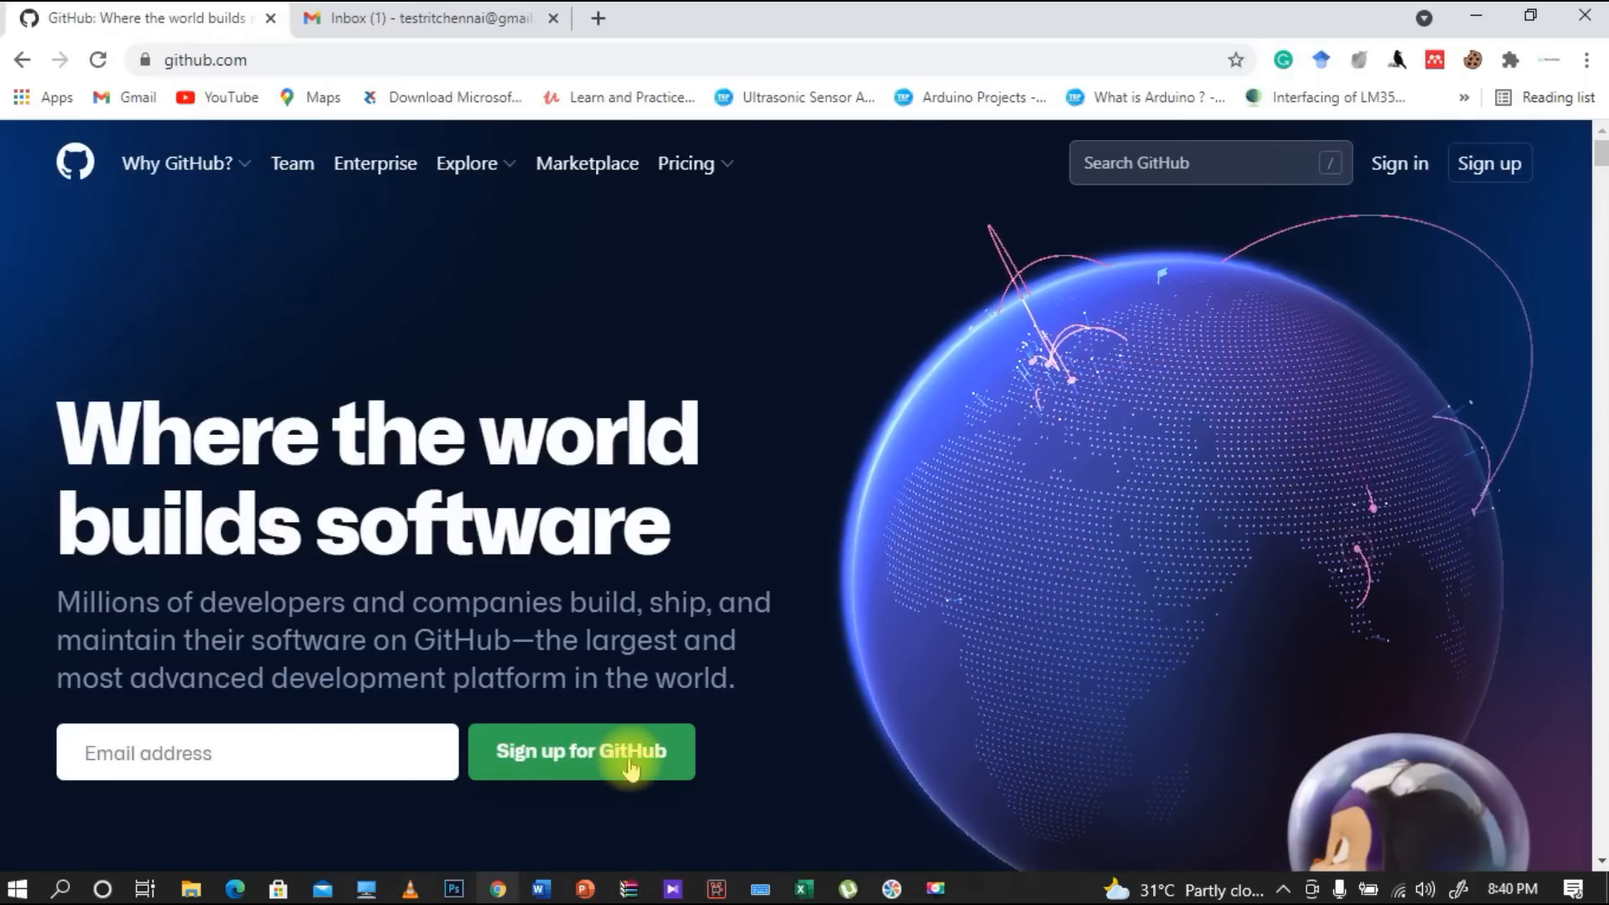
{"action": "left_click", "coordinate": [582, 751]}
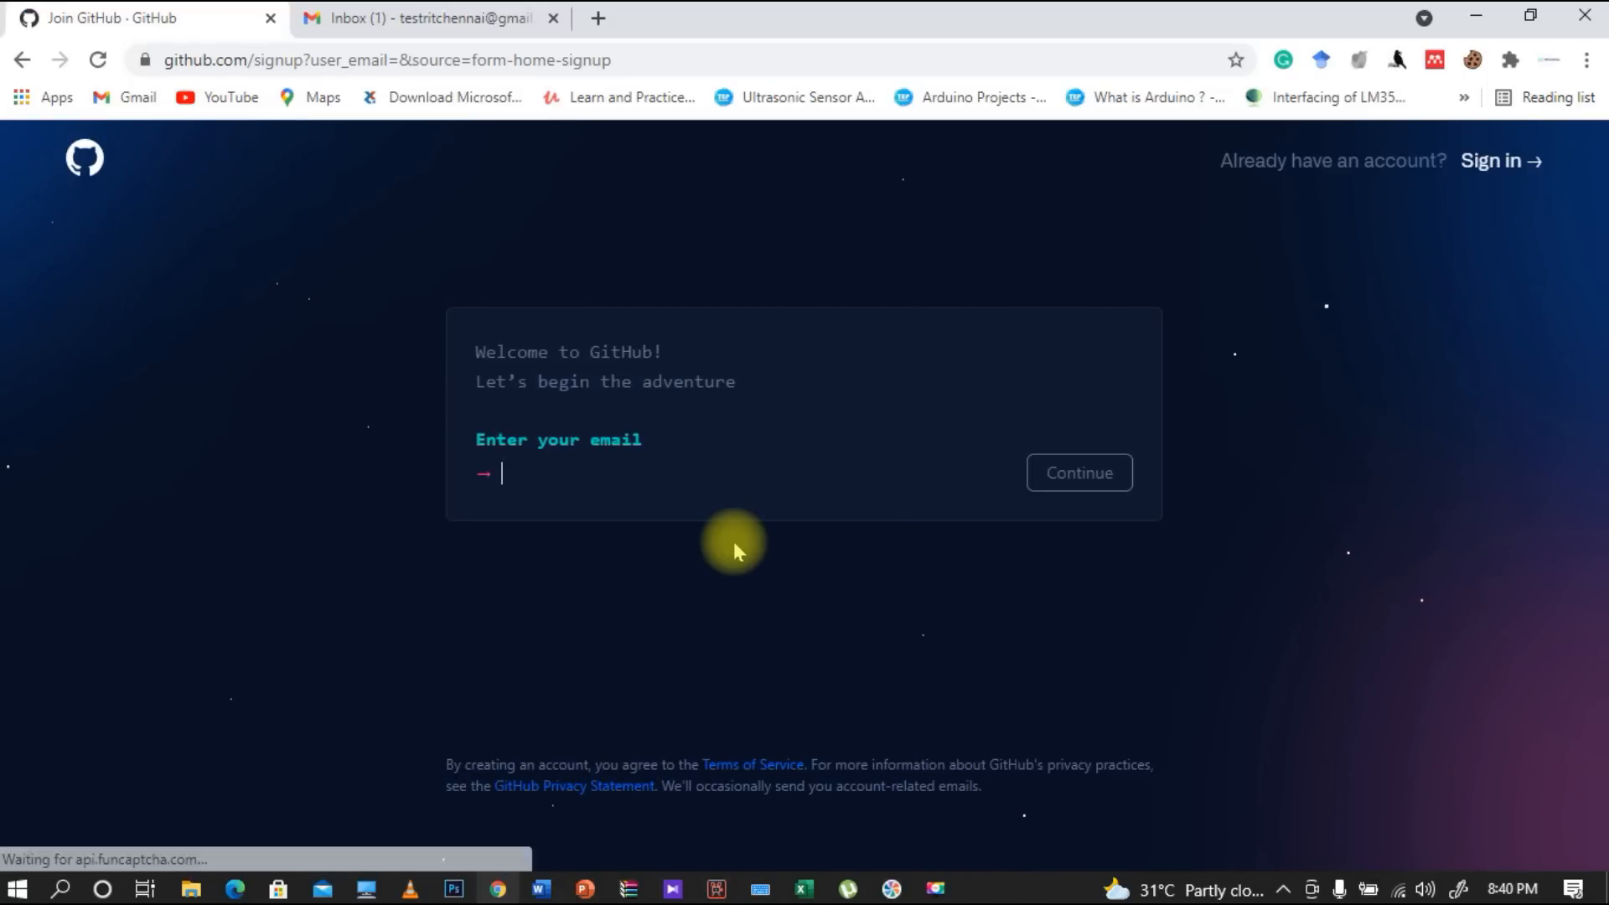
{"action": "left_click", "coordinate": [1078, 473]}
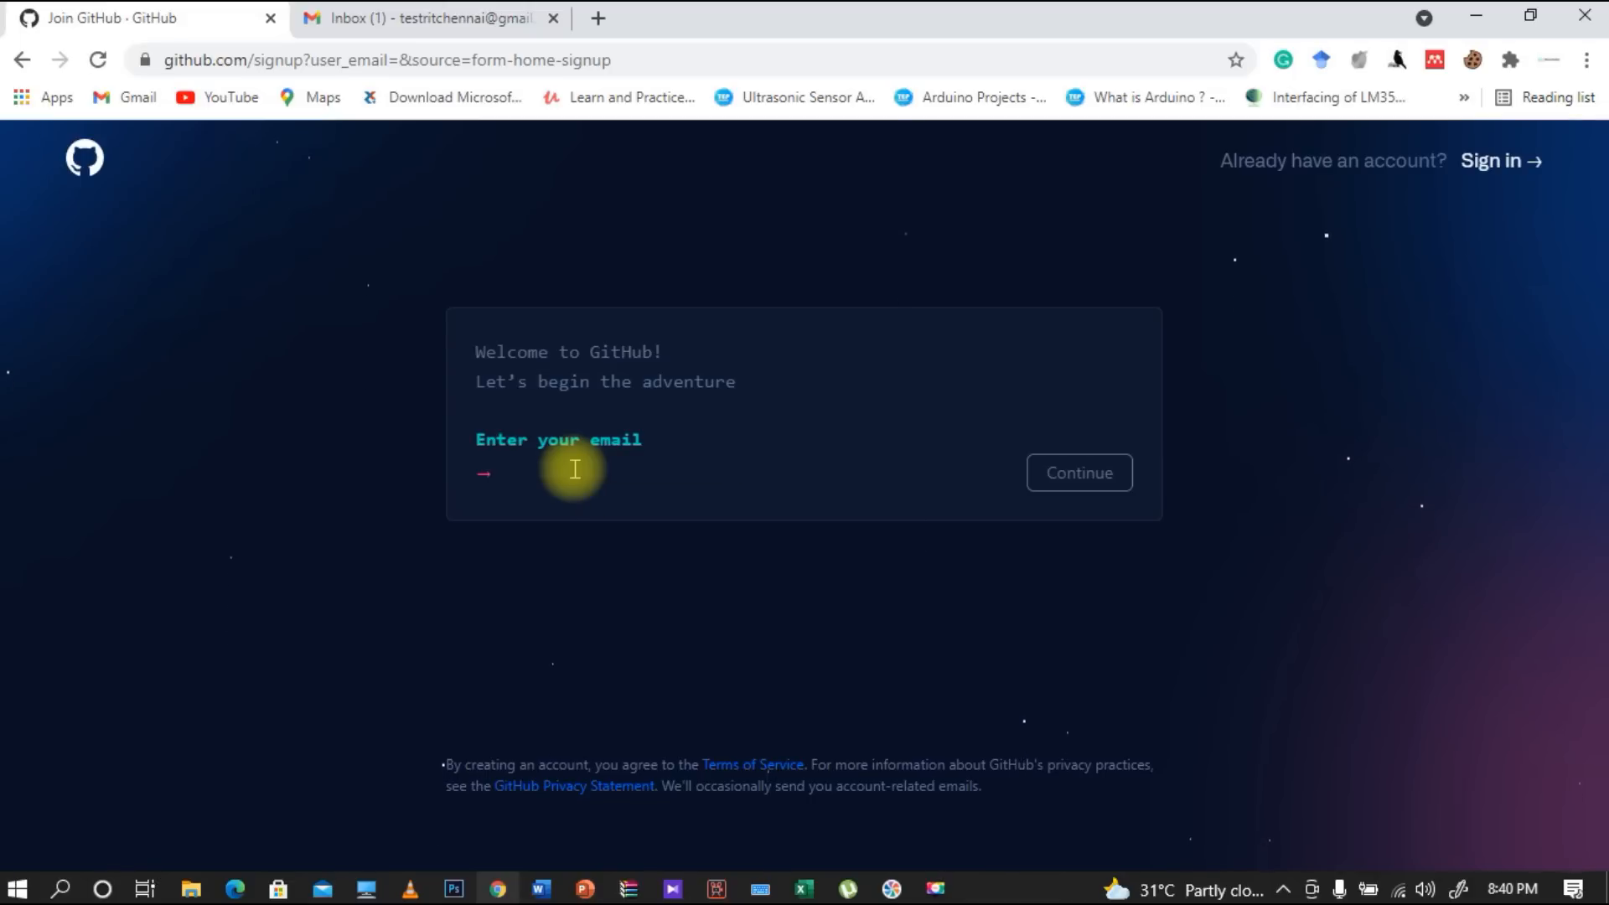
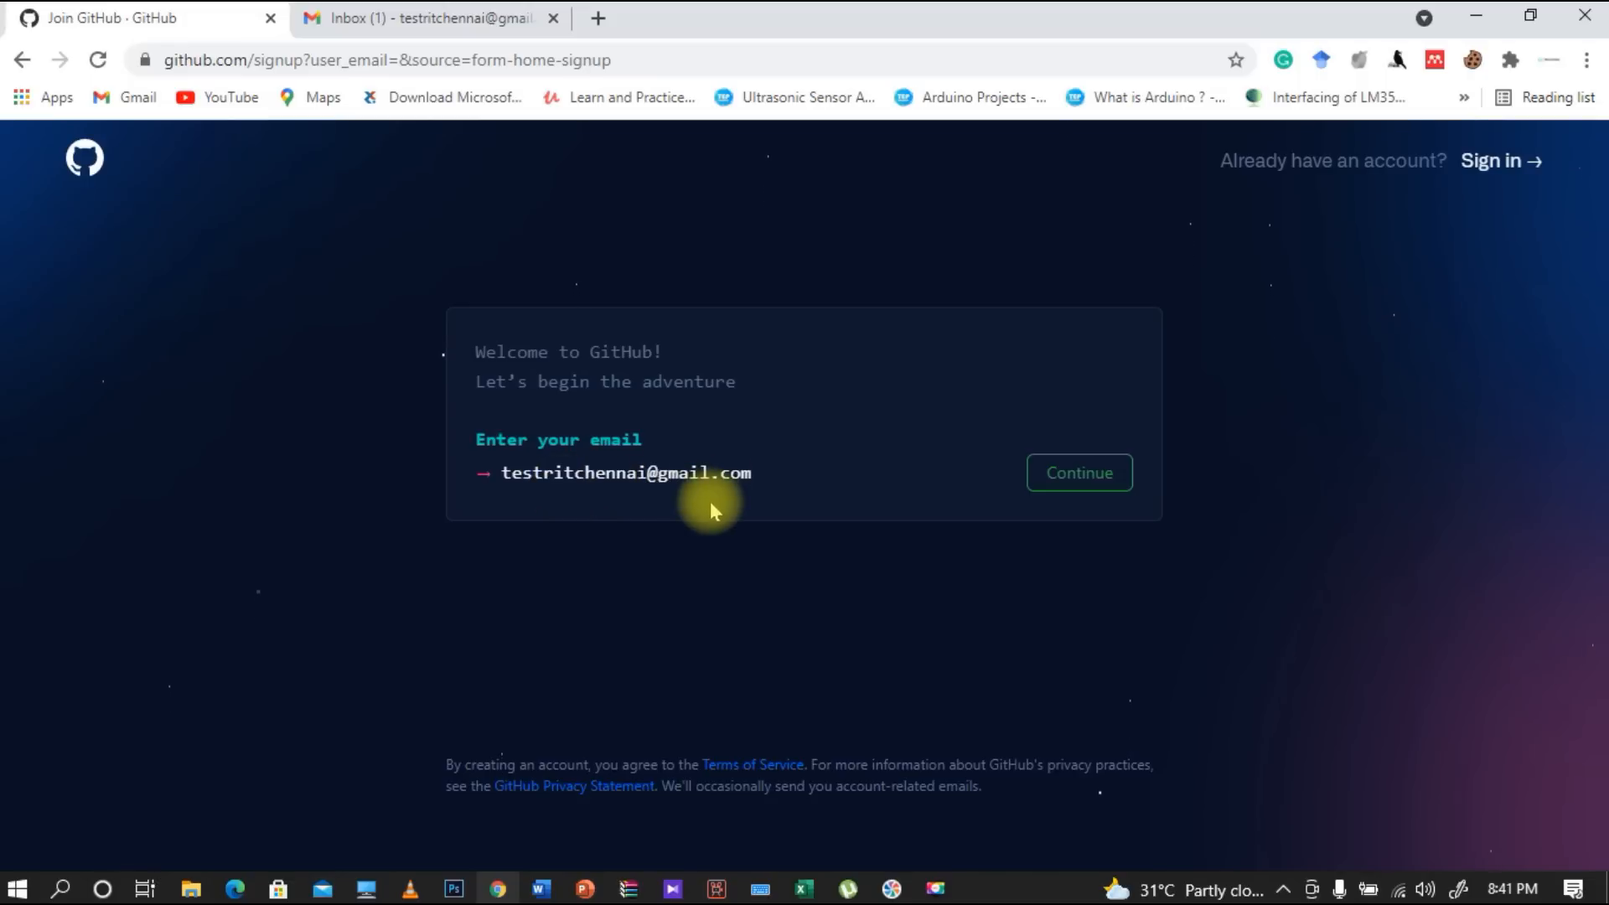
{"action": "left_click", "coordinate": [1078, 472]}
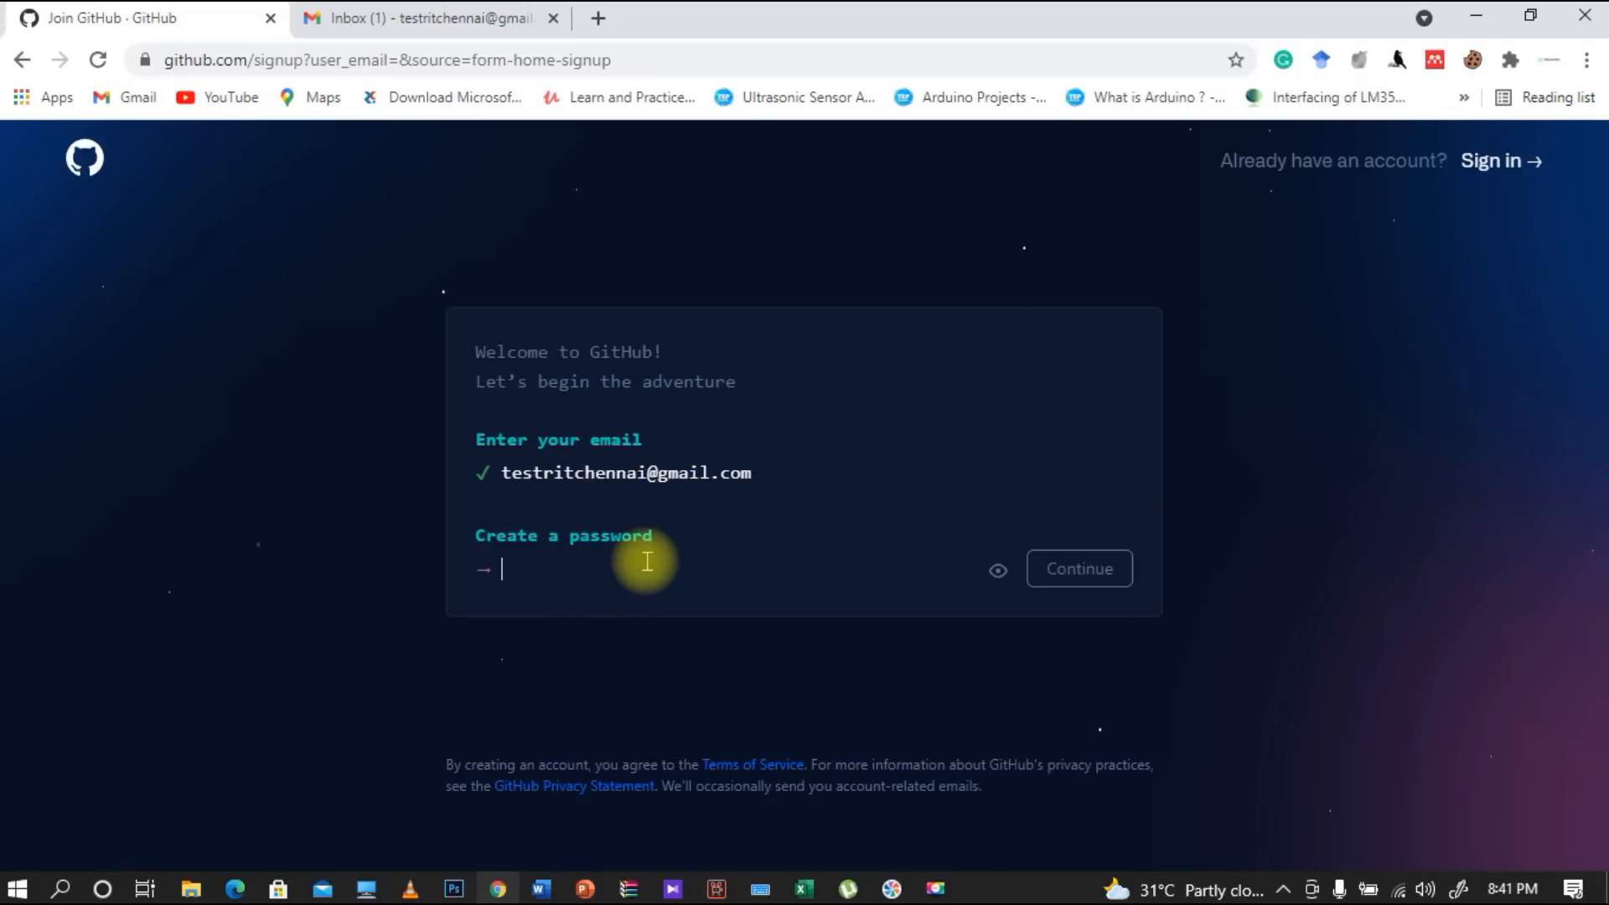
Enter a strong password and continue to the username question.
{"action": "left_click", "coordinate": [1078, 568]}
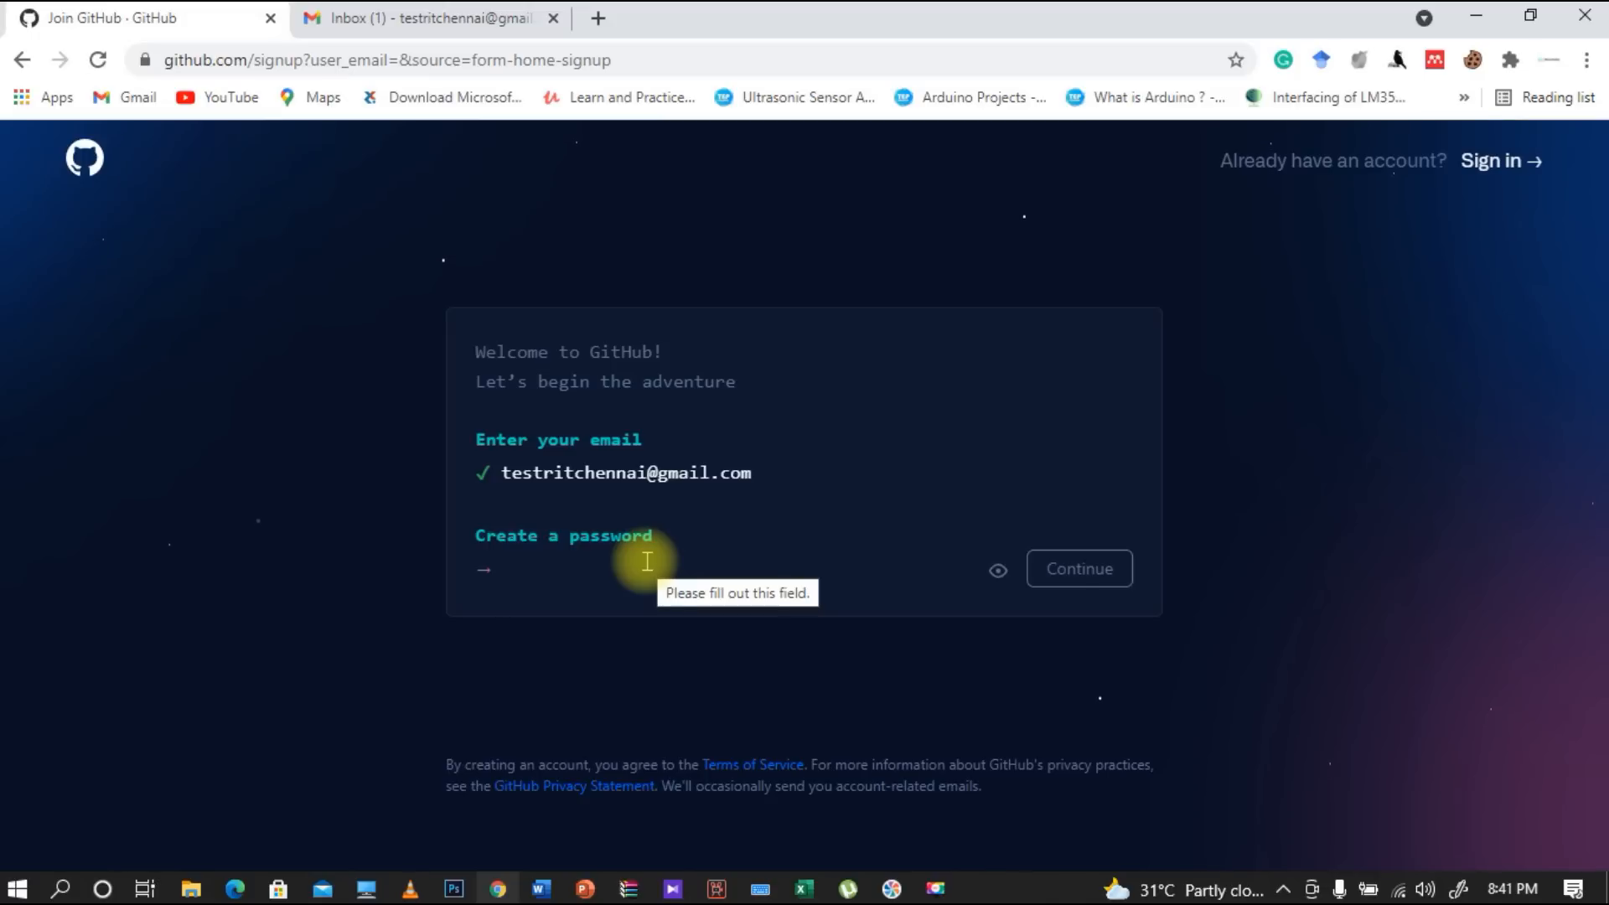
{"action": "type", "text": "••"}
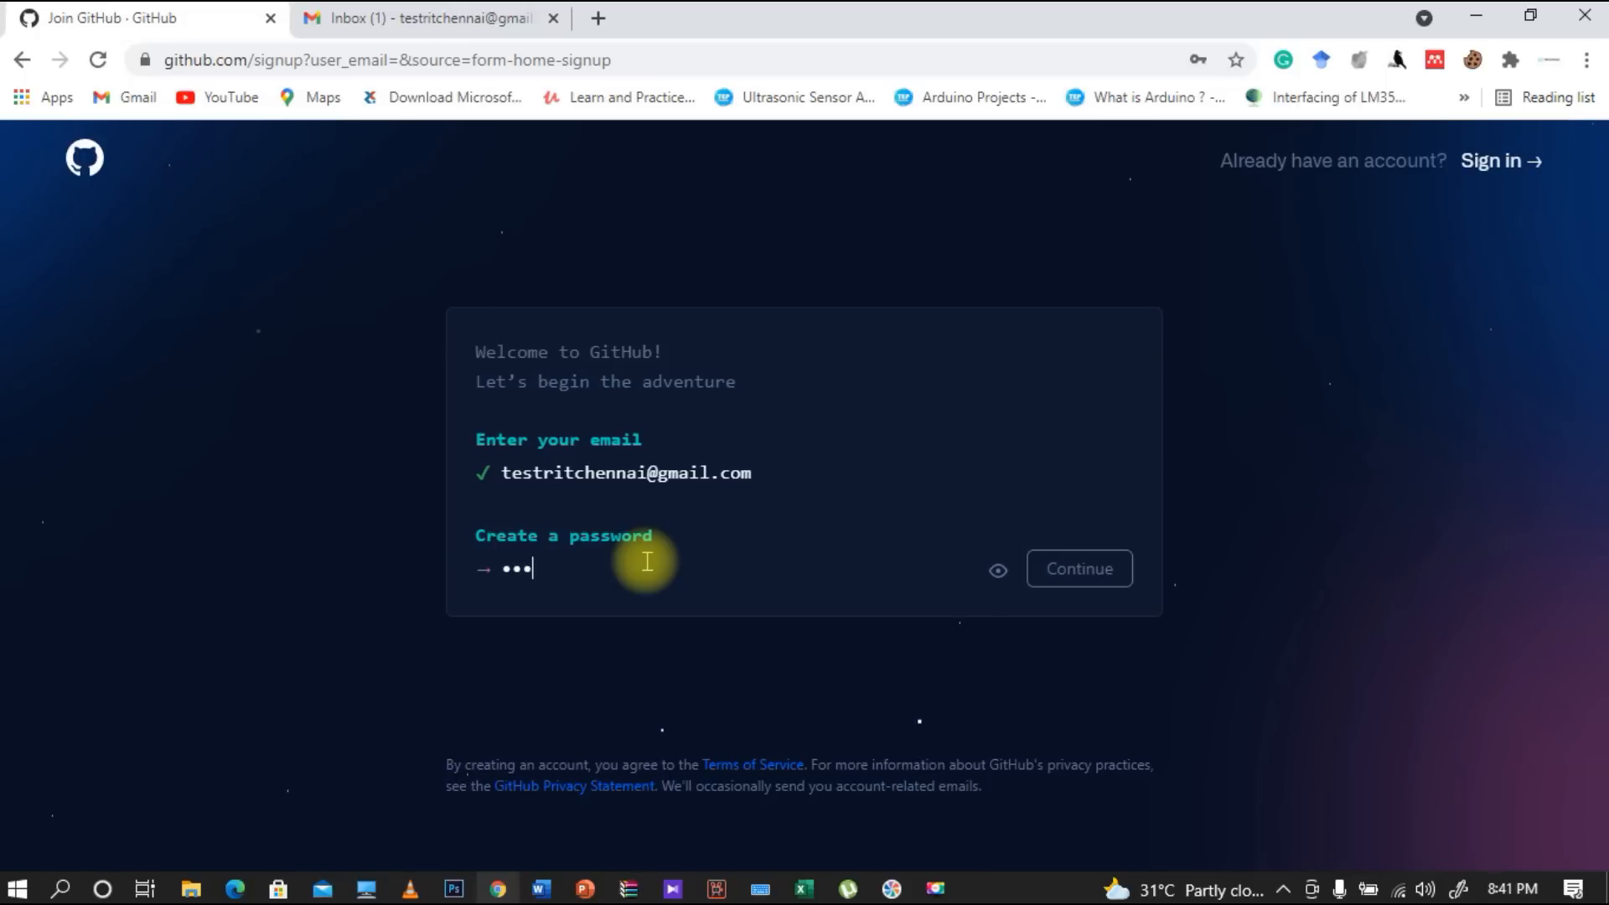
{"action": "type", "text": "••"}
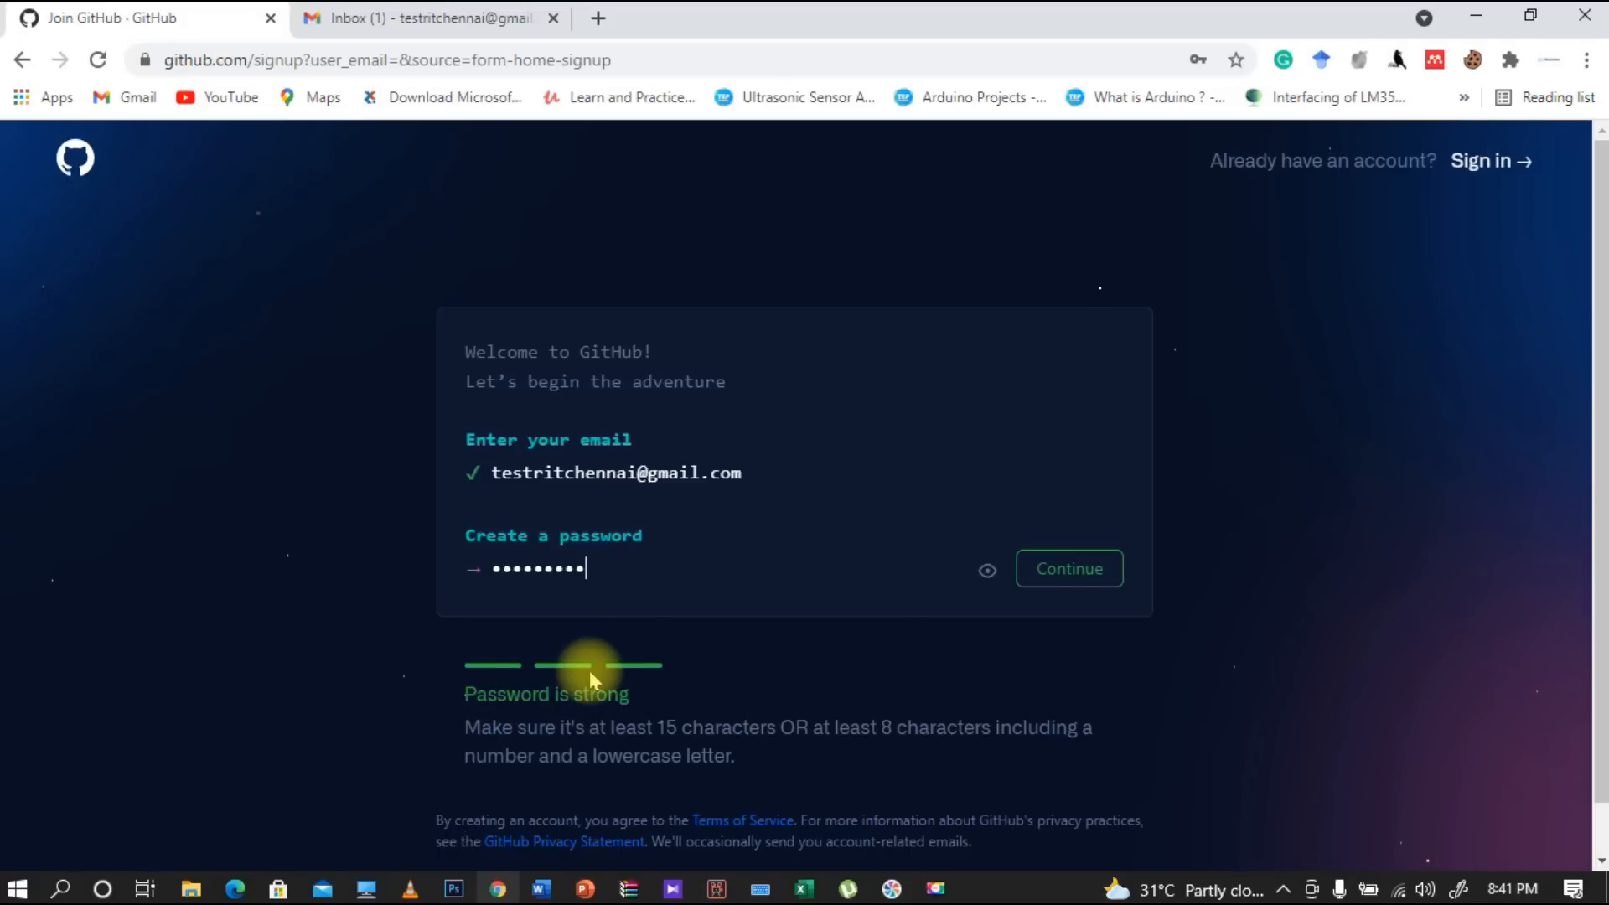
{"action": "mouse_move", "coordinate": [915, 620]}
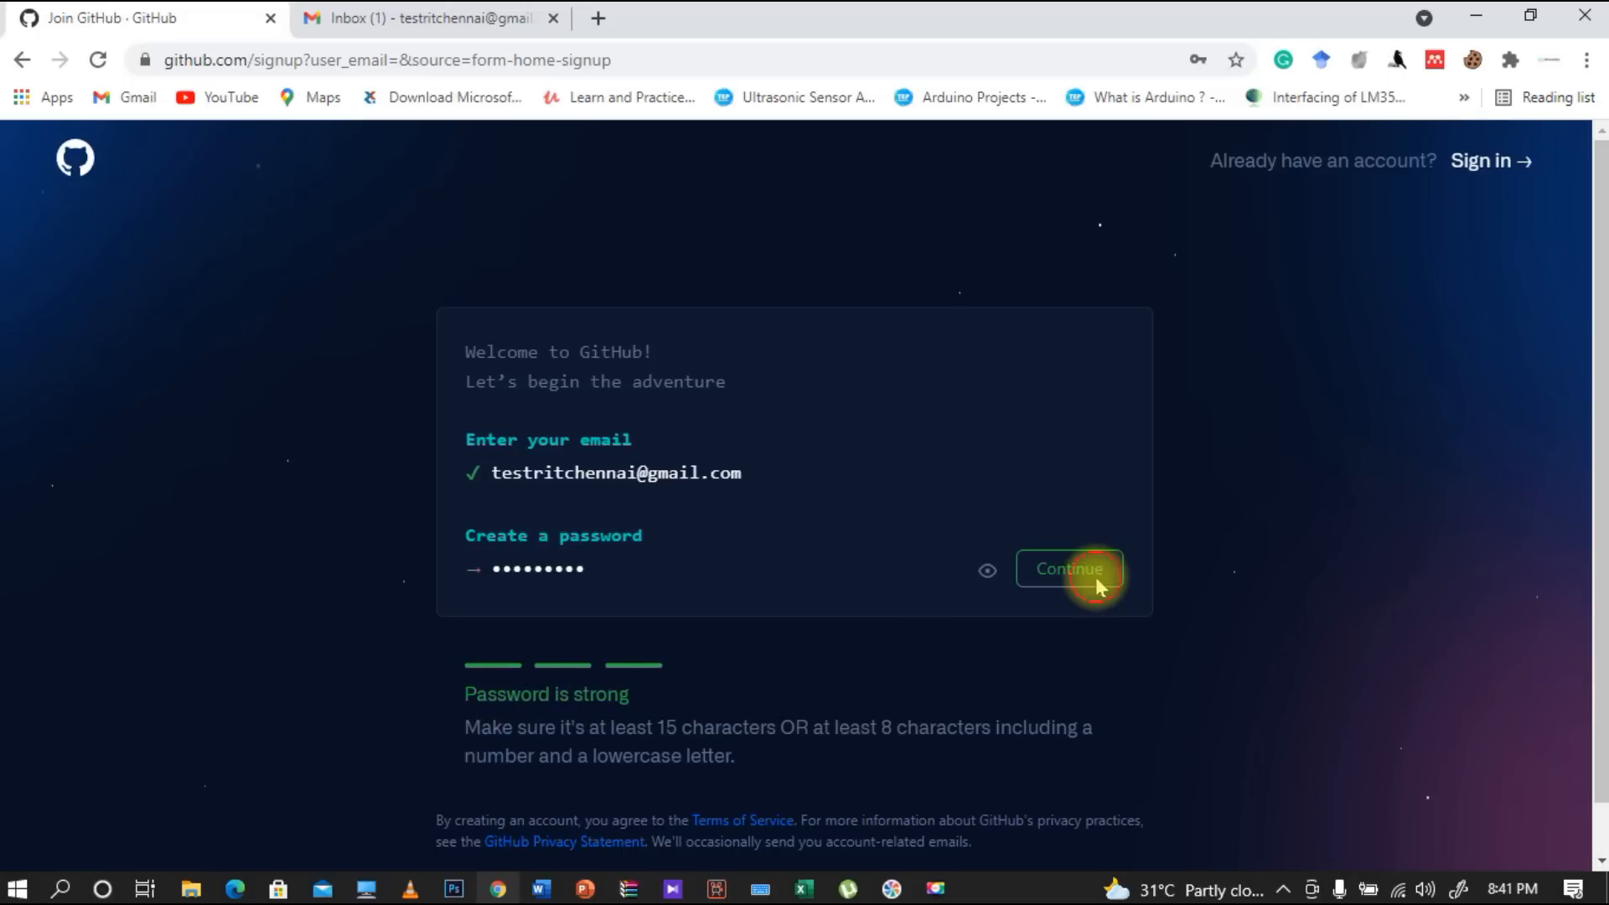
{"action": "left_click", "coordinate": [1067, 570]}
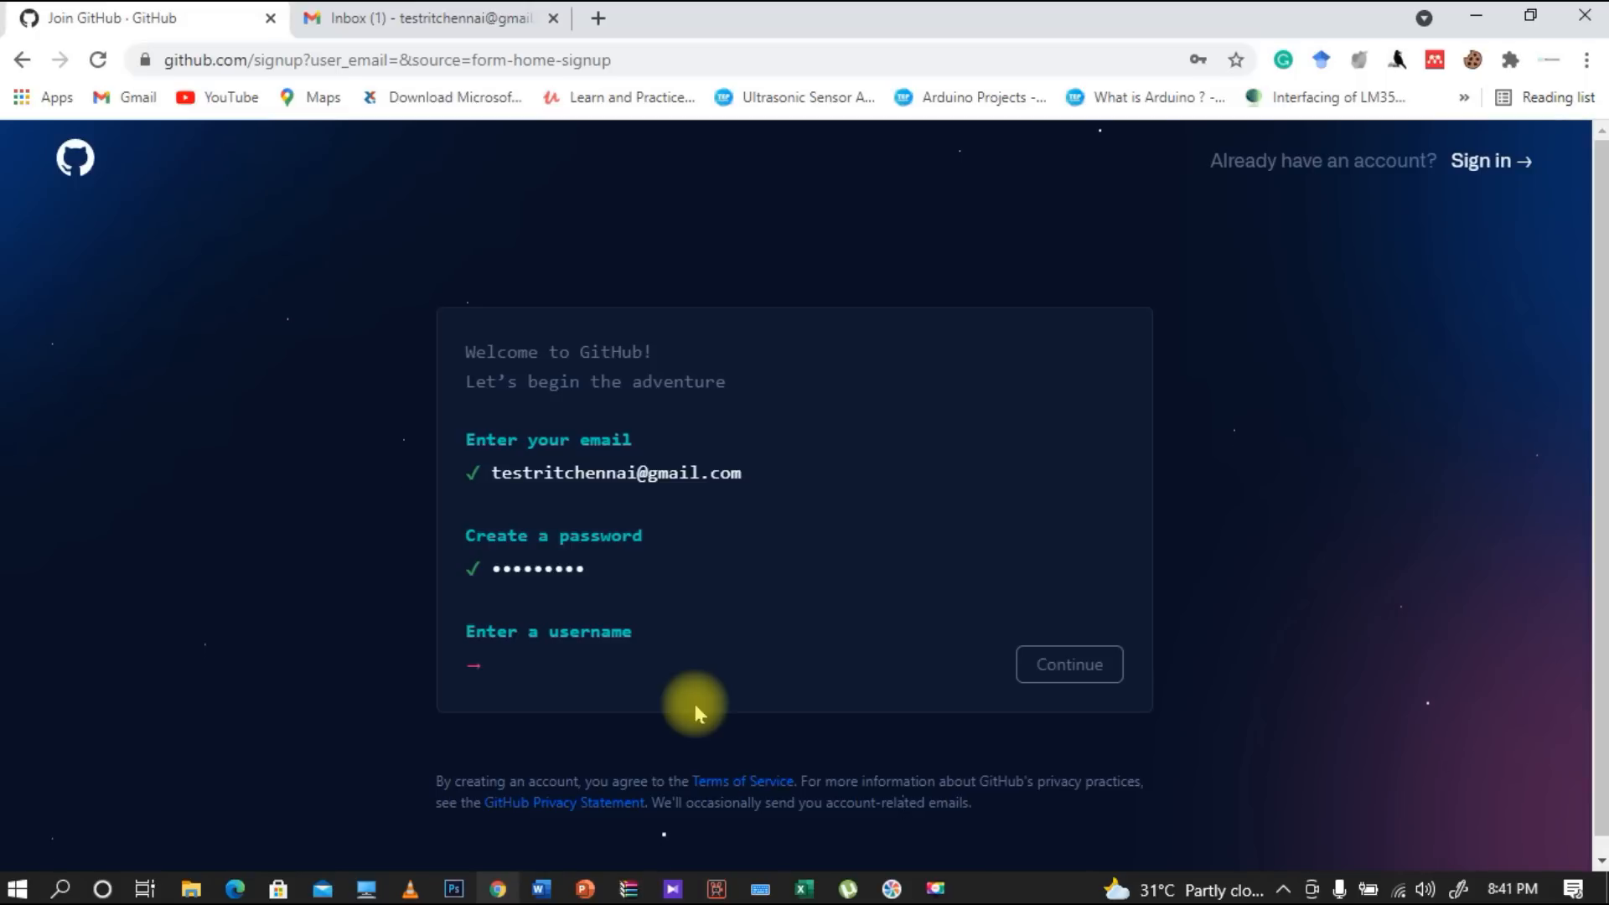
Try a first candidate username built from test, git, hub and rit, which is taken.
{"action": "left_click", "coordinate": [493, 666]}
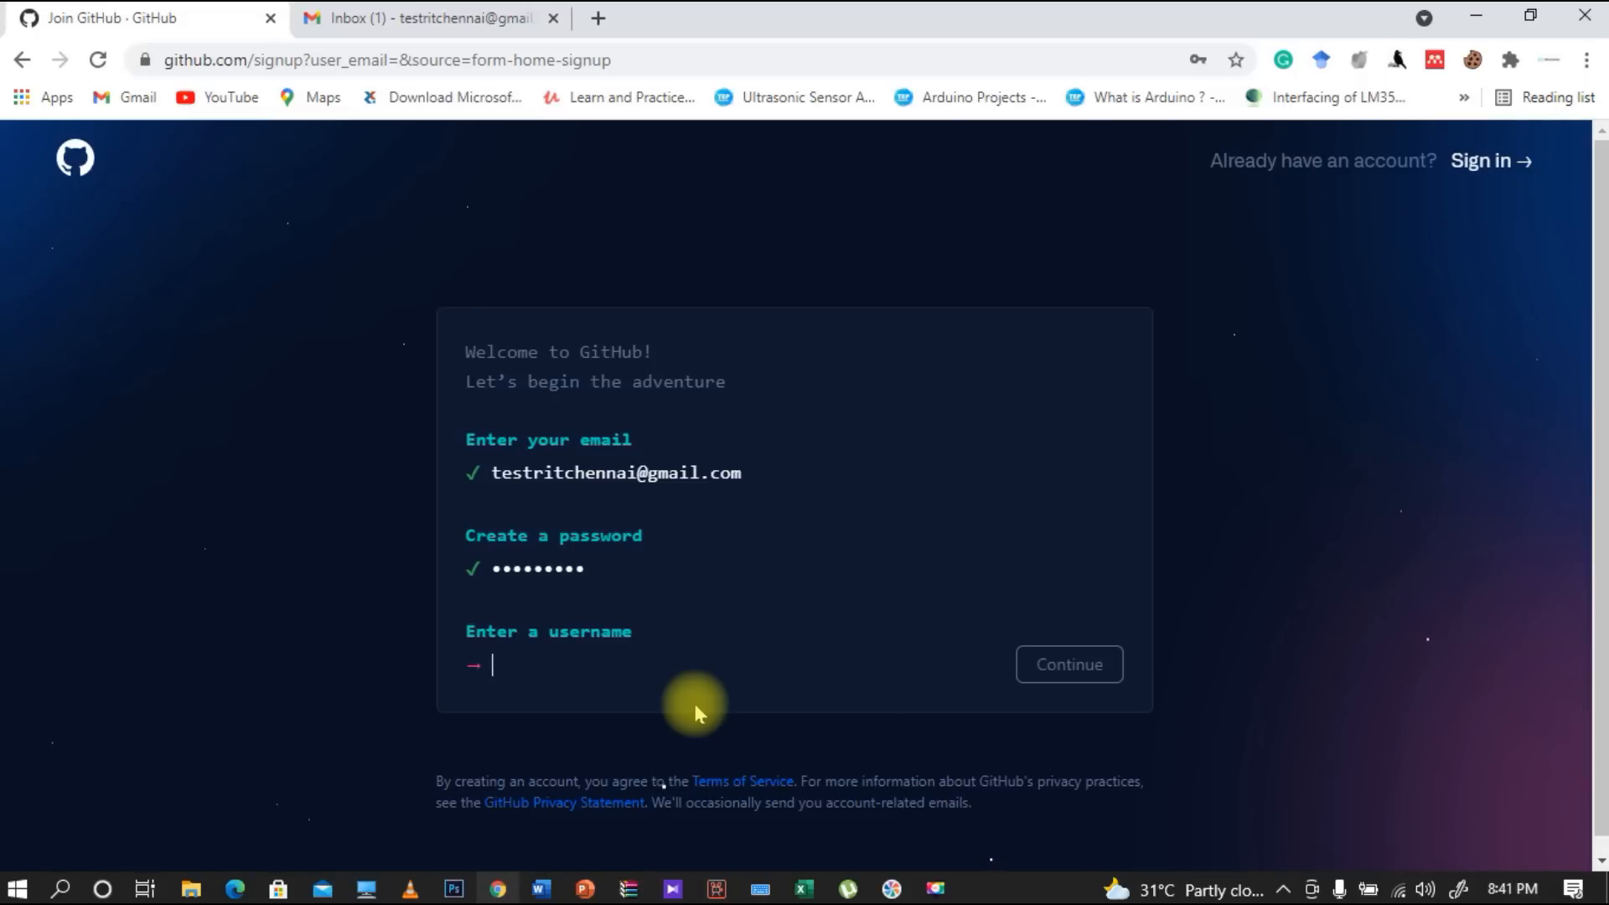
{"action": "type", "text": "test"}
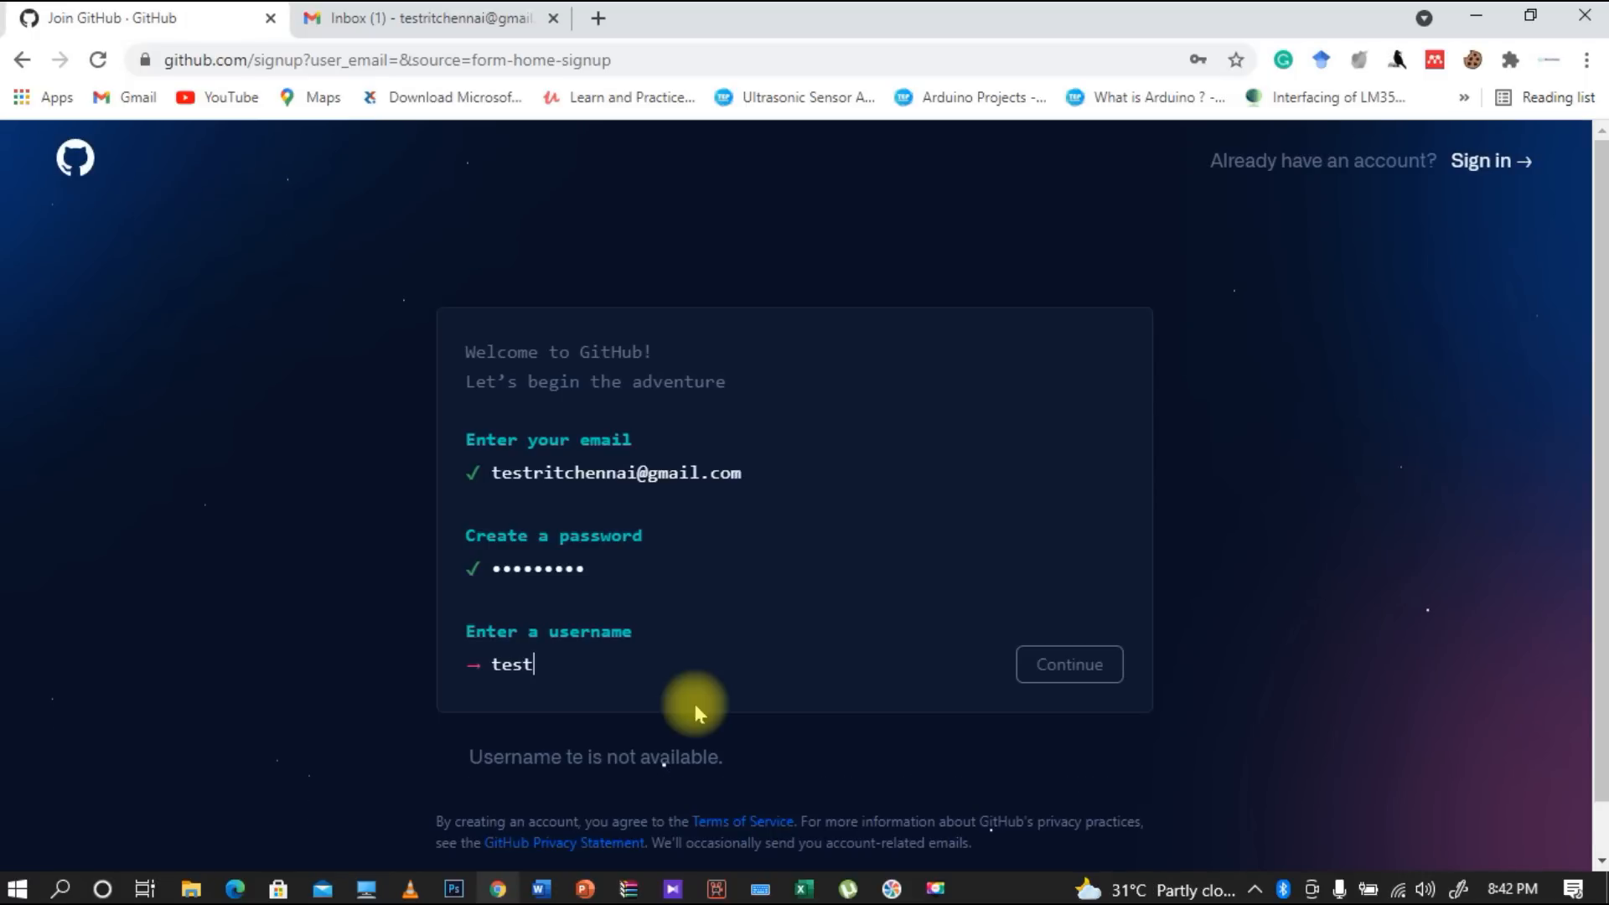
{"action": "type", "text": "st"}
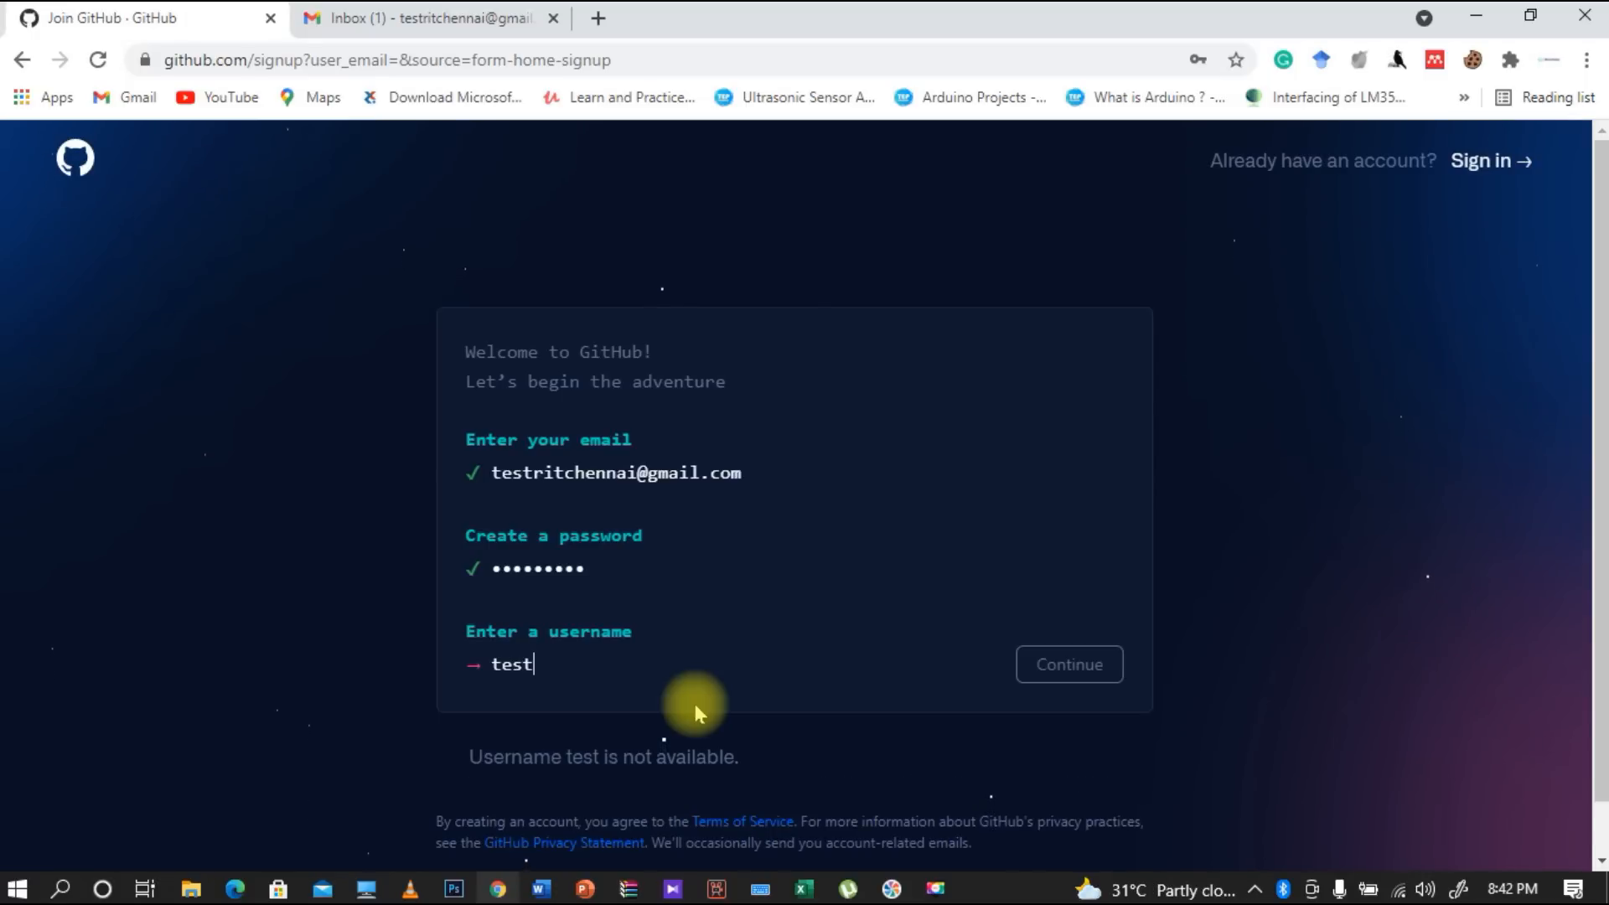
{"action": "type", "text": "git"}
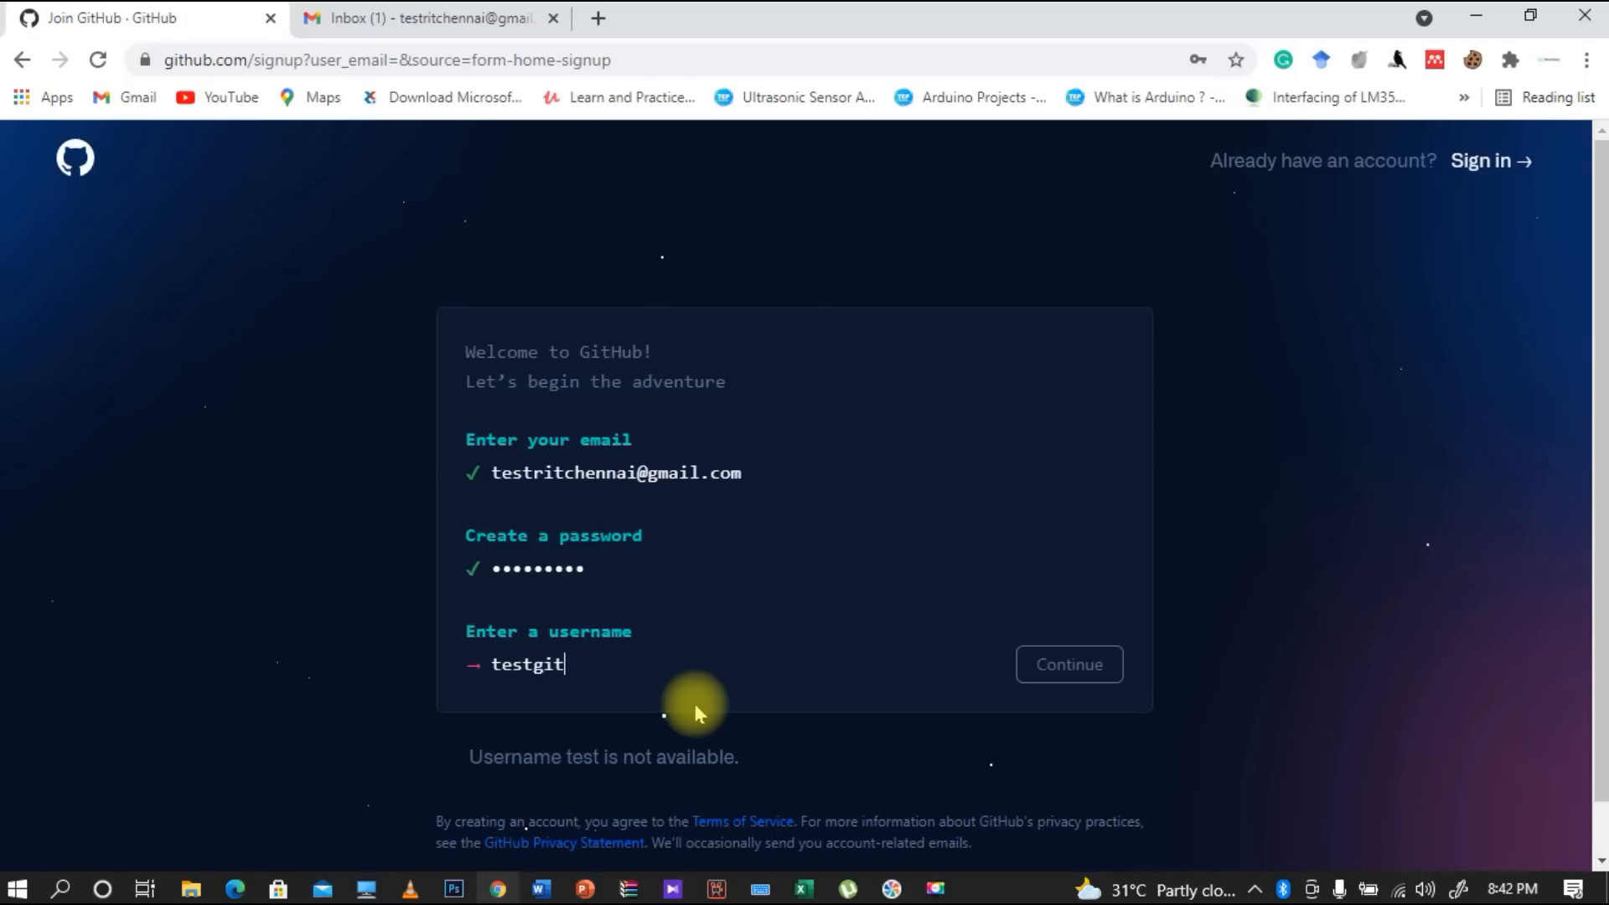
{"action": "type", "text": "hub"}
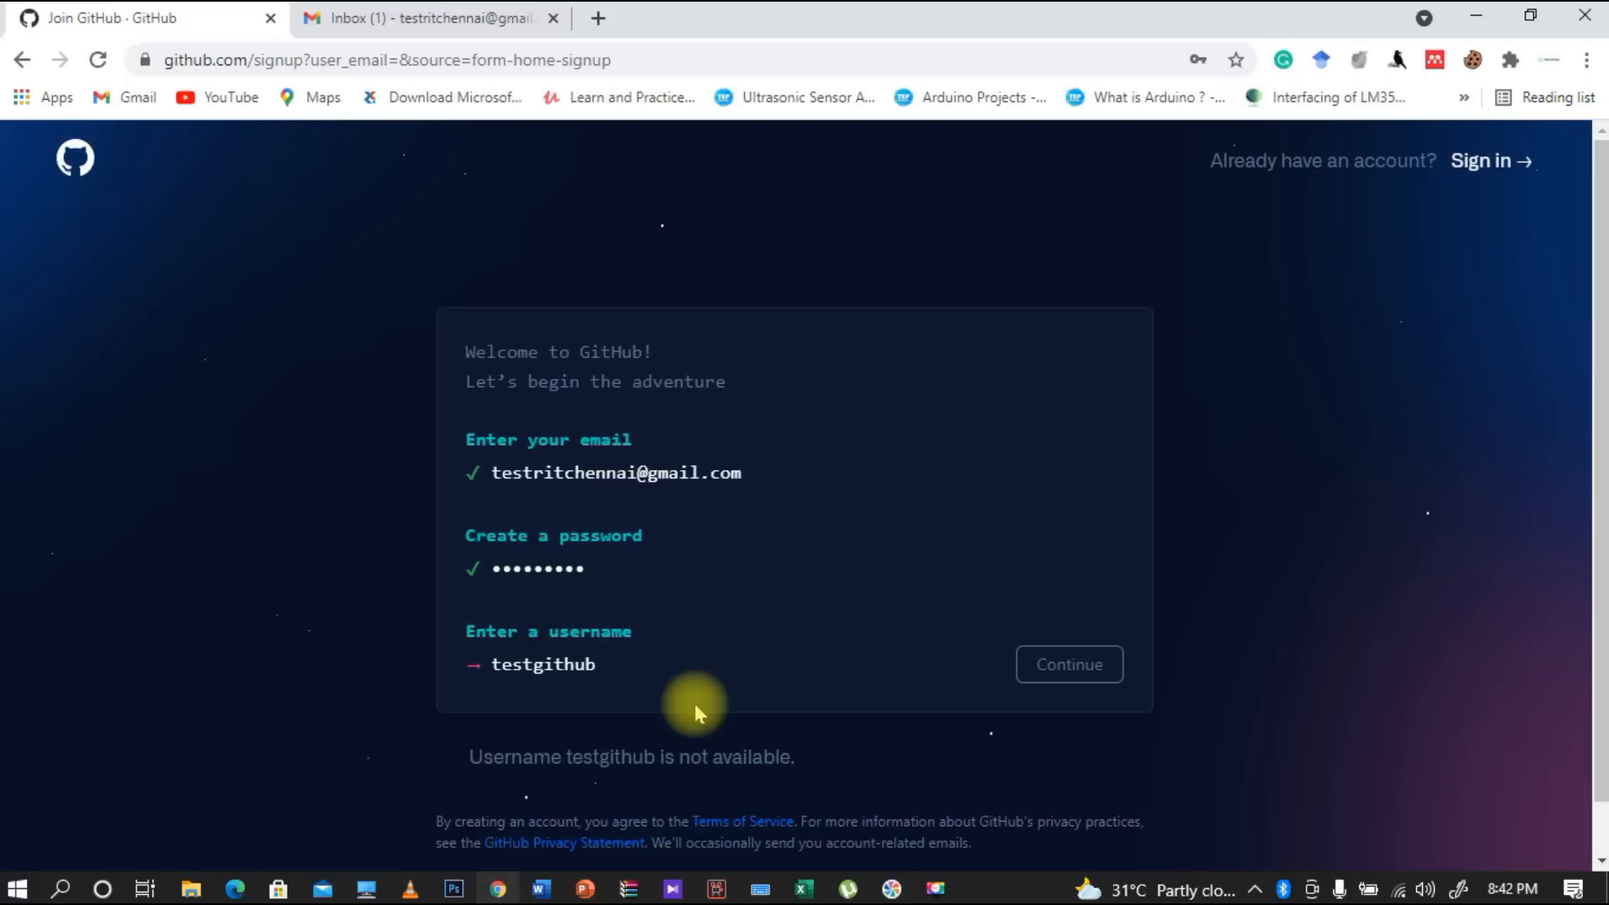
{"action": "type", "text": "rit"}
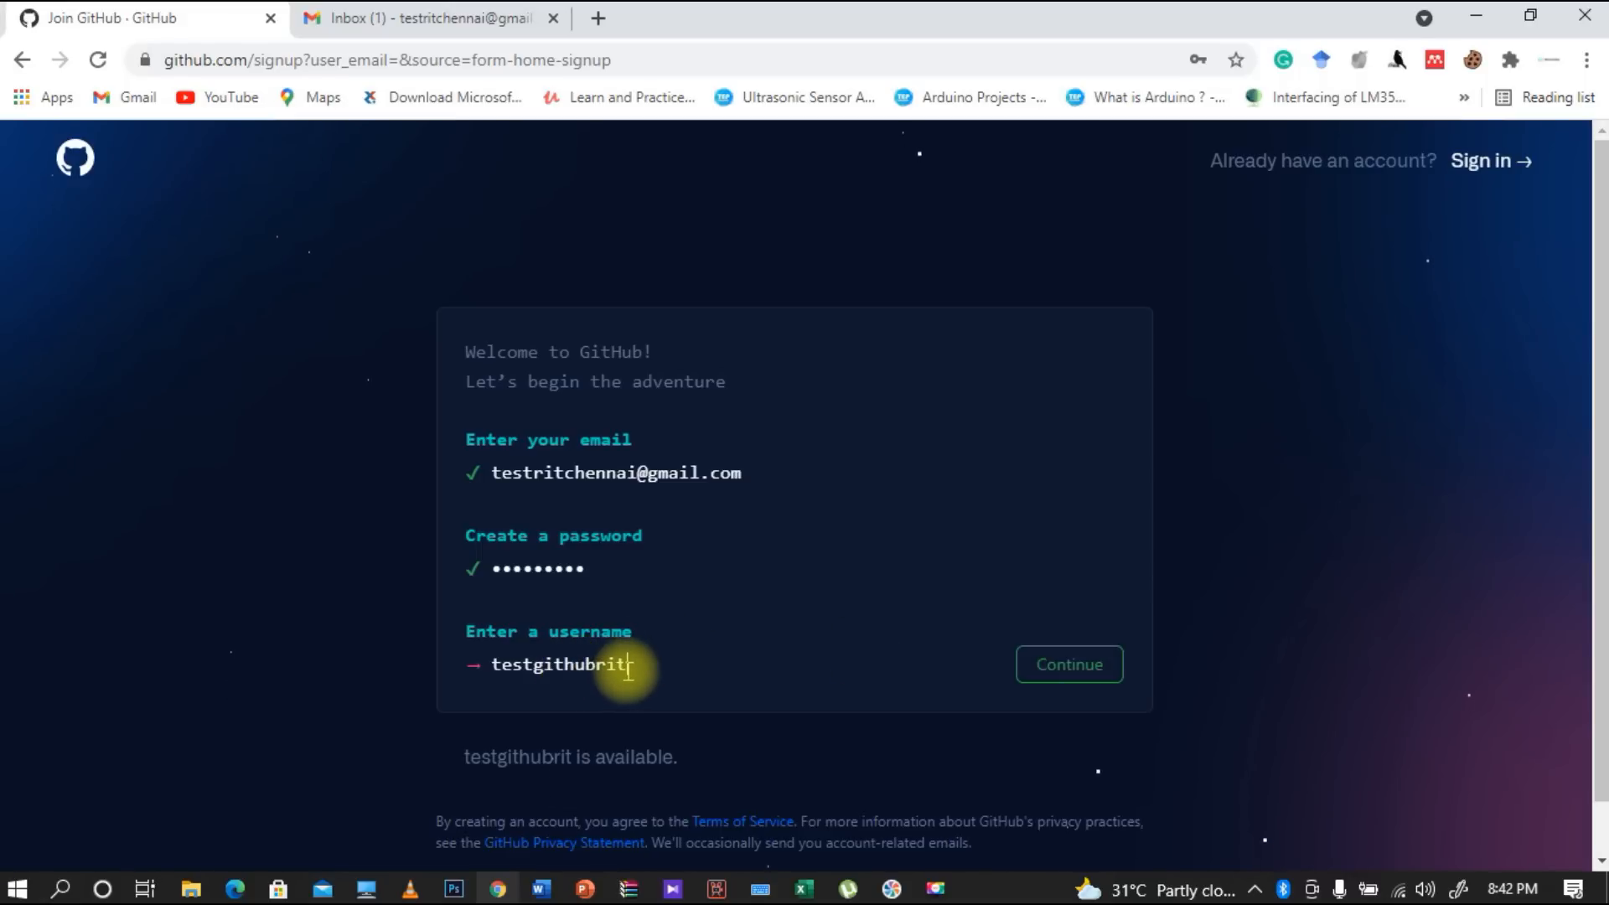
Replace it with other candidates until sampleritgithub shows as available, and select it.
{"action": "key", "text": "ctrl+a"}
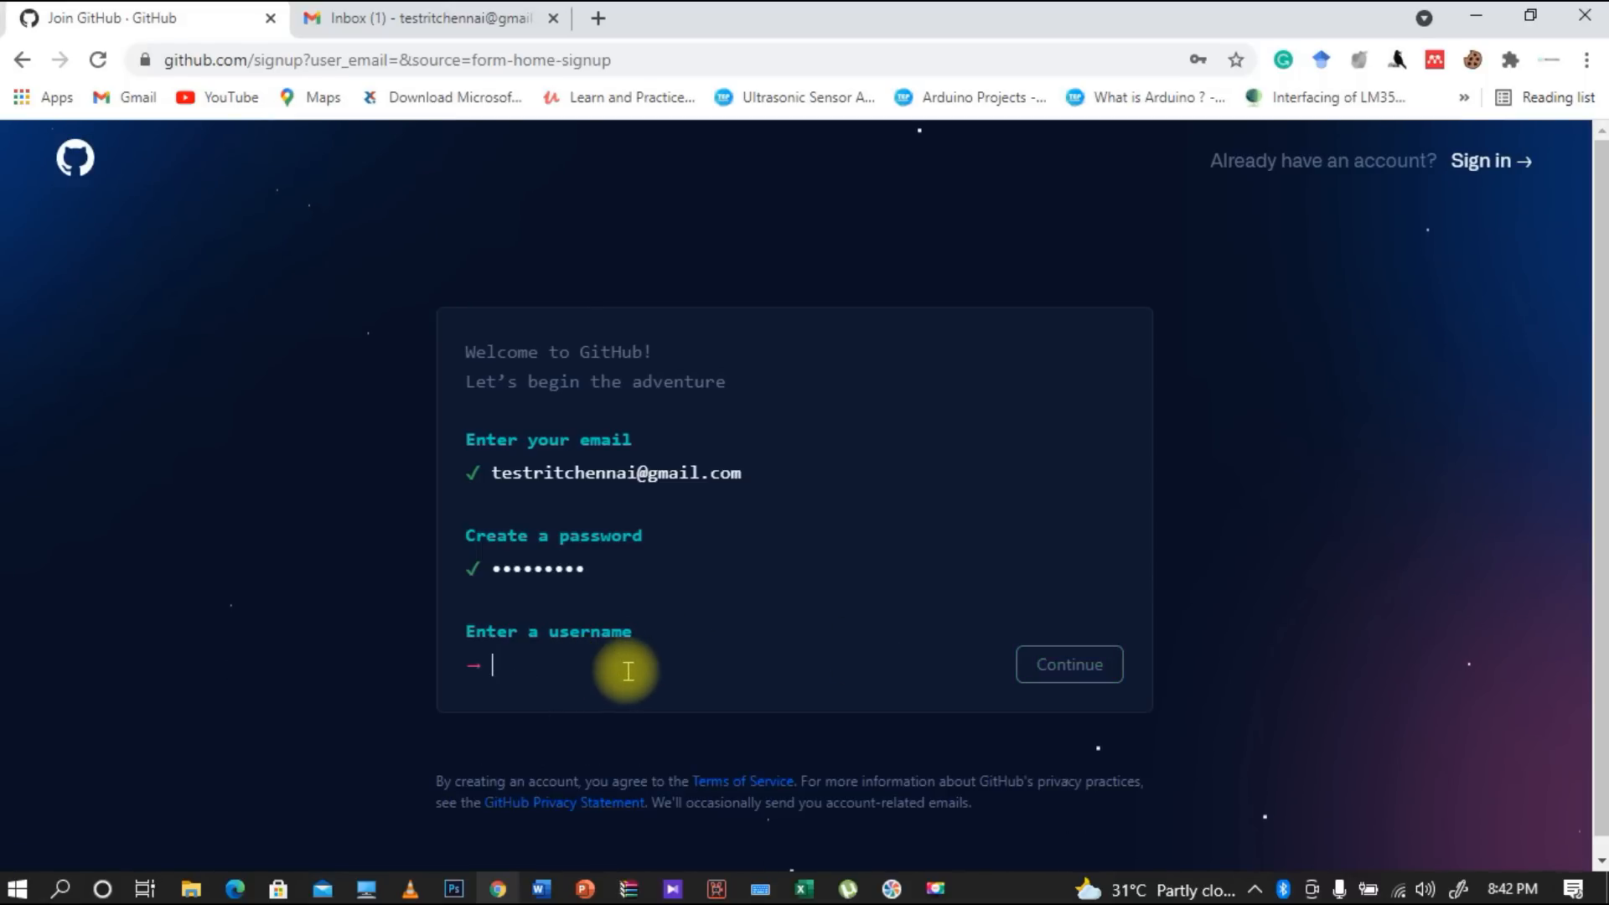
{"action": "type", "text": "rahul"}
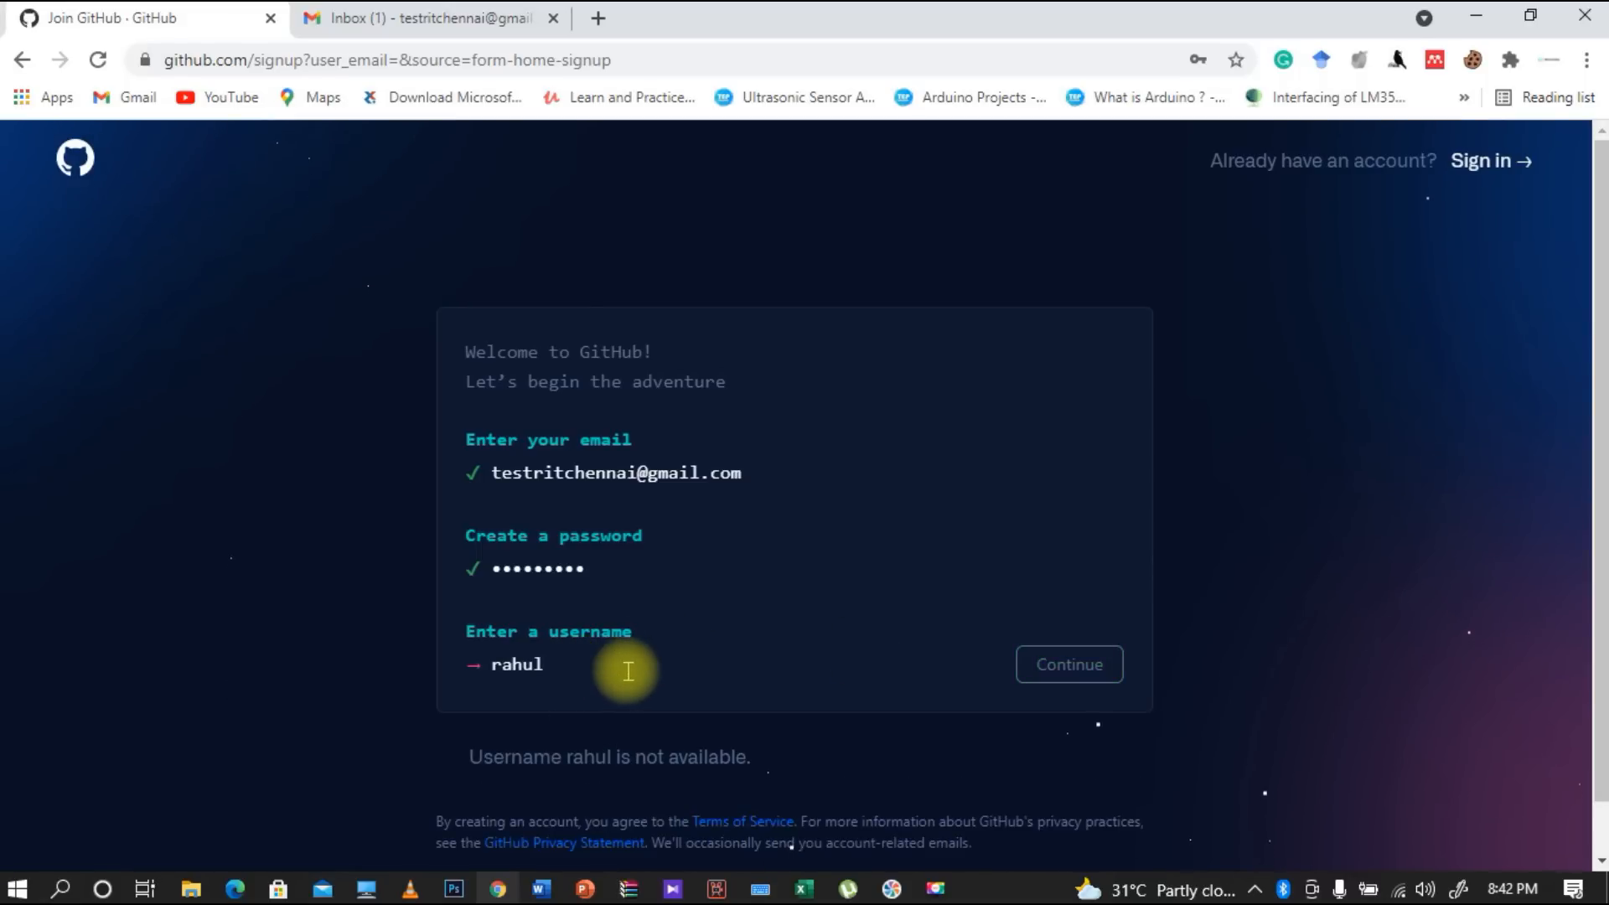
{"action": "mouse_move", "coordinate": [507, 779]}
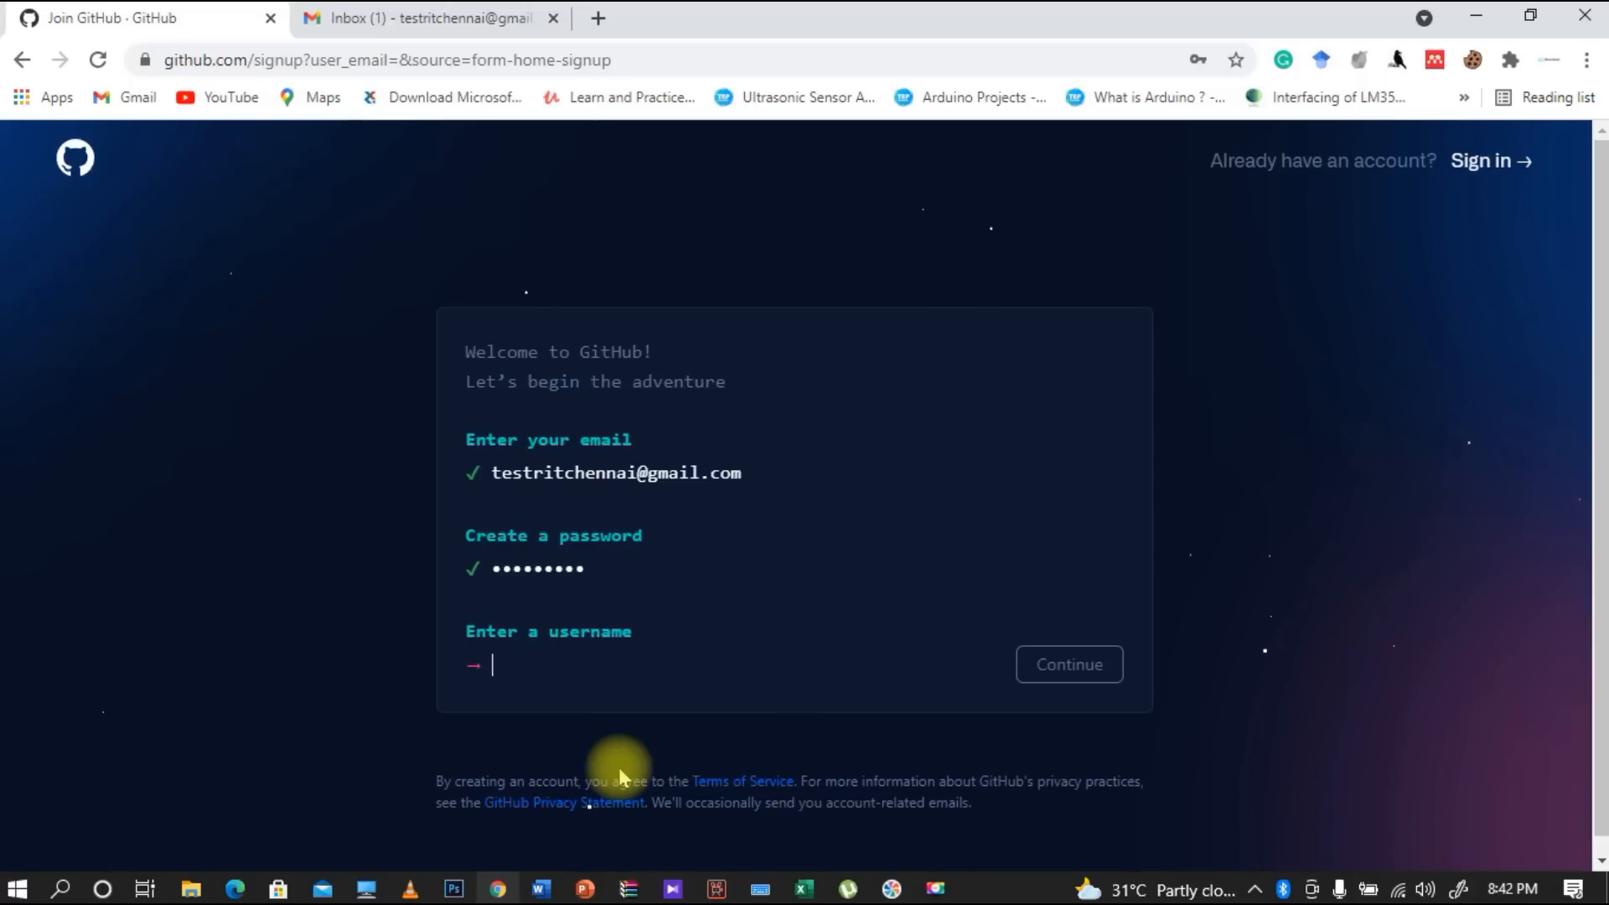
{"action": "type", "text": "rit"}
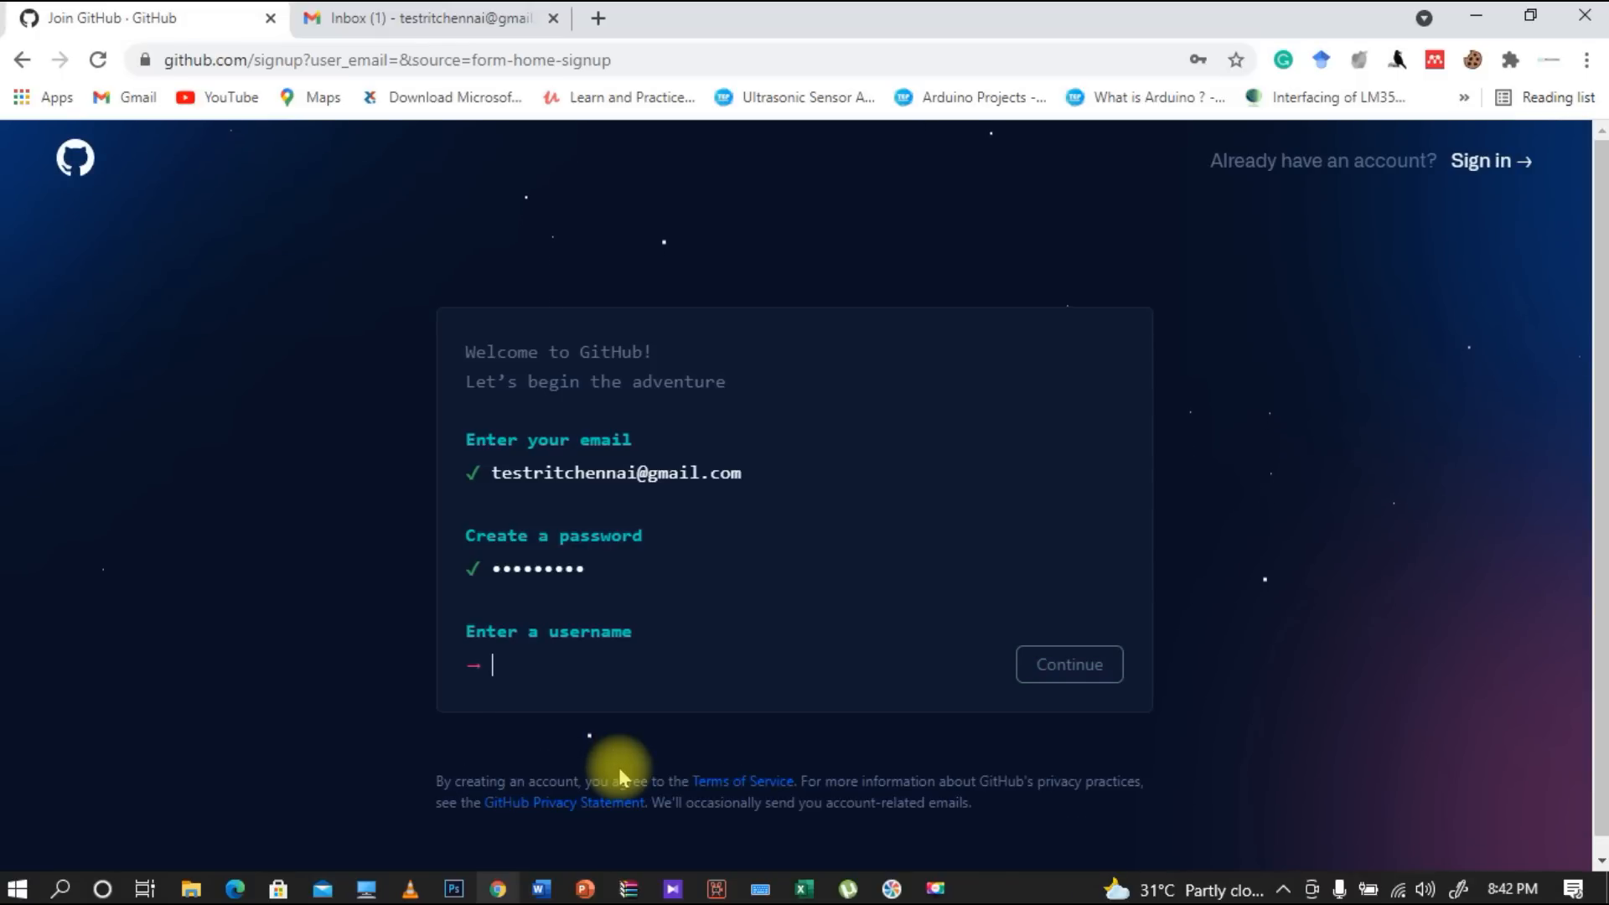
{"action": "type", "text": "samplerit"}
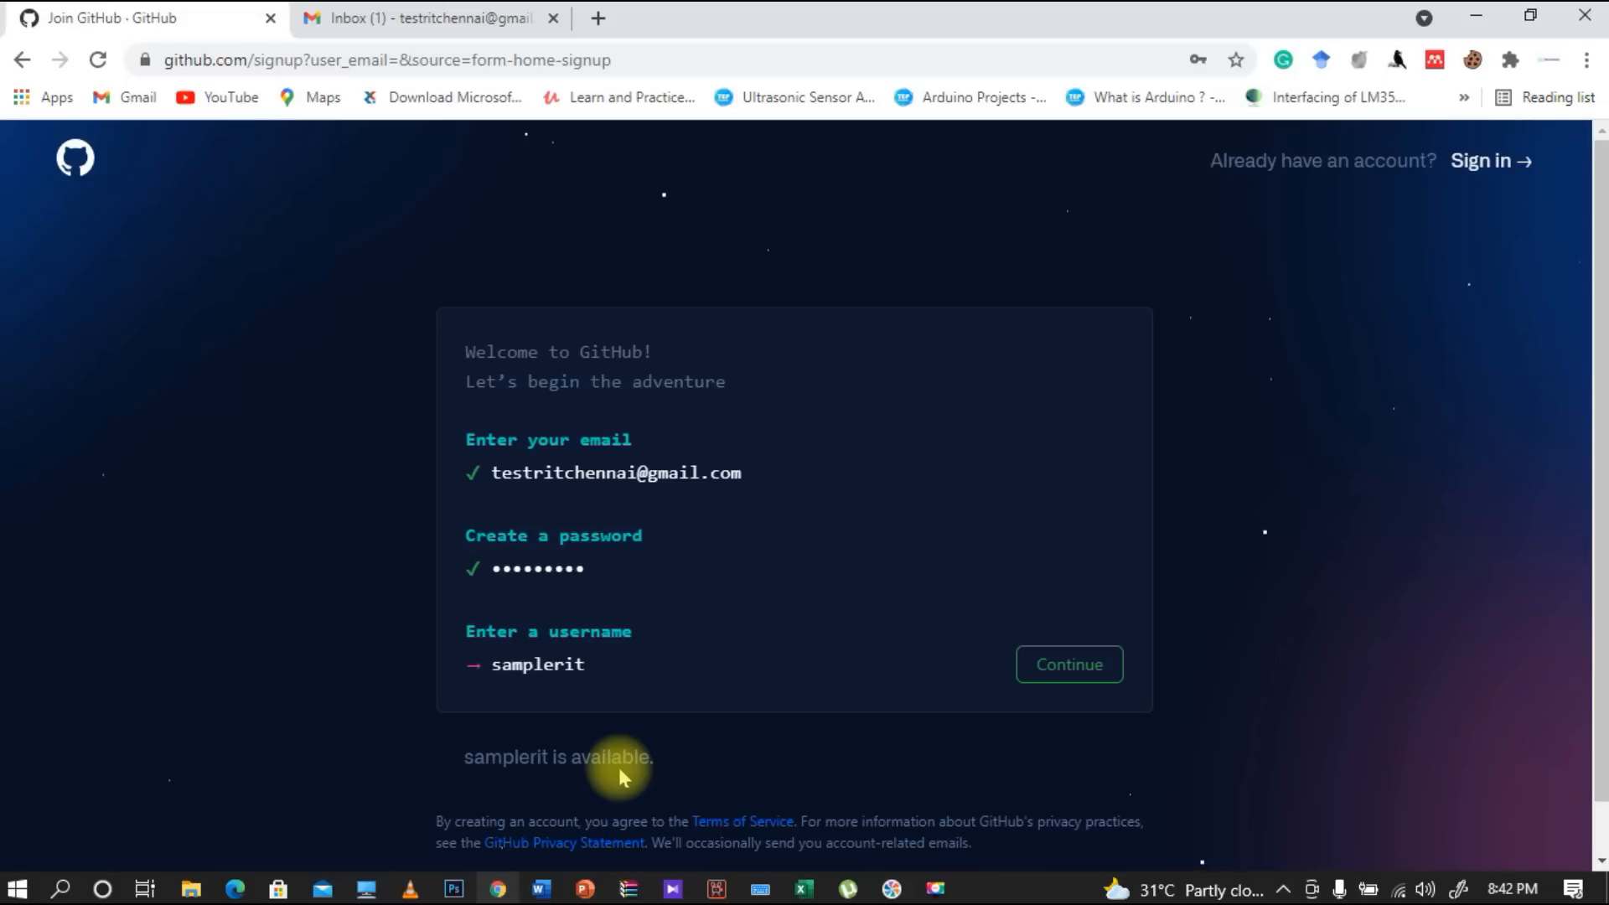
{"action": "type", "text": "github"}
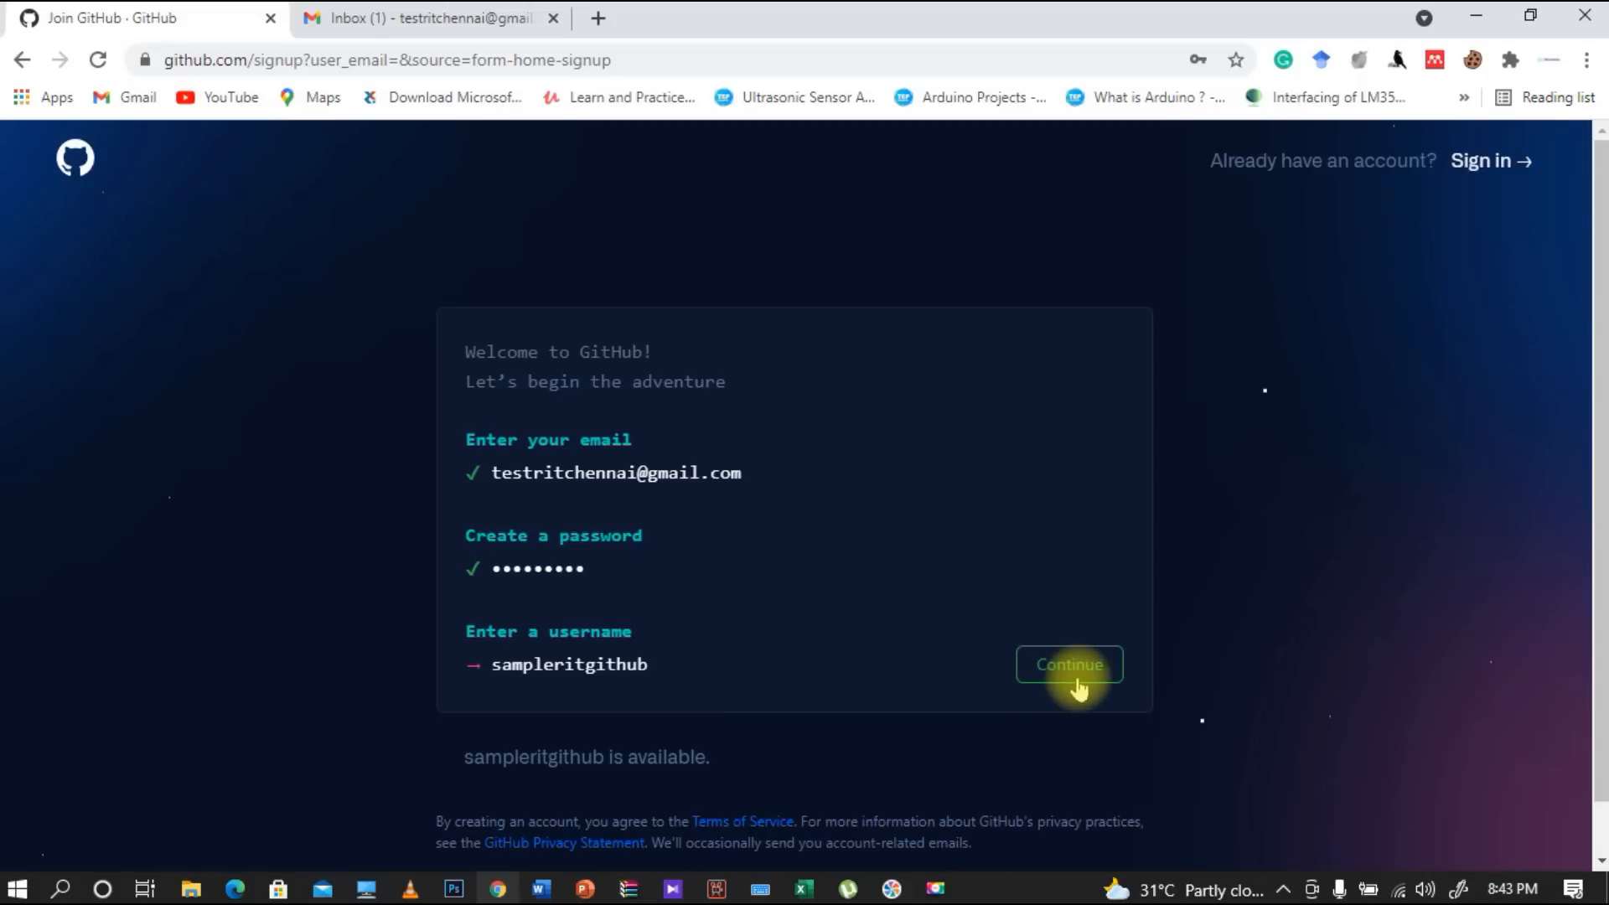
{"action": "double_click", "coordinate": [570, 664]}
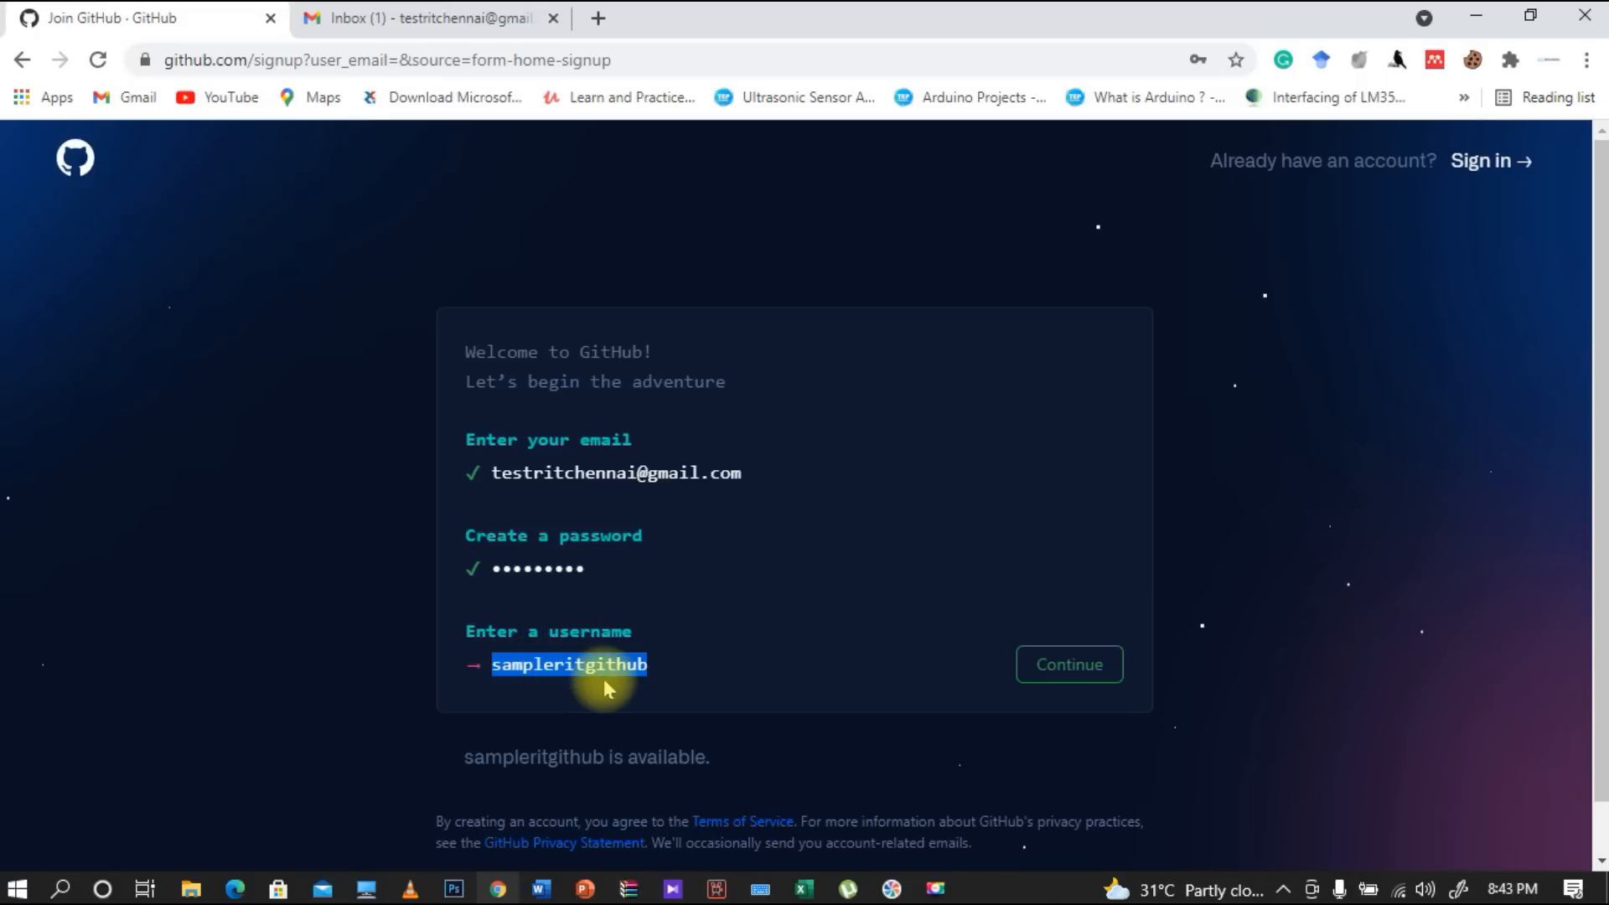
{"action": "mouse_move", "coordinate": [580, 605]}
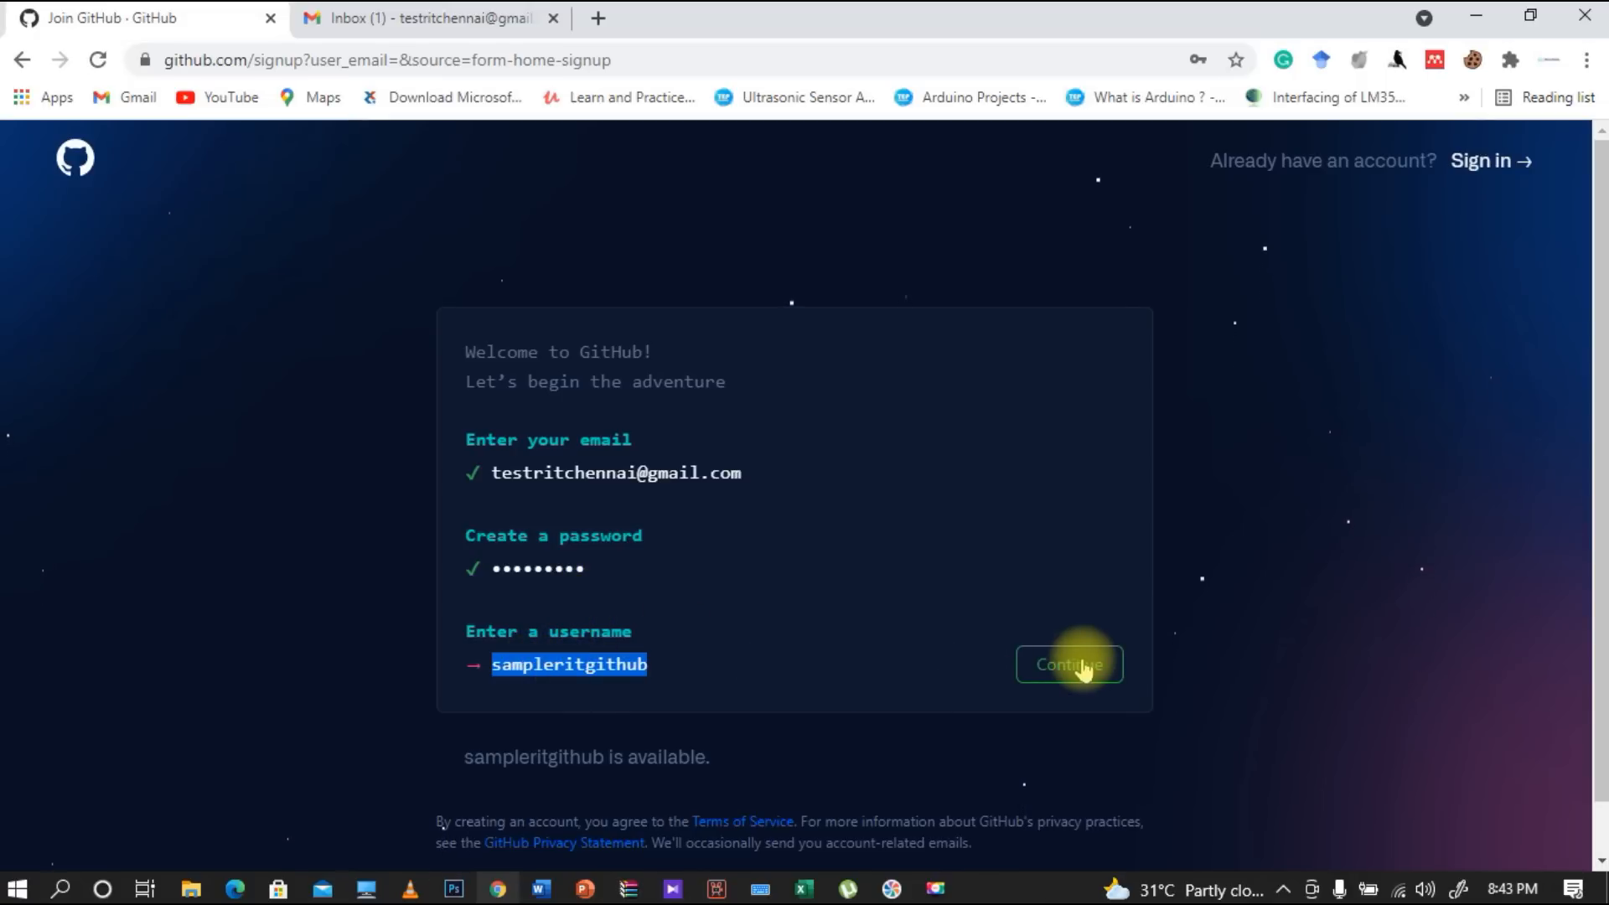
Accept the username and answer y to opt into product-update emails.
{"action": "left_click", "coordinate": [1068, 664]}
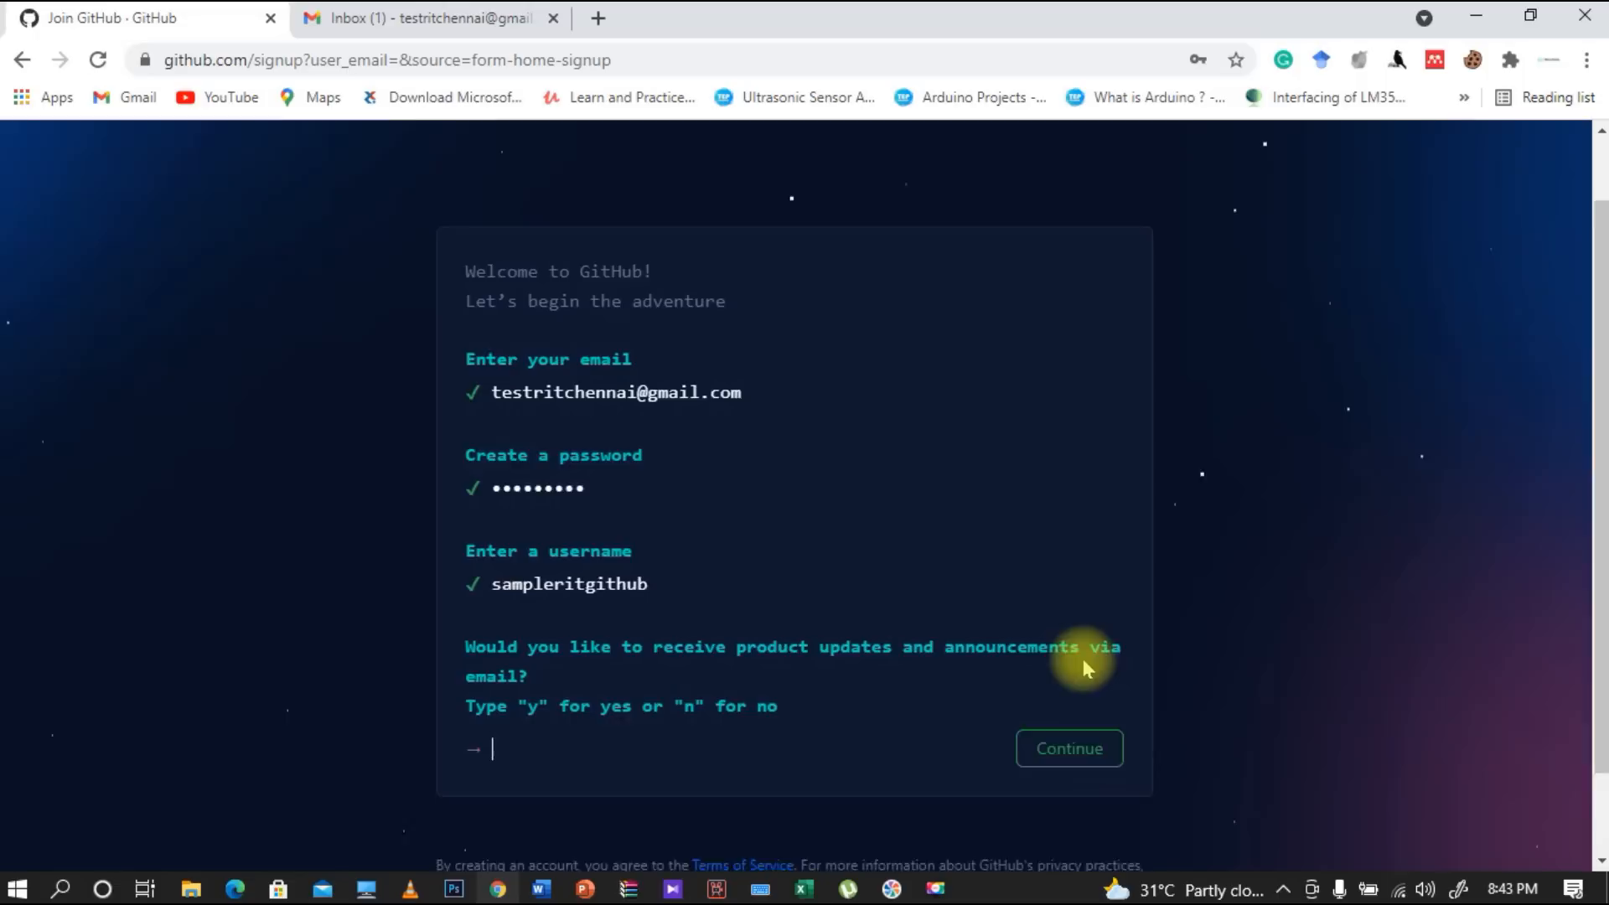
{"action": "scroll", "scroll_direction": "down", "scroll_amount": 3}
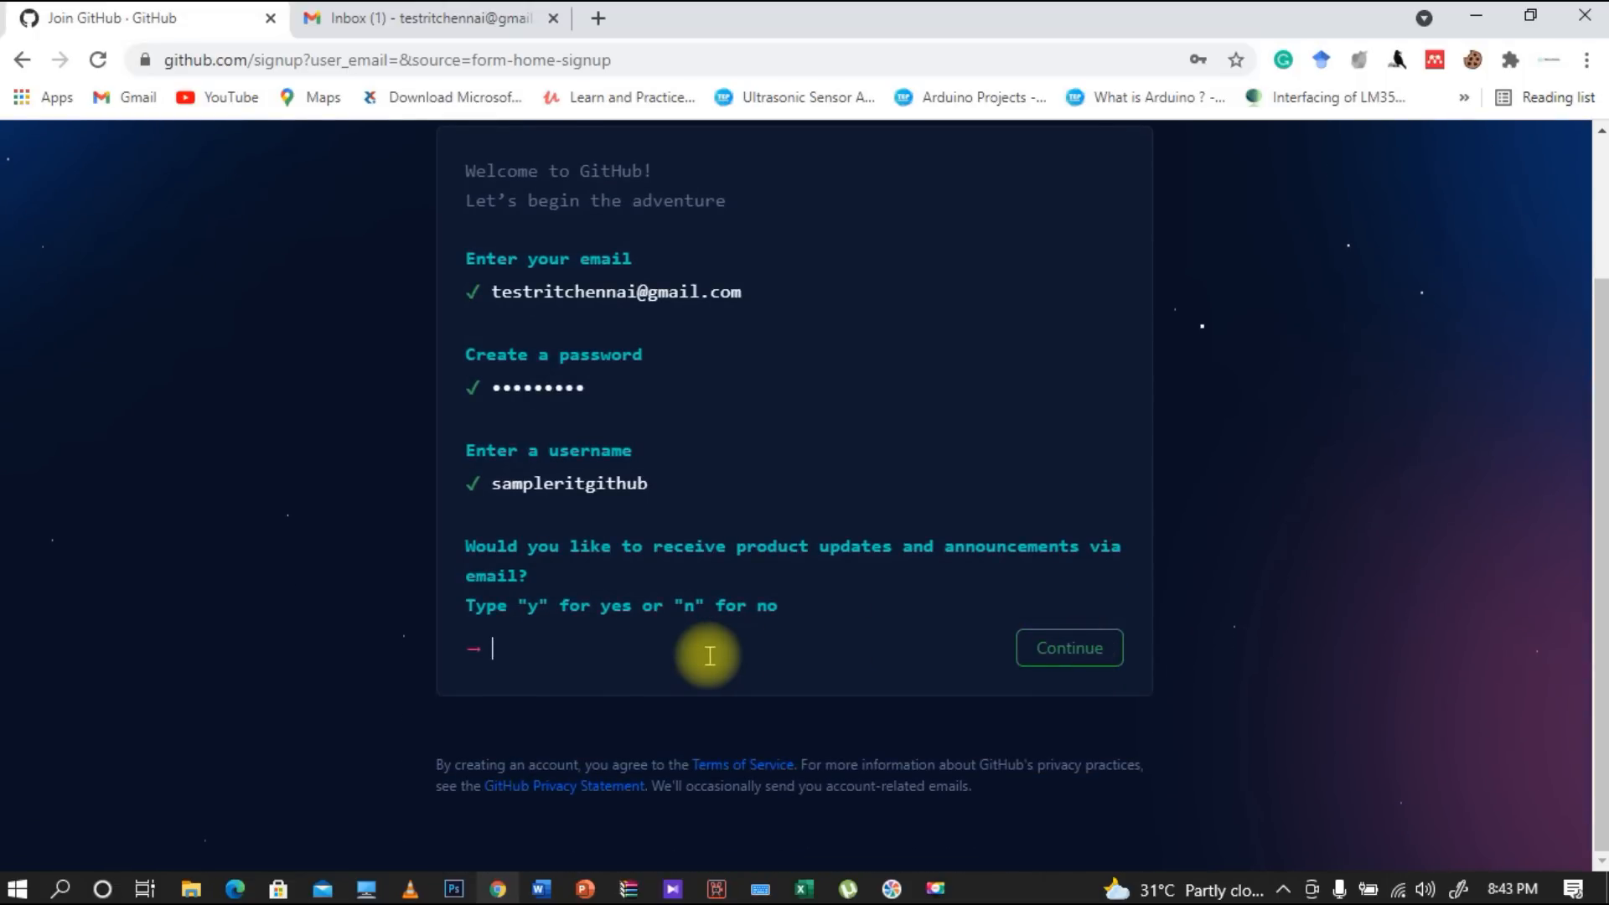
{"action": "mouse_move", "coordinate": [613, 679]}
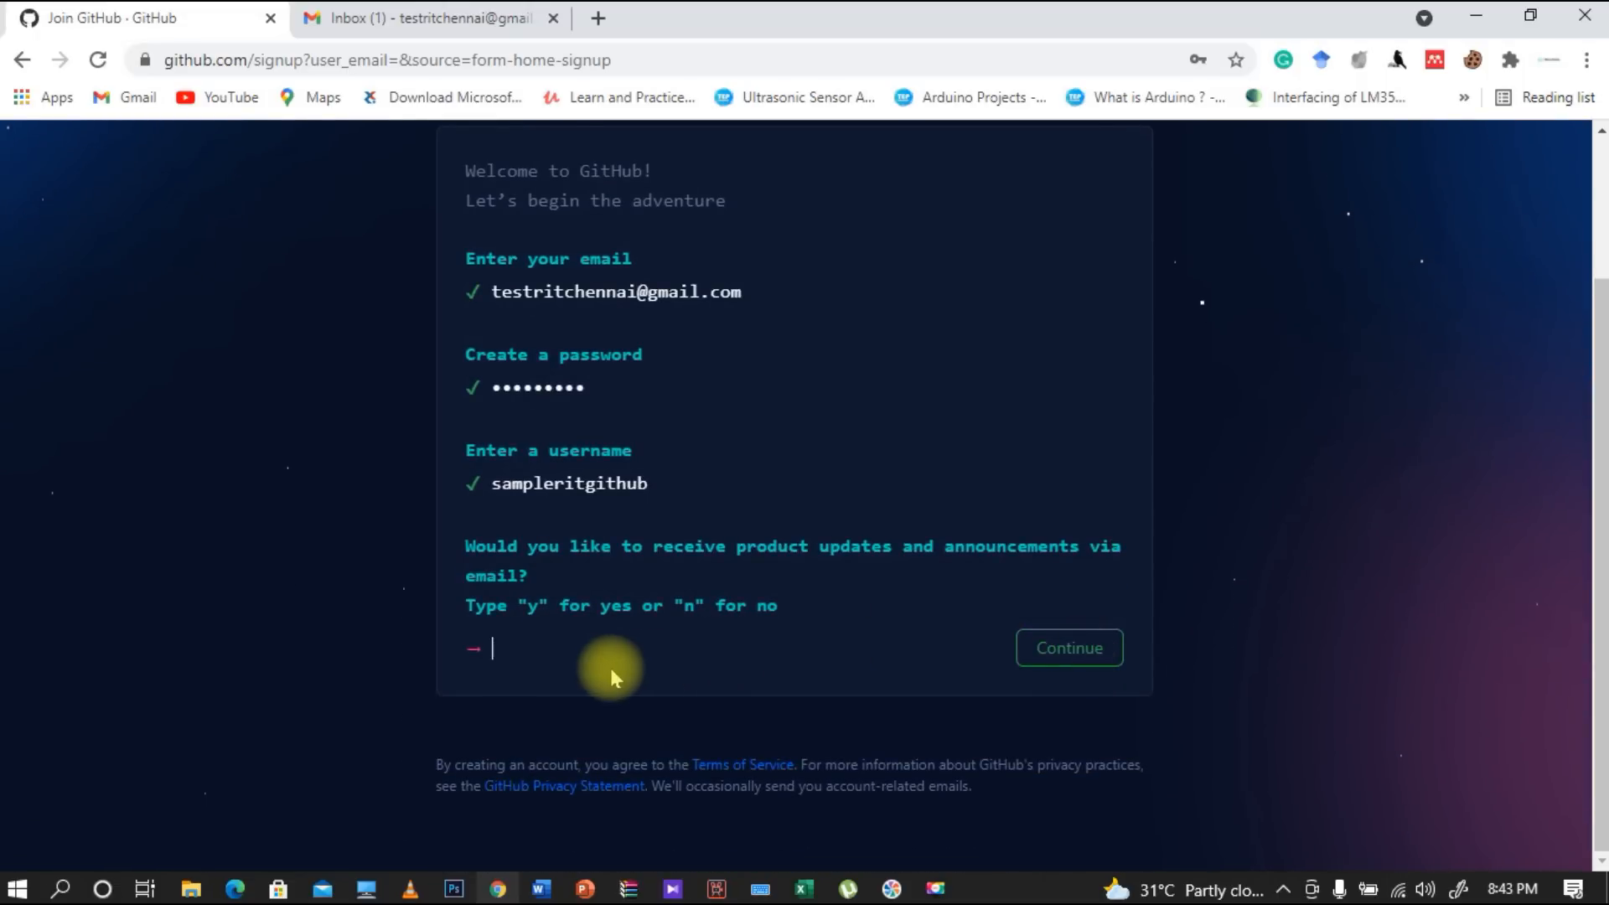
{"action": "type", "text": "y"}
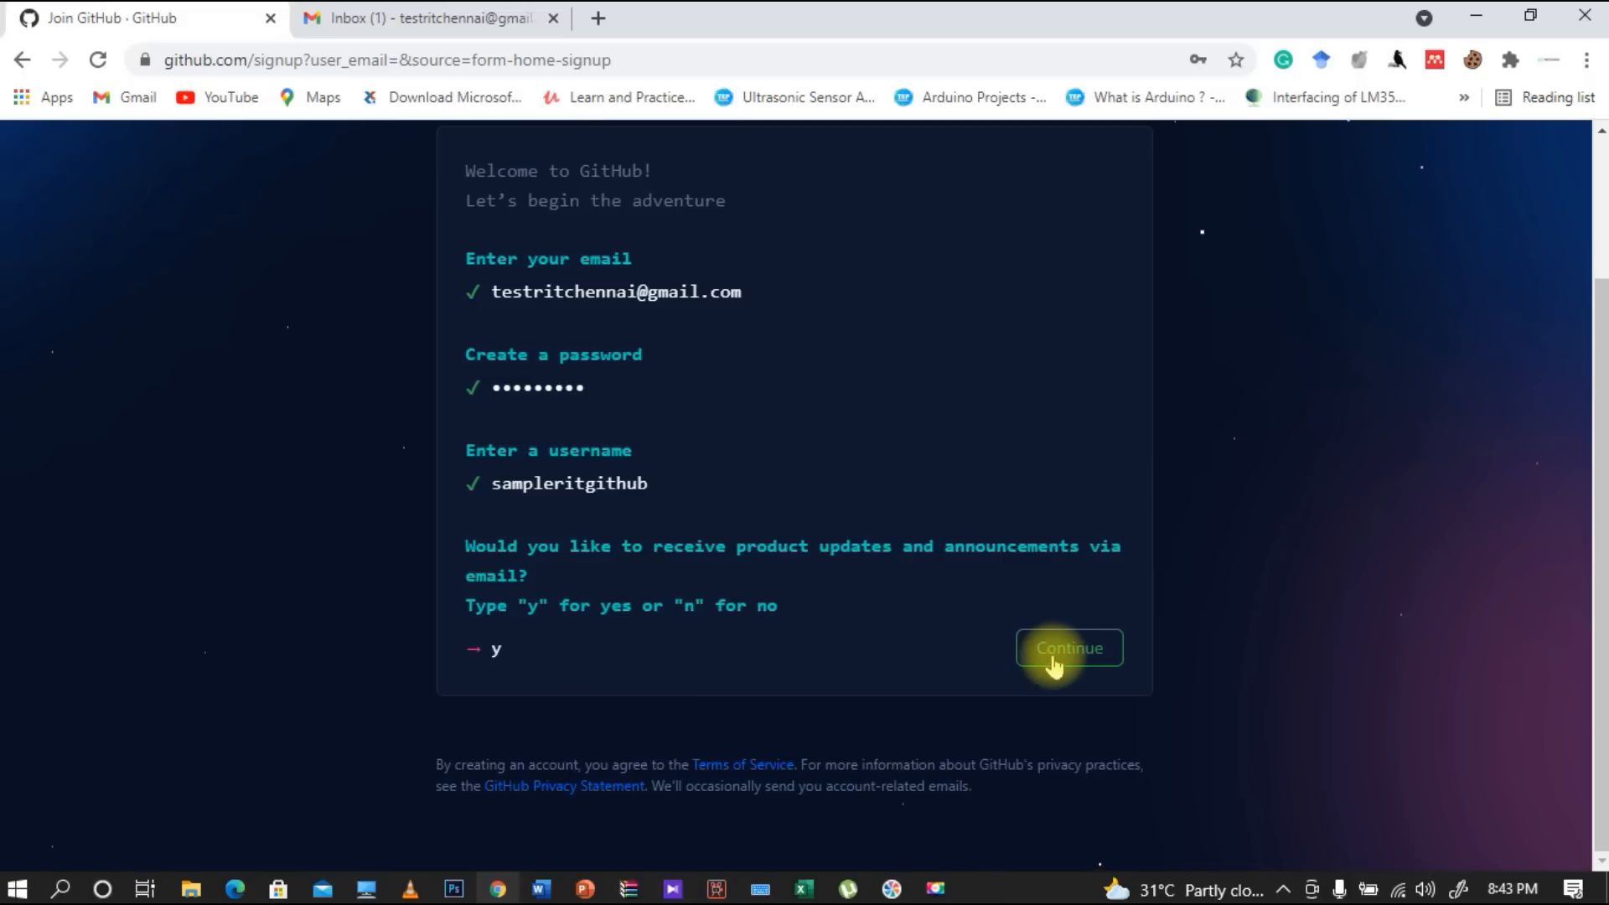
{"action": "left_click", "coordinate": [1067, 646]}
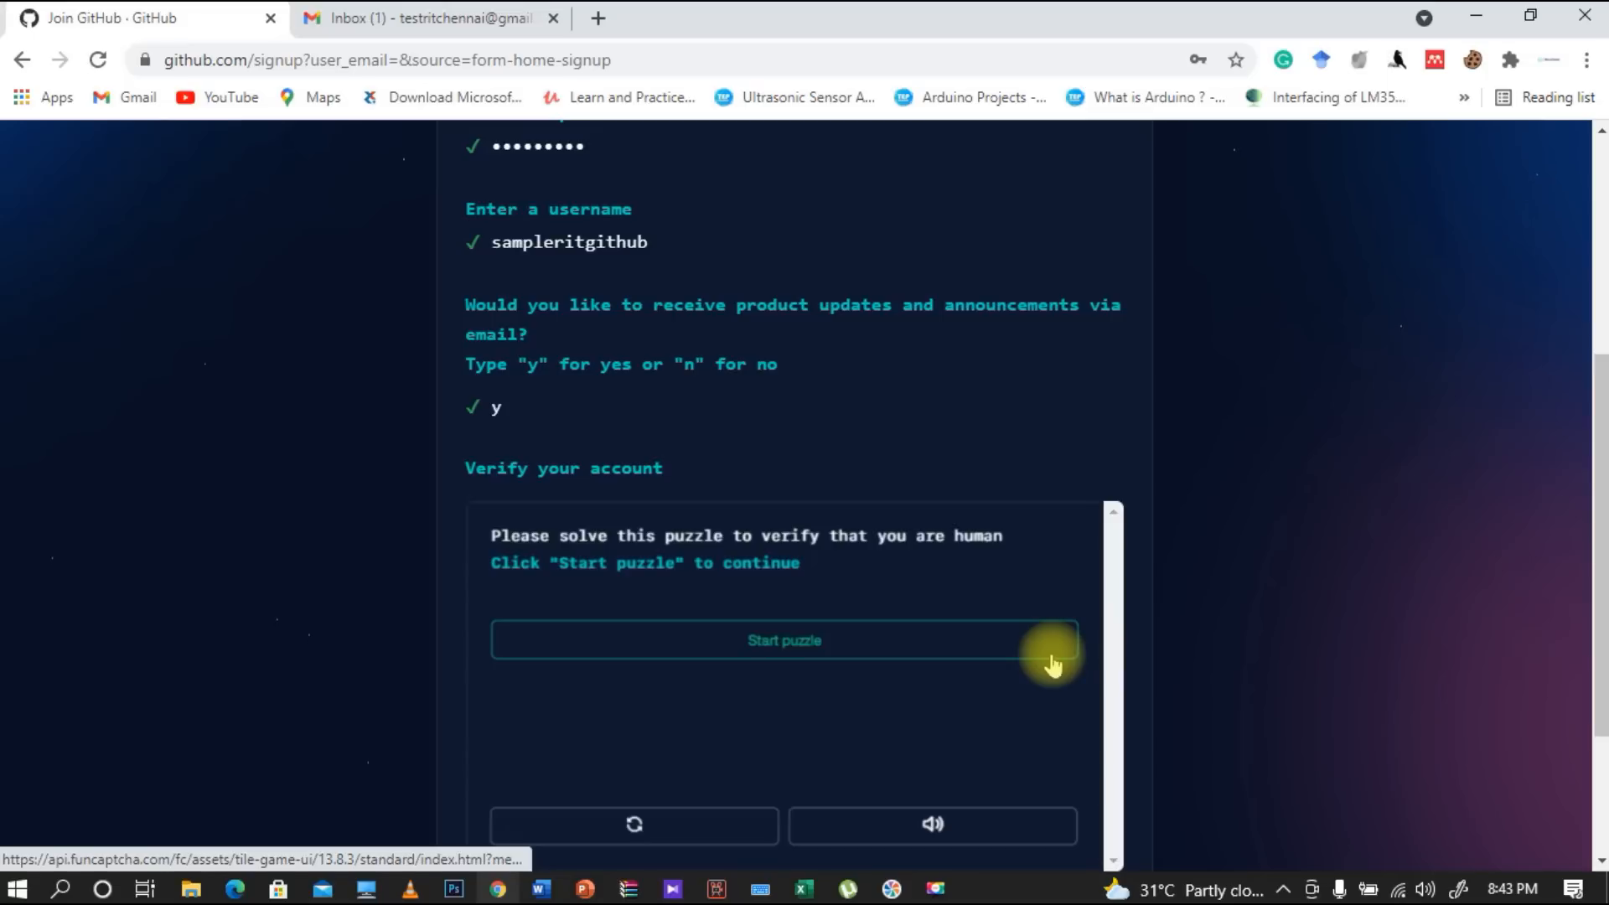
{"action": "scroll", "scroll_direction": "down", "scroll_amount": 3}
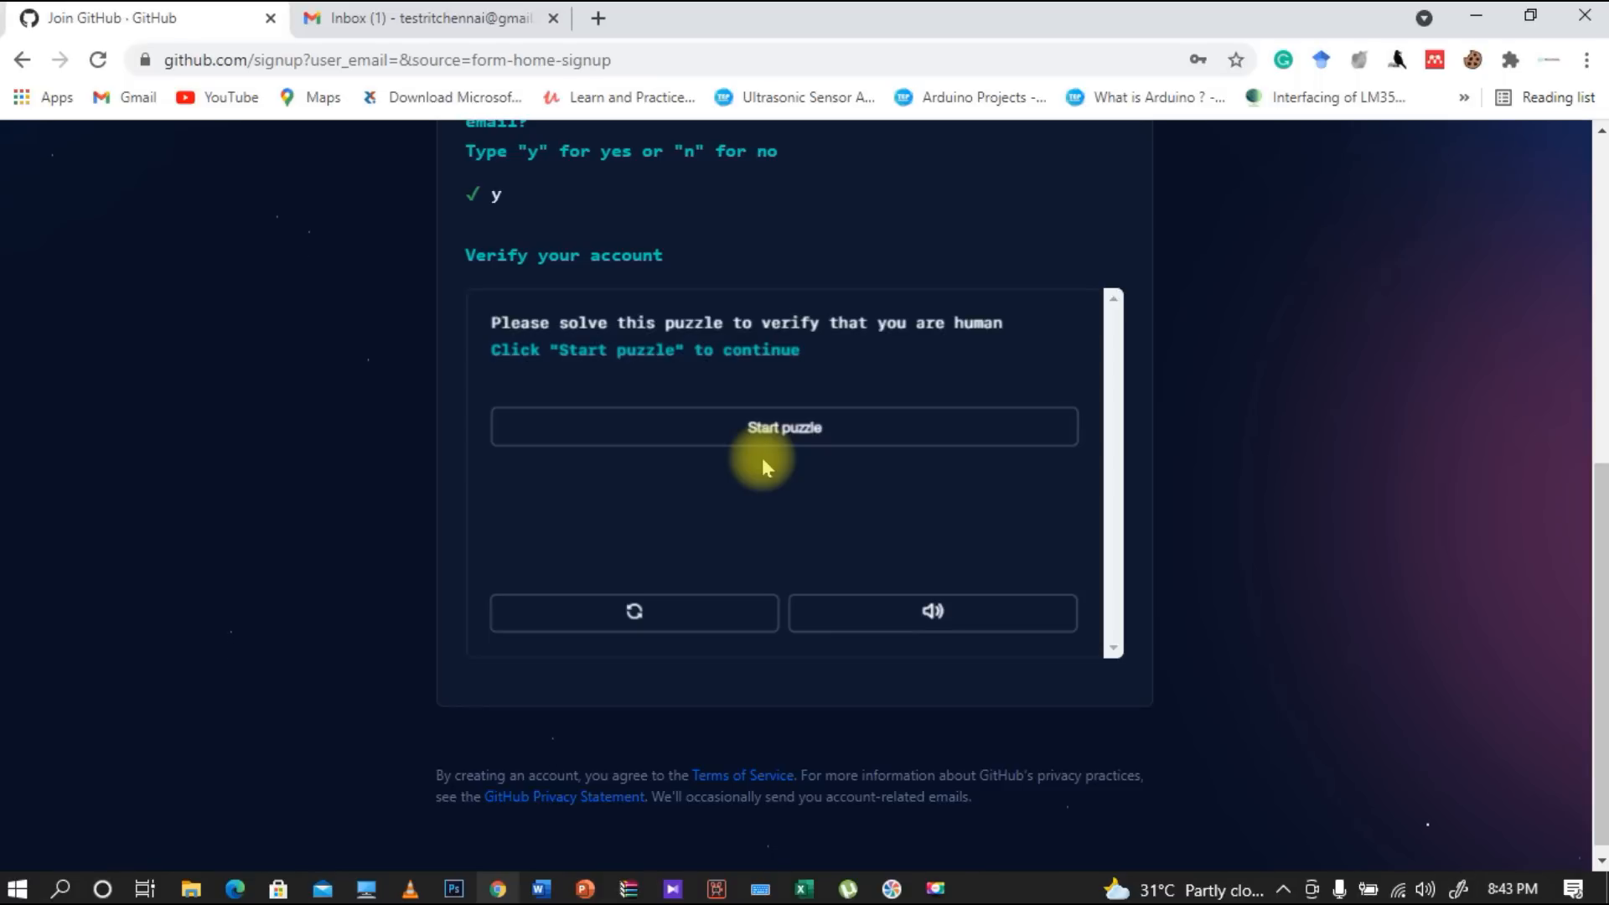
Solve the human-verification puzzle by picking the spiral galaxy in each round.
{"action": "left_click", "coordinate": [785, 427]}
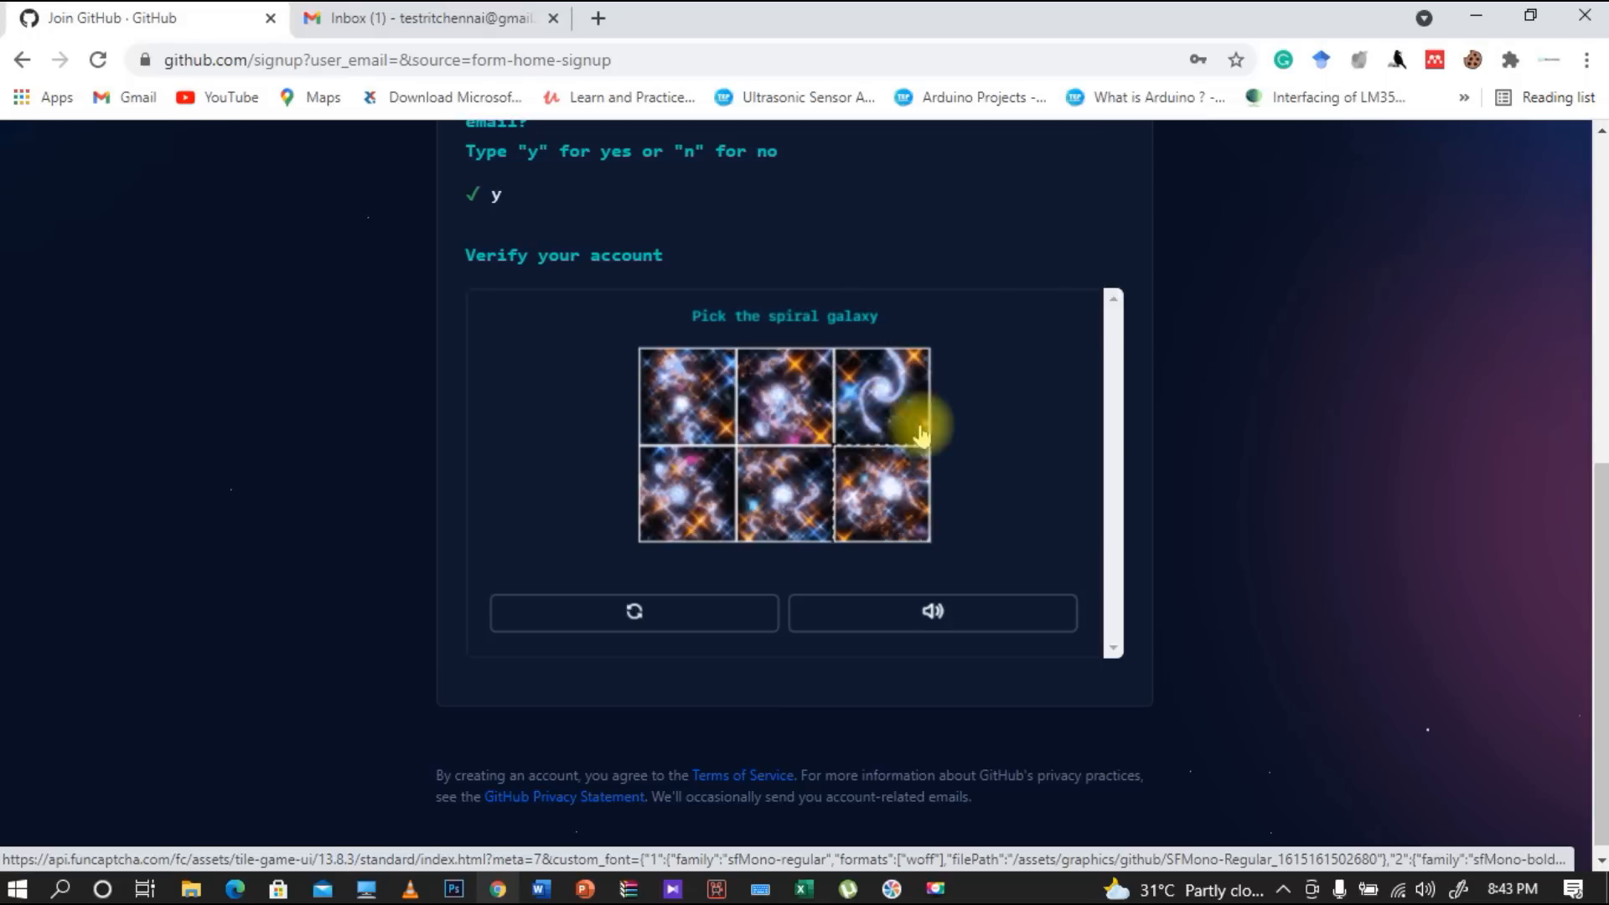
{"action": "left_click", "coordinate": [880, 395]}
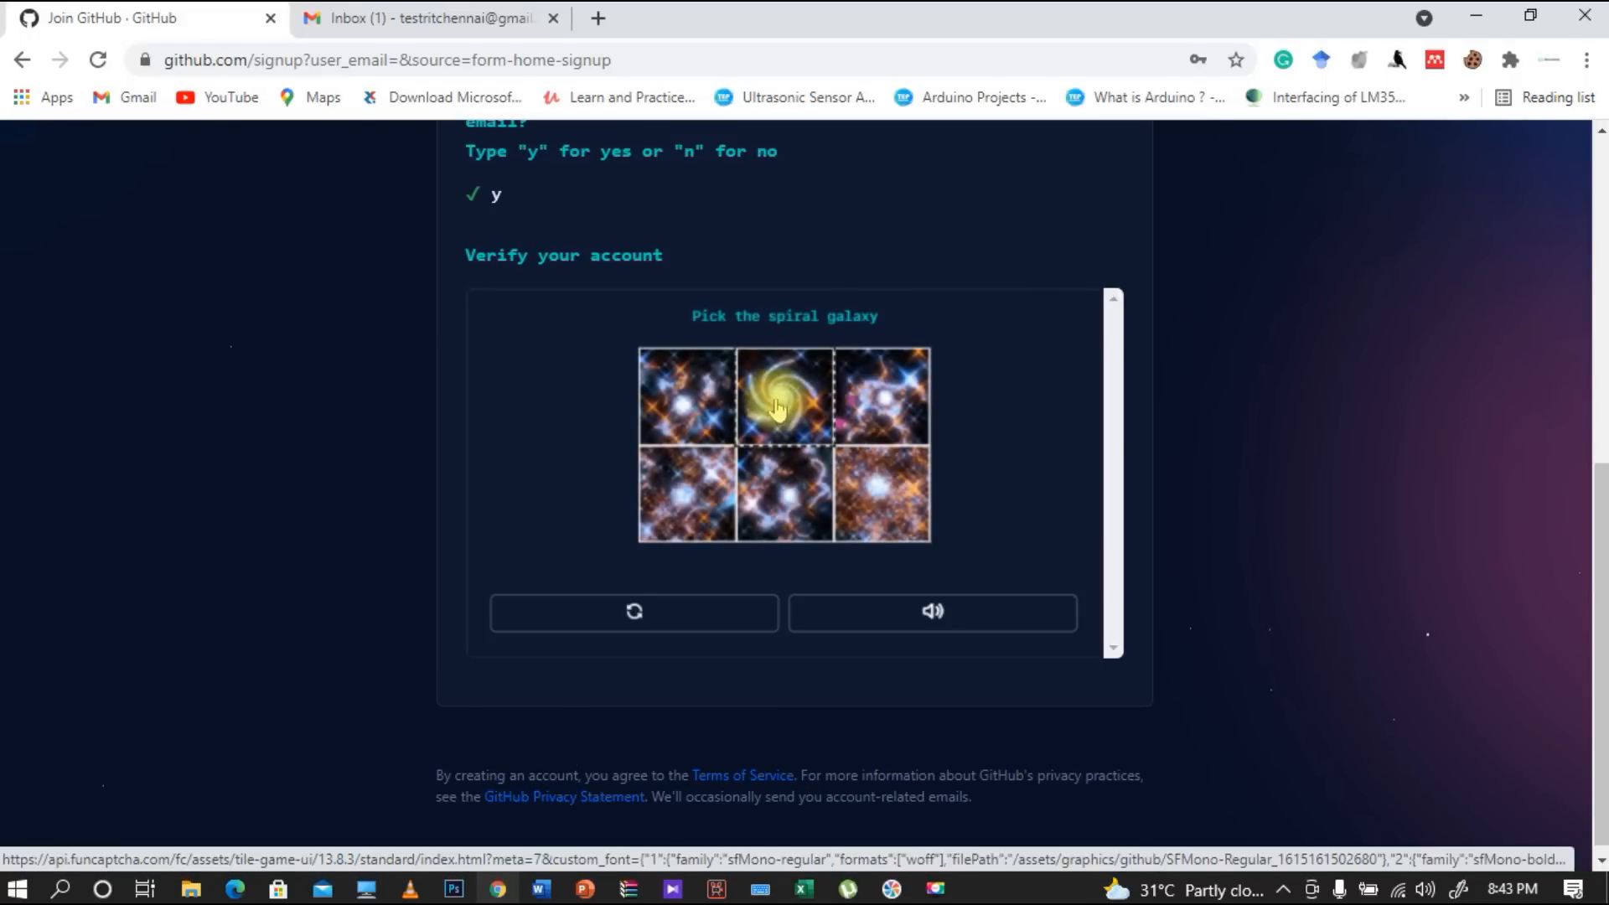
{"action": "left_click", "coordinate": [782, 395]}
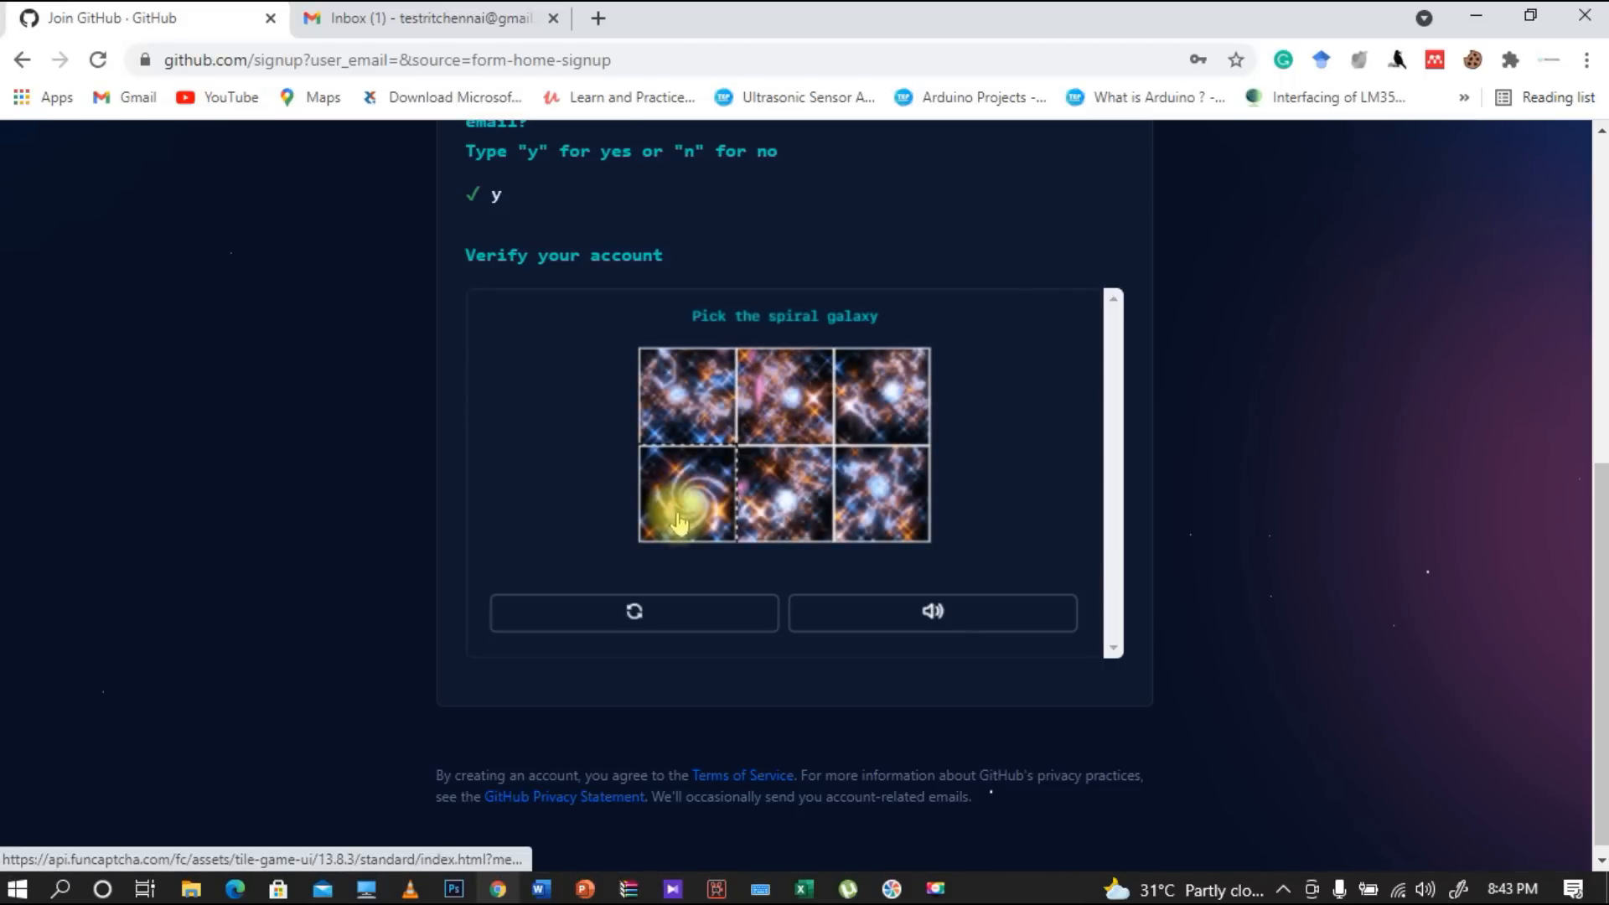
{"action": "left_click", "coordinate": [680, 496]}
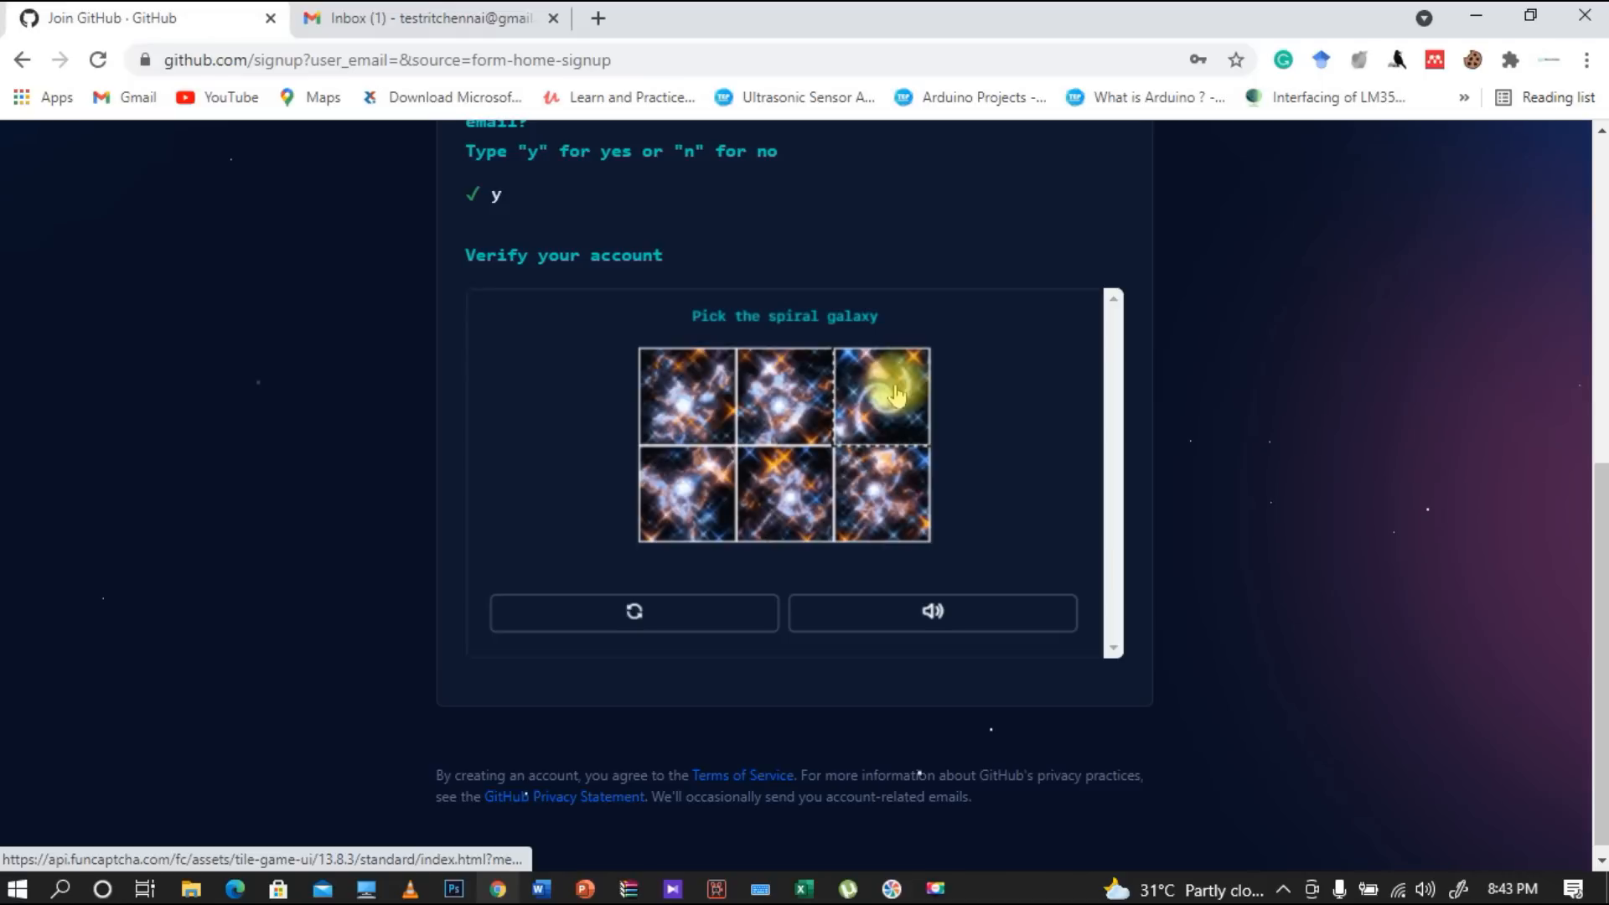
{"action": "left_click", "coordinate": [880, 396]}
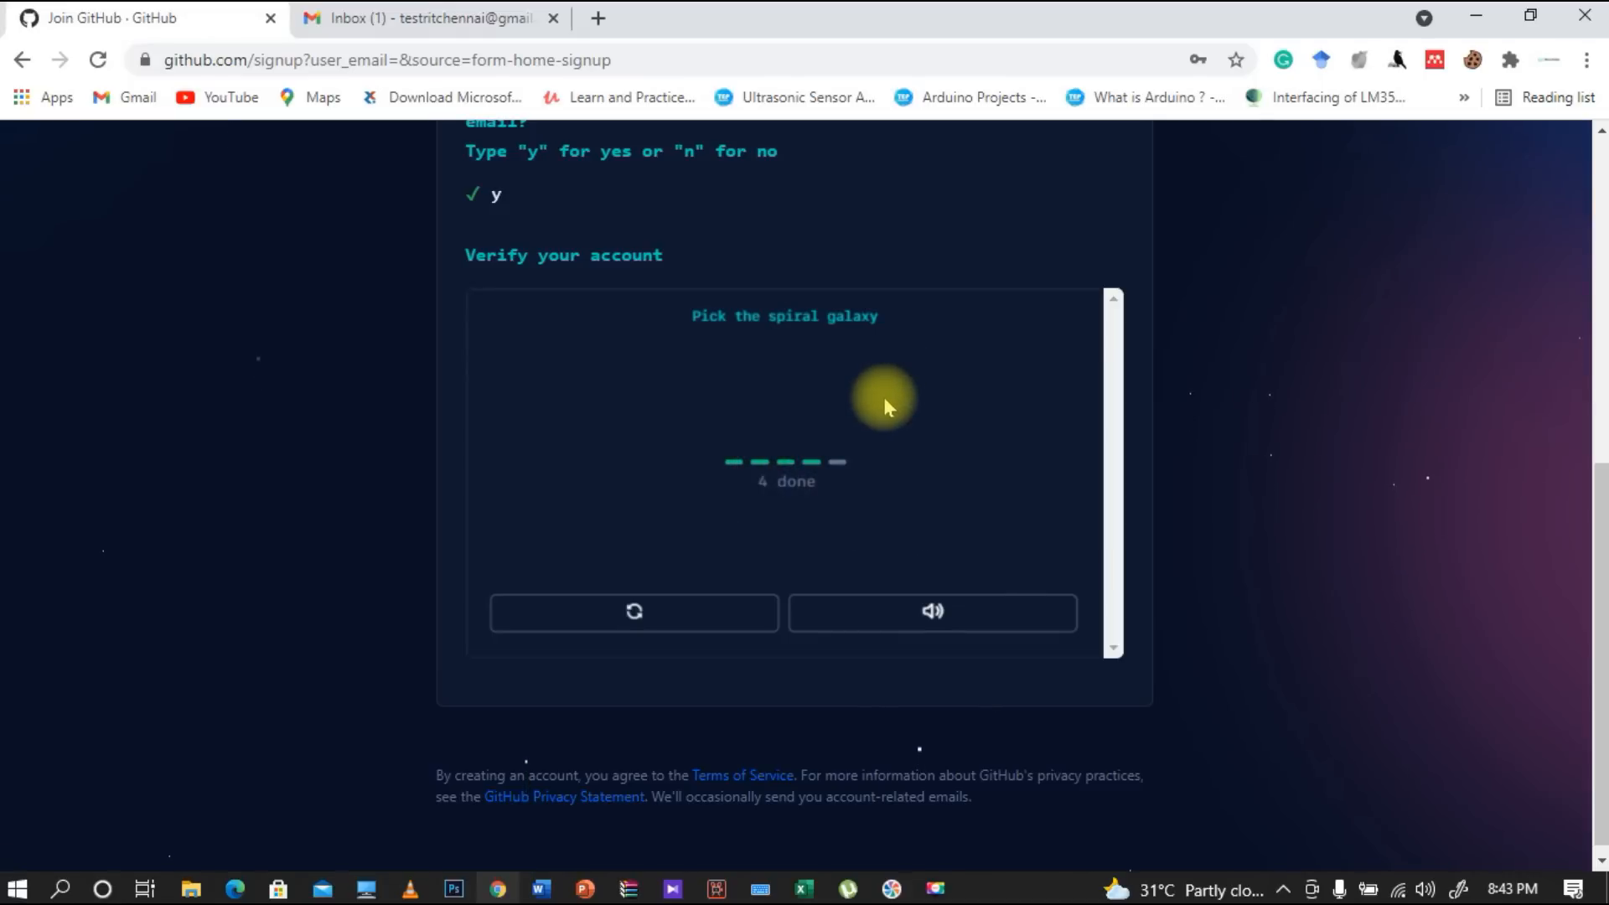
{"action": "left_click", "coordinate": [880, 399]}
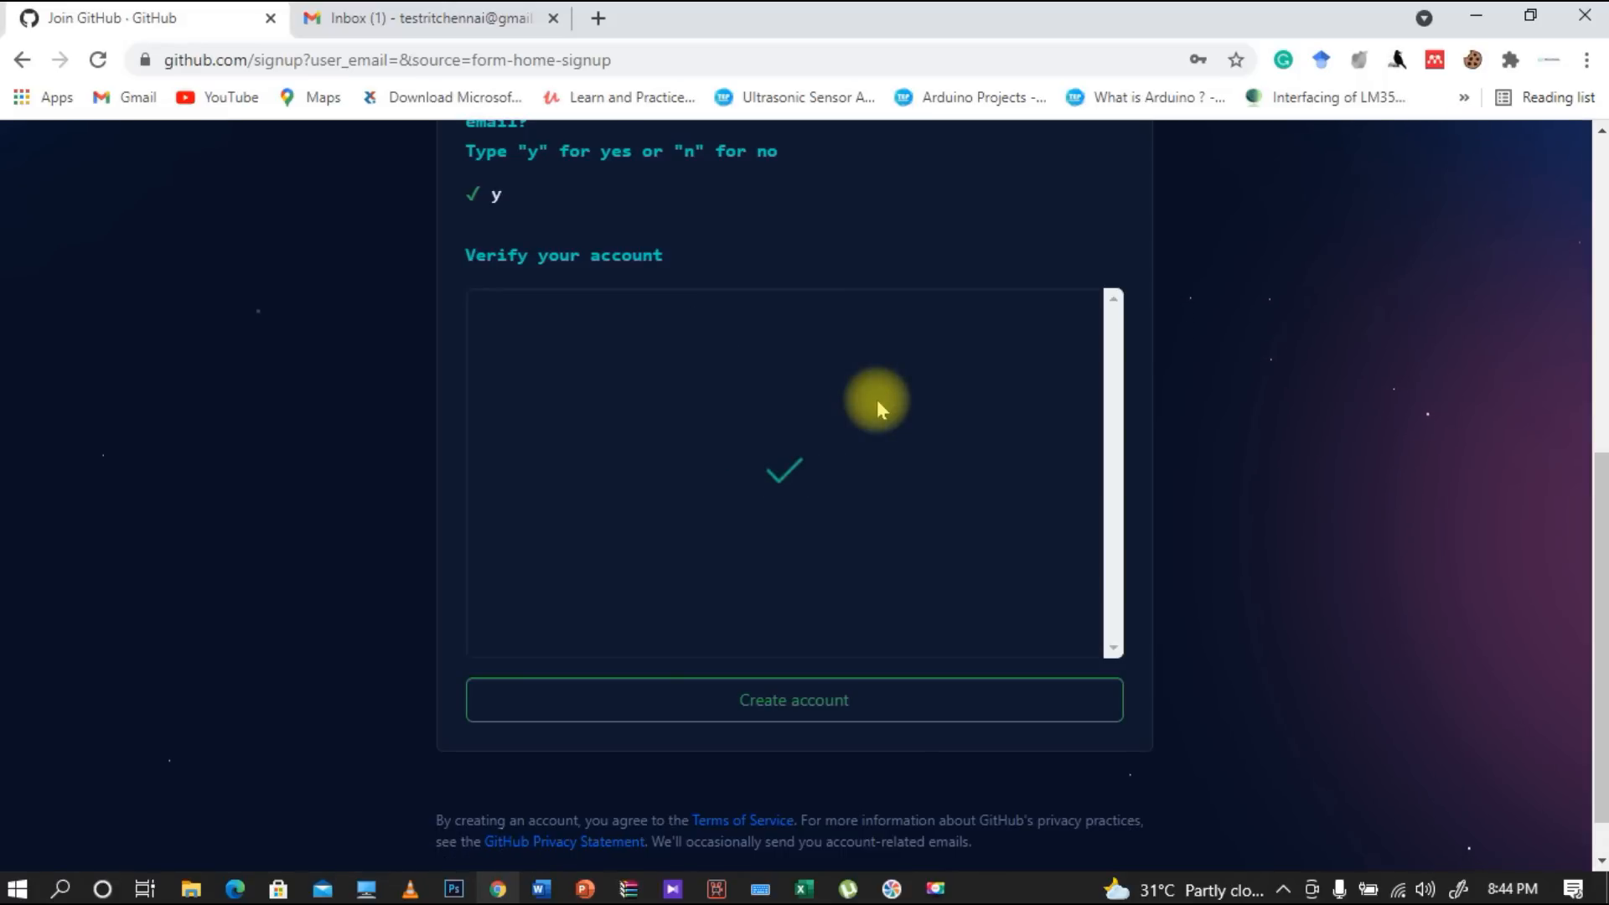
{"action": "mouse_move", "coordinate": [789, 426]}
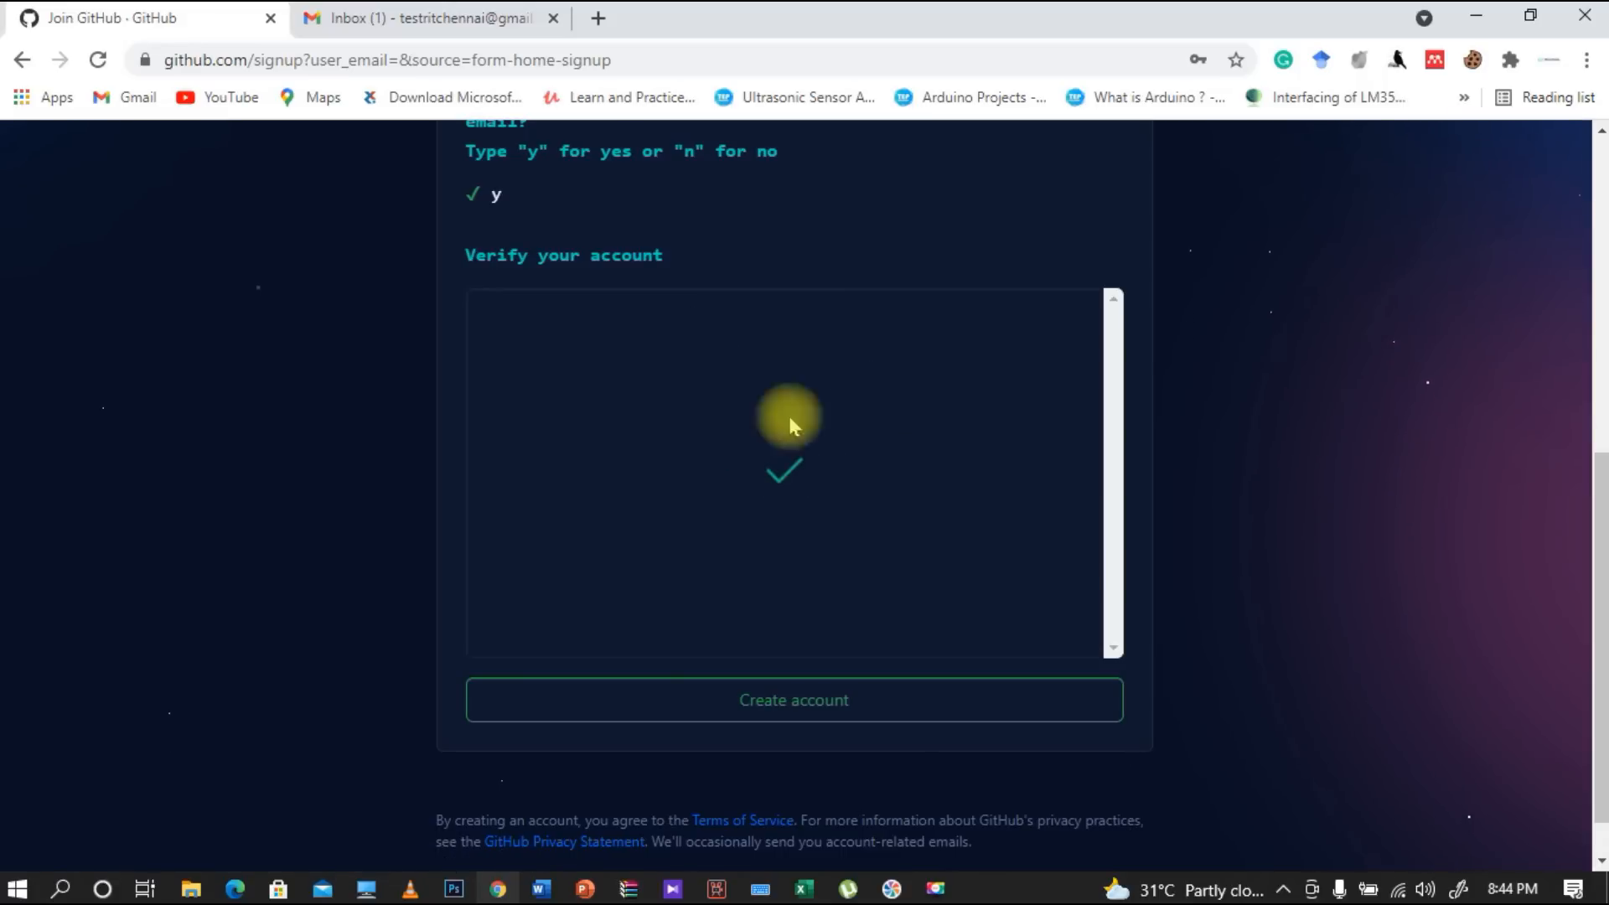
{"action": "mouse_move", "coordinate": [797, 701]}
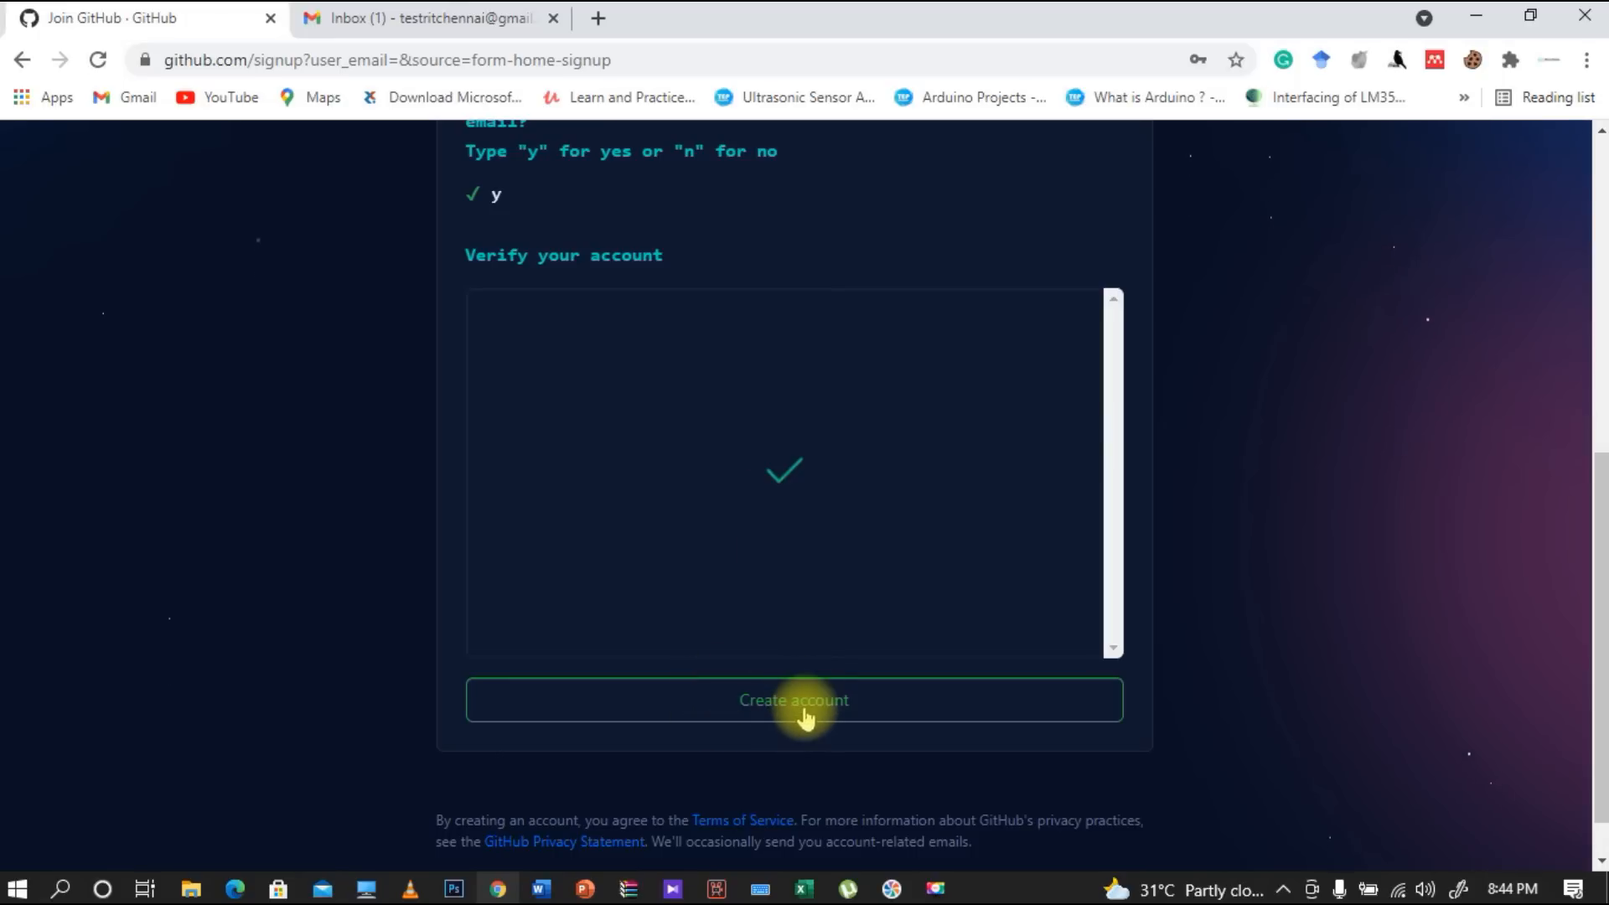
Create the account and reach the launch-code email-verification page.
{"action": "left_click", "coordinate": [793, 700]}
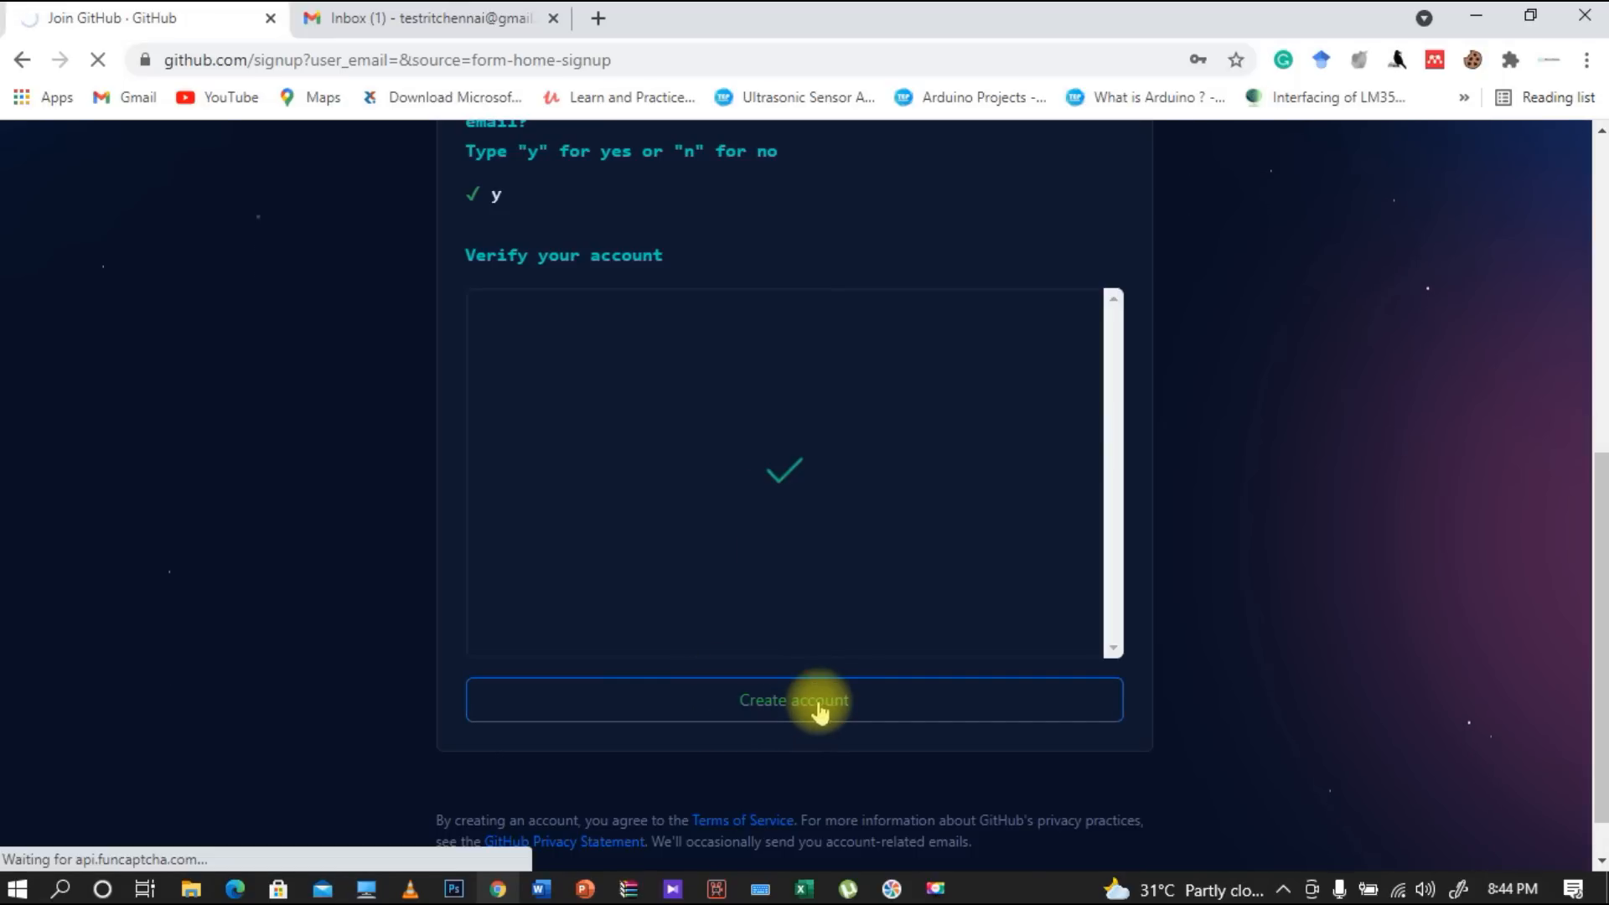
{"action": "left_click", "coordinate": [792, 701]}
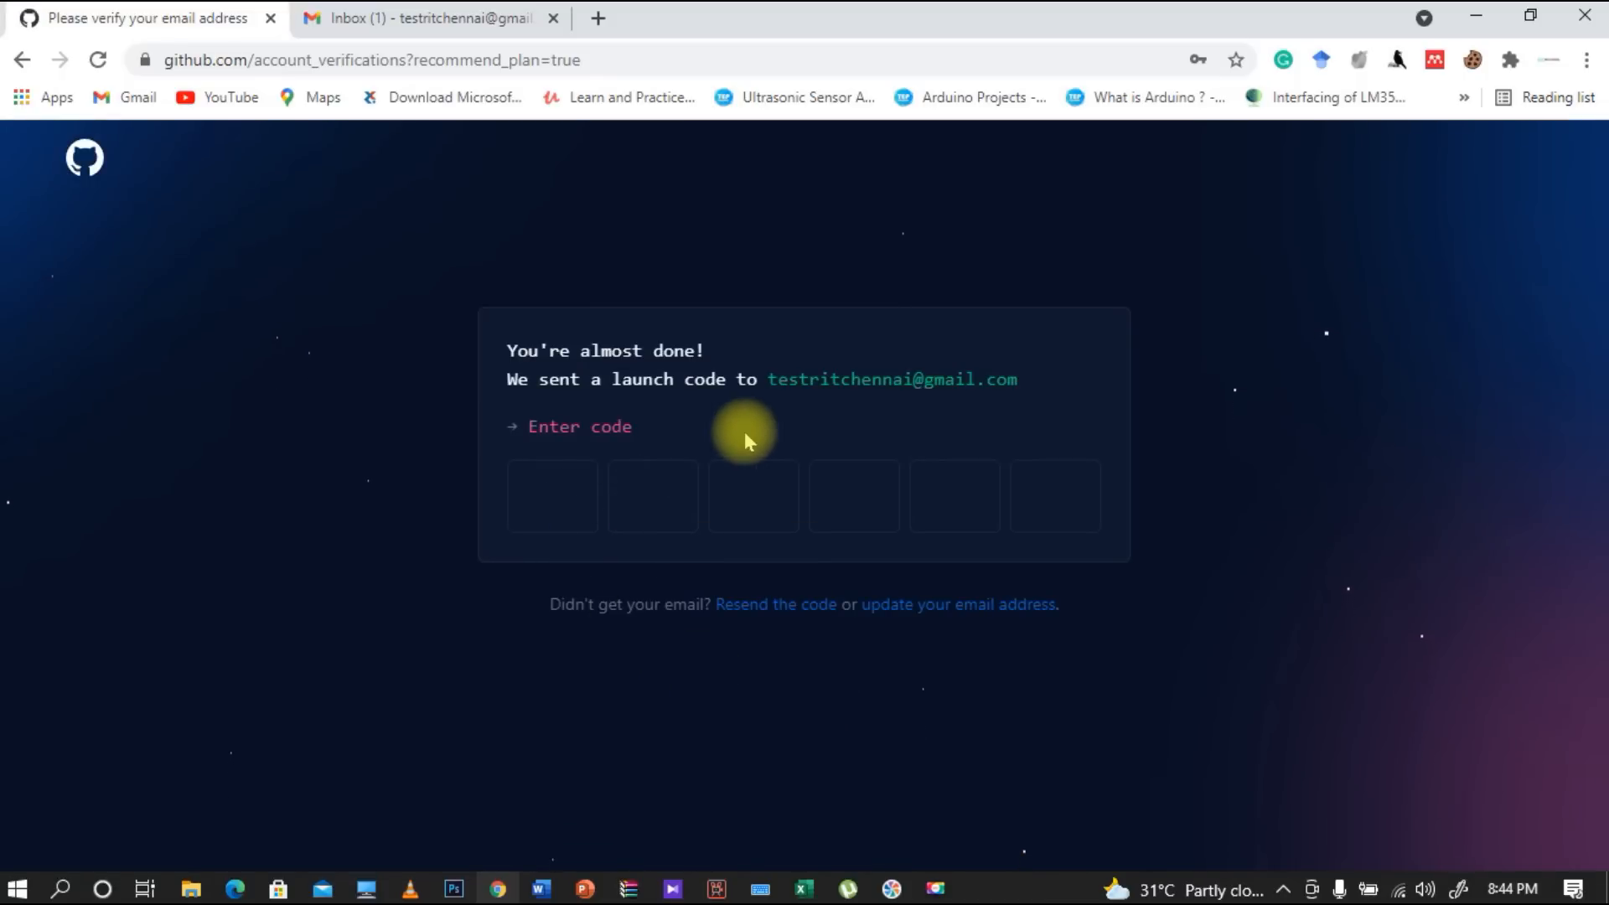
{"action": "left_click", "coordinate": [551, 496]}
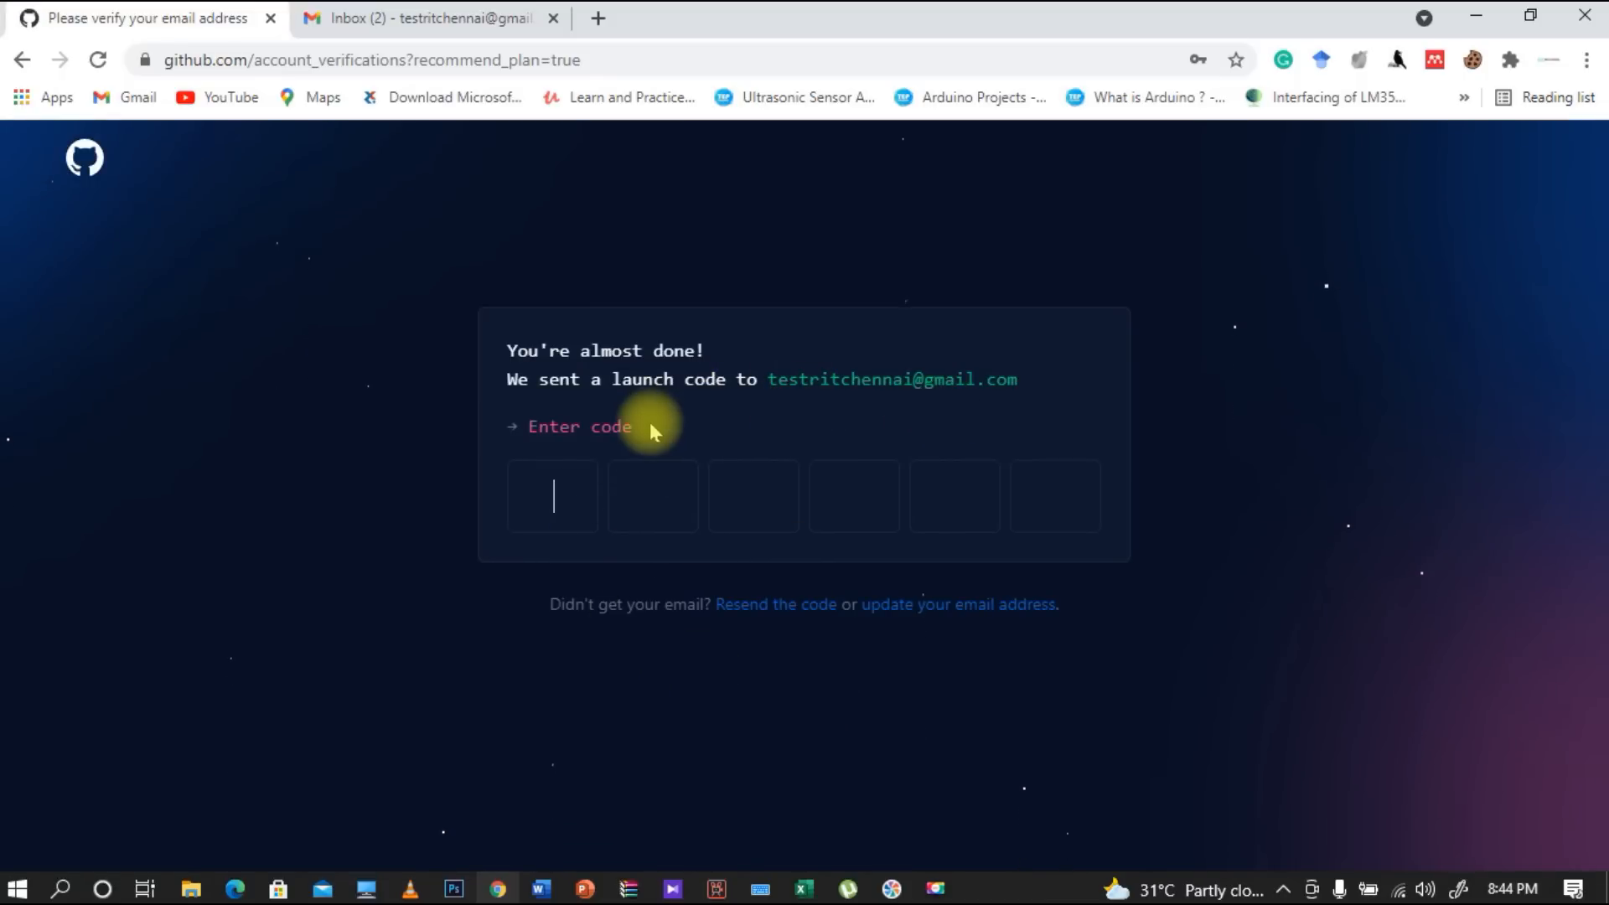
{"action": "mouse_move", "coordinate": [870, 401]}
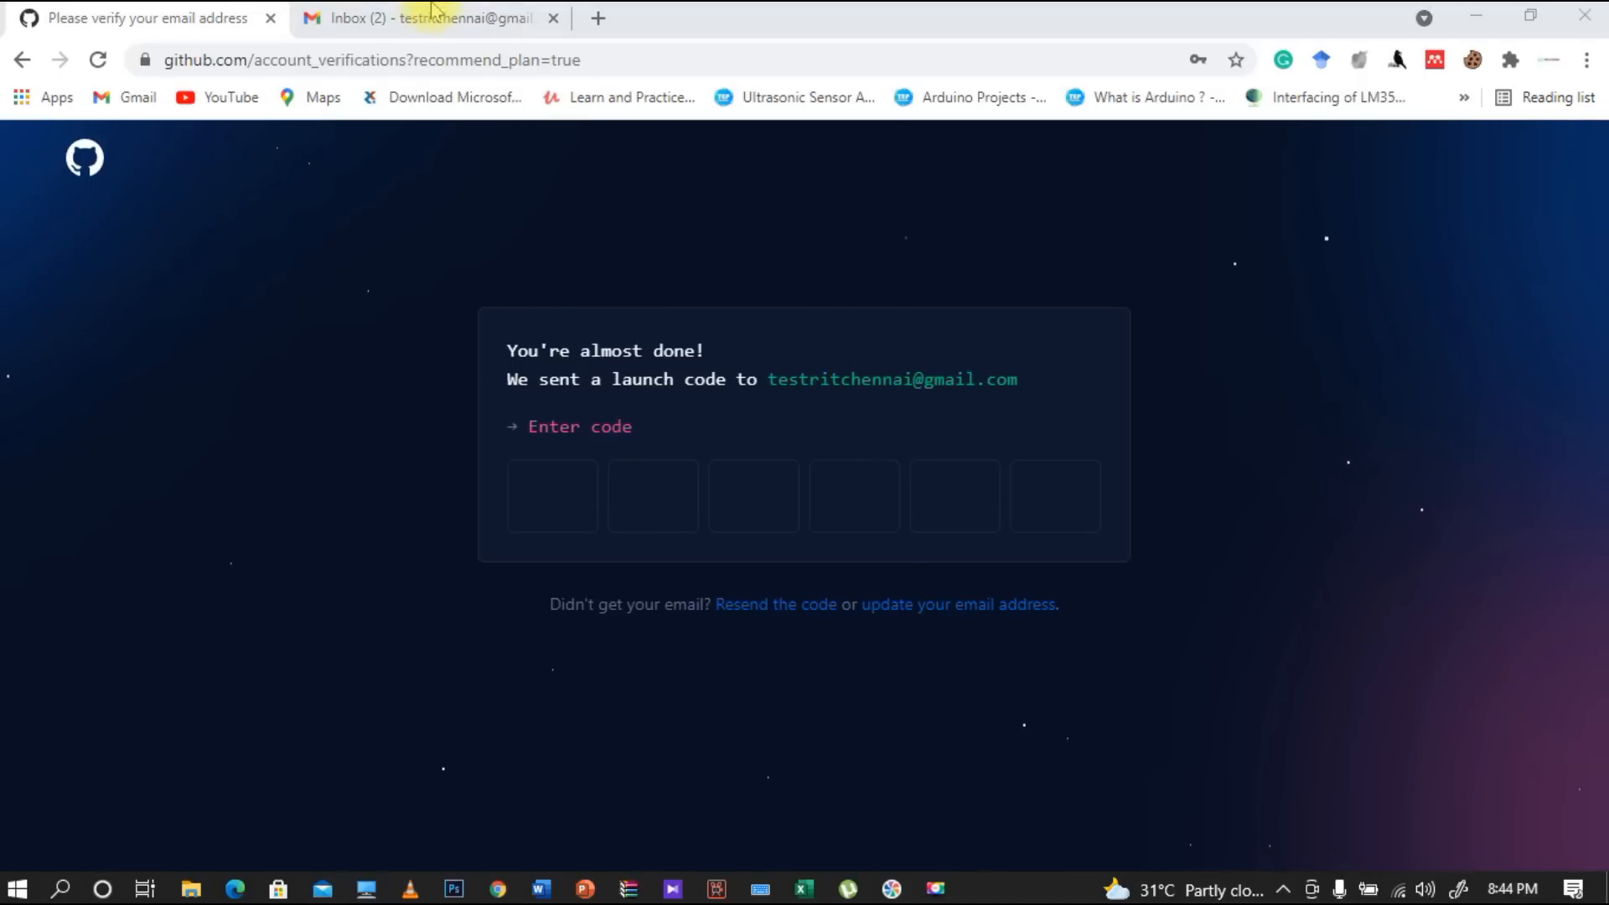
{"action": "left_click", "coordinate": [431, 18]}
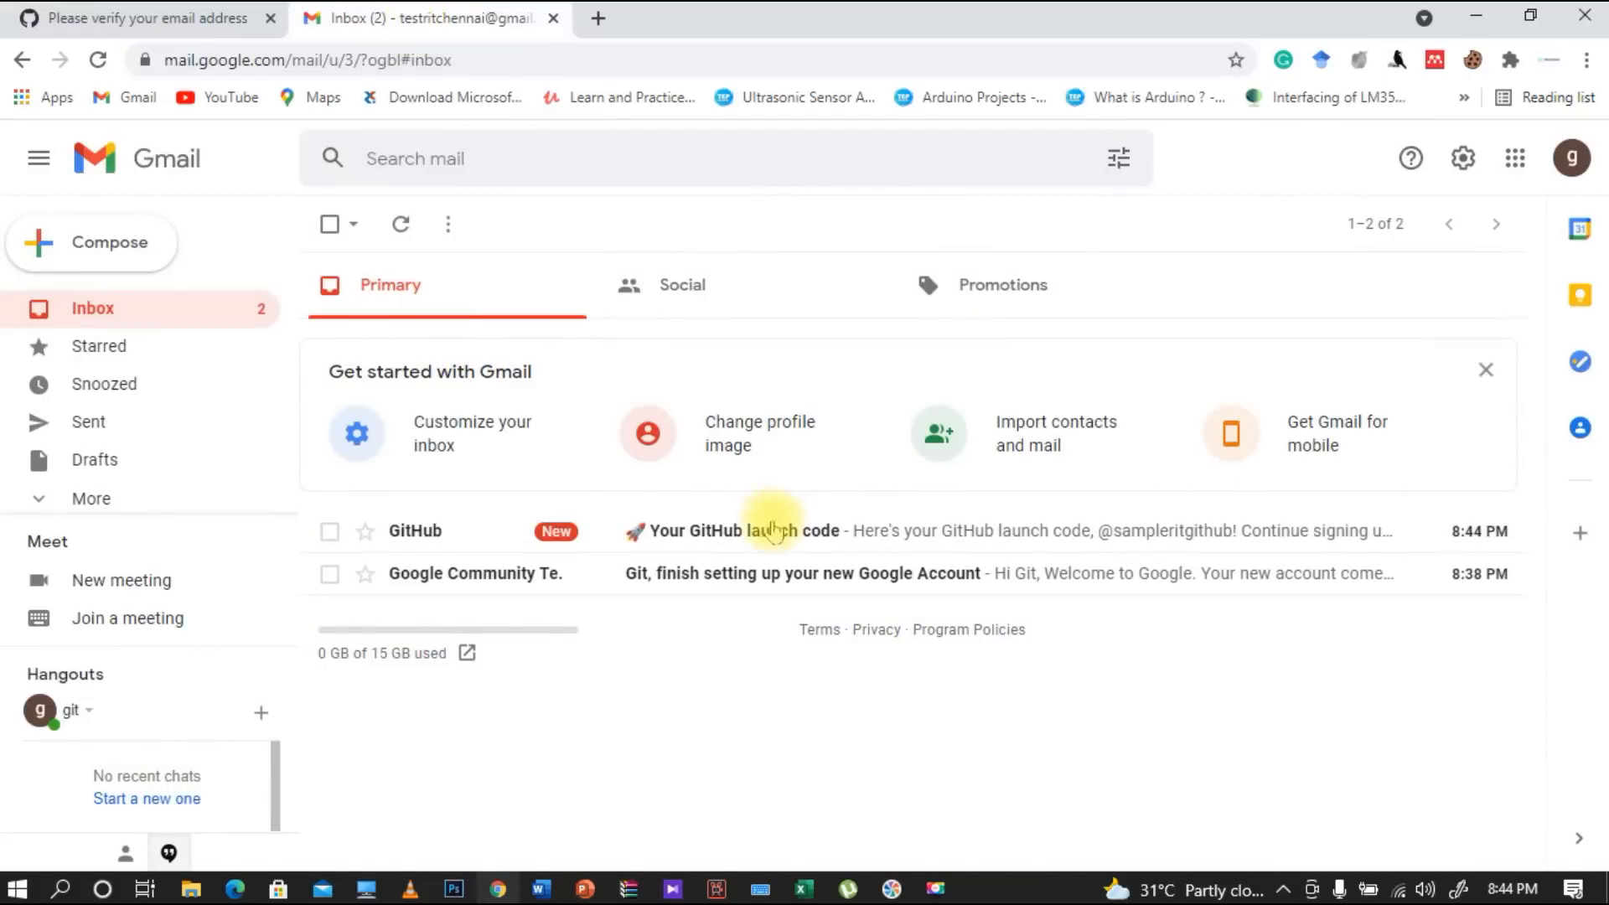
{"action": "left_click", "coordinate": [719, 532]}
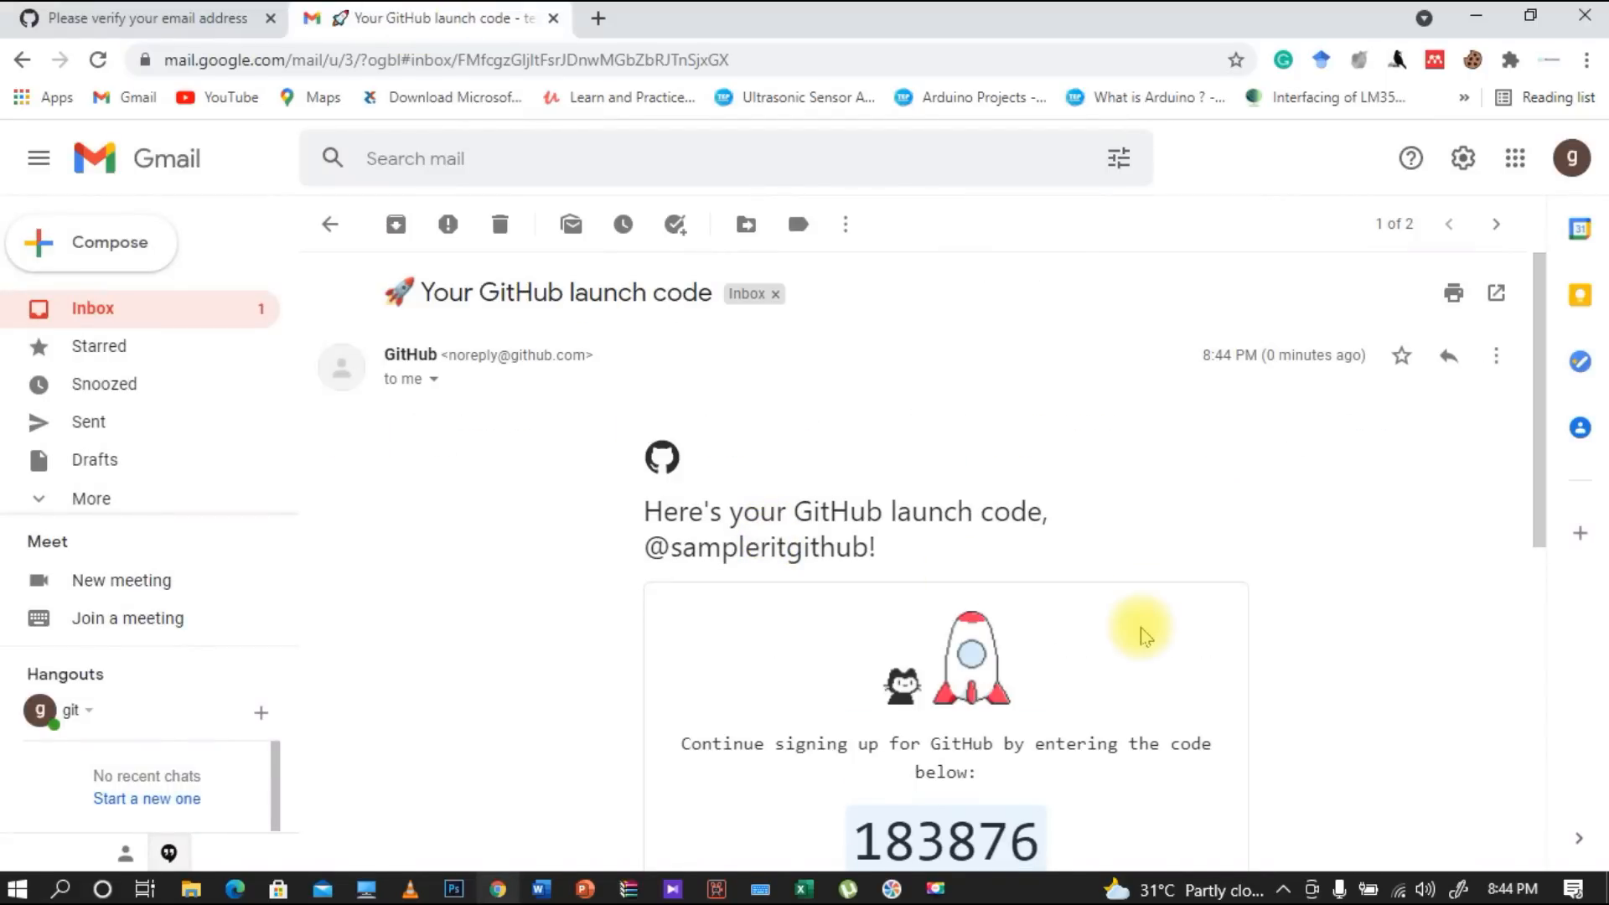
{"action": "scroll", "scroll_direction": "down", "scroll_amount": 3}
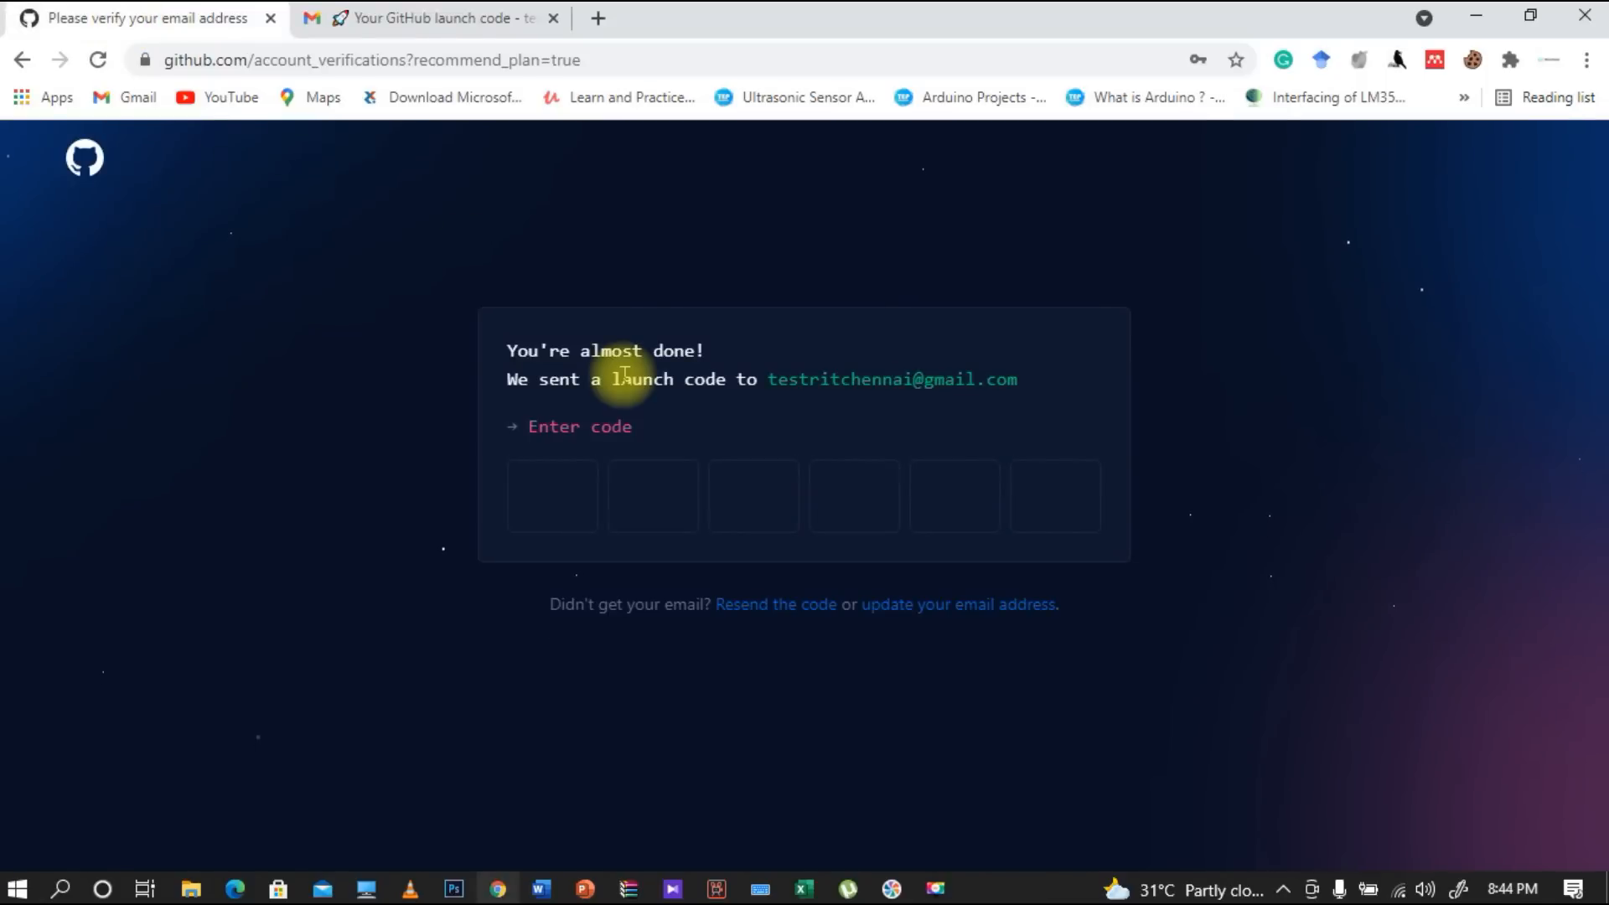
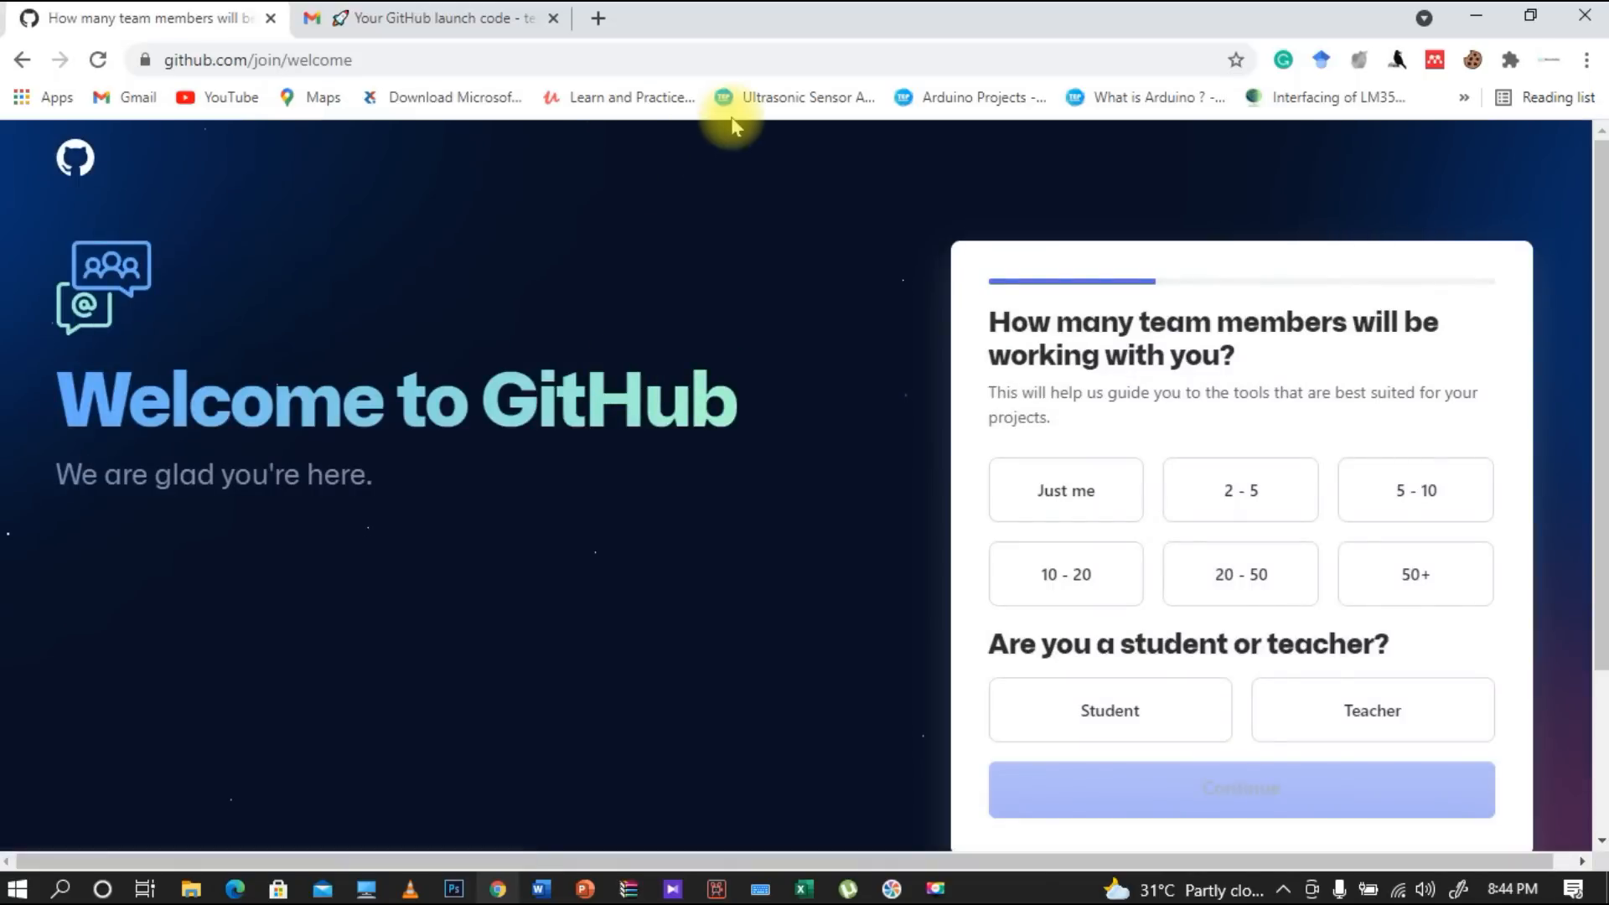
{"action": "mouse_move", "coordinate": [614, 357]}
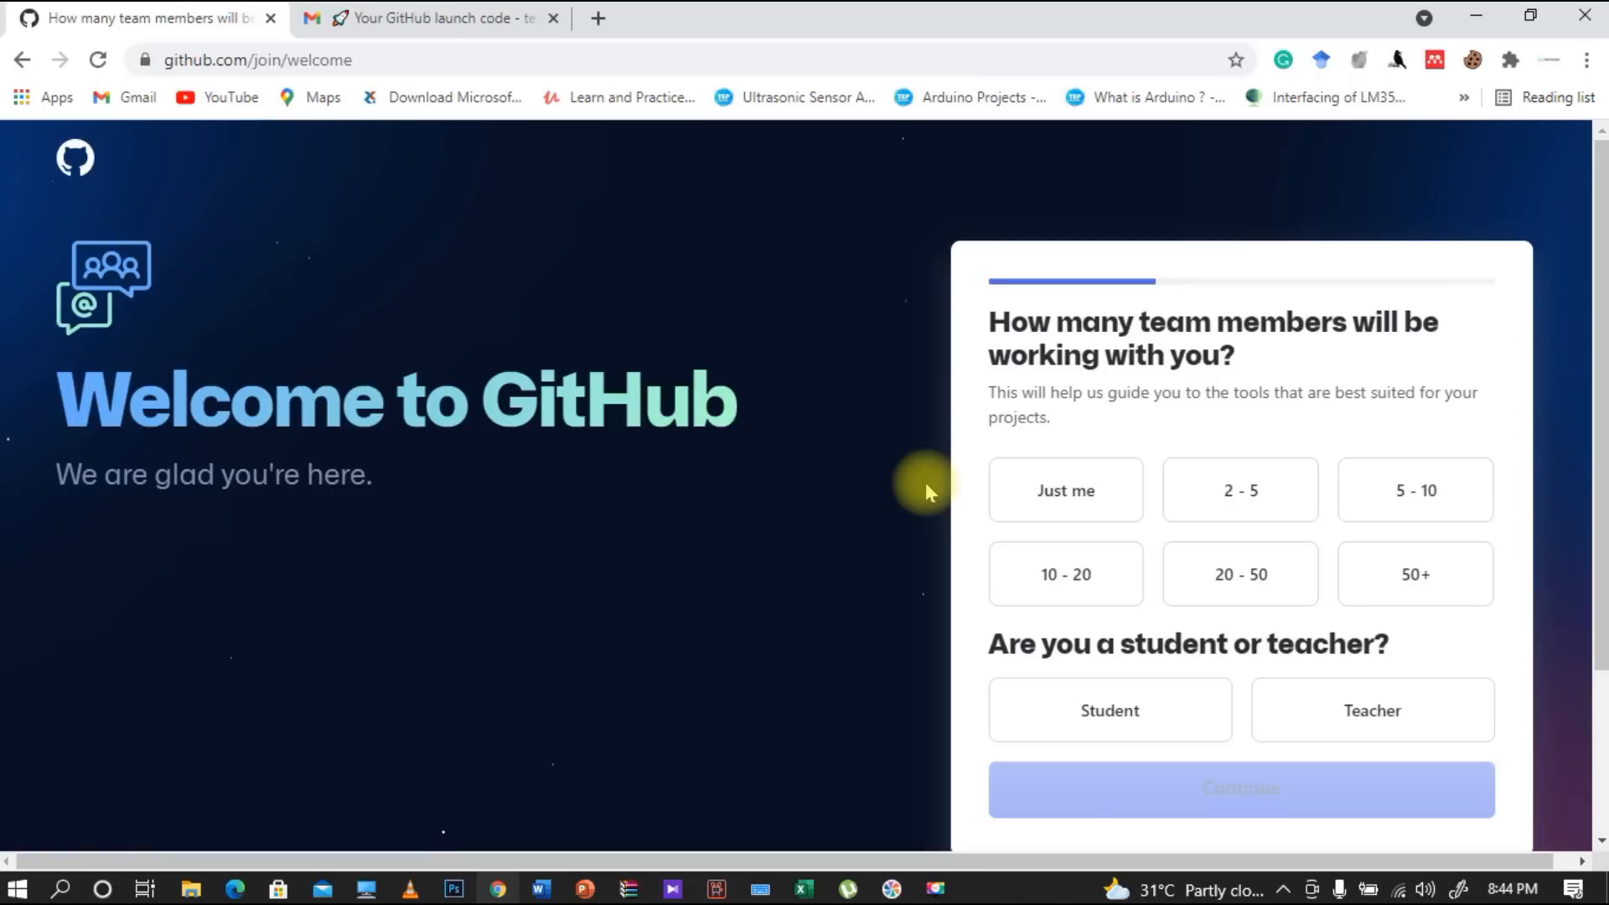
Answer the welcome questionnaire with Just me and Student and continue to the feature-interest survey.
{"action": "scroll", "scroll_direction": "down", "scroll_amount": 3}
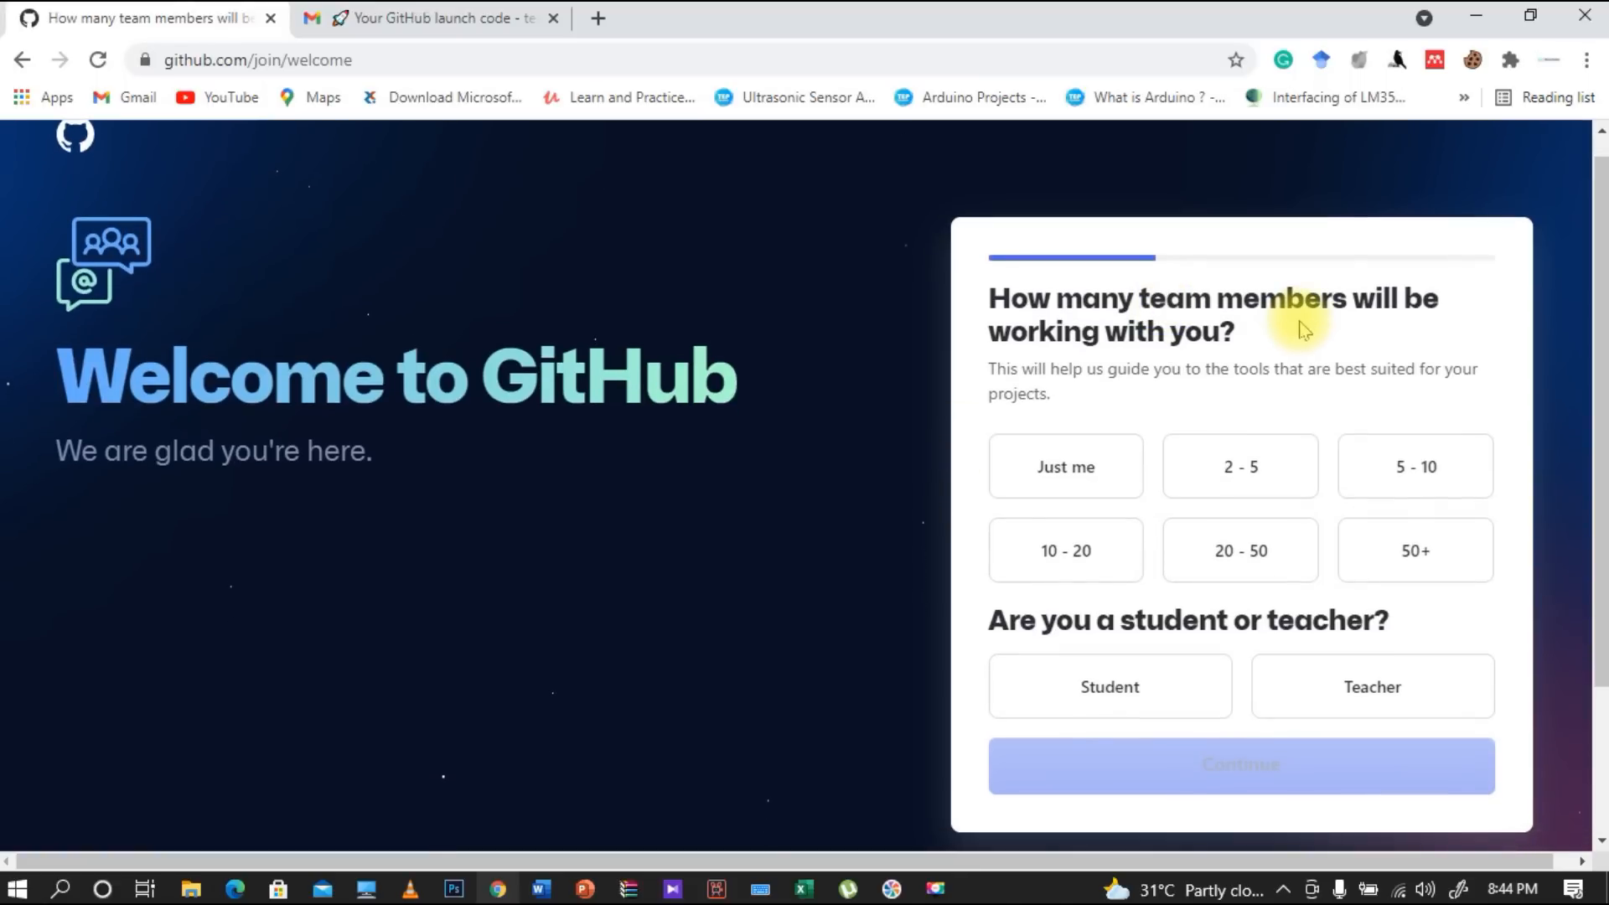
{"action": "left_click", "coordinate": [1066, 466]}
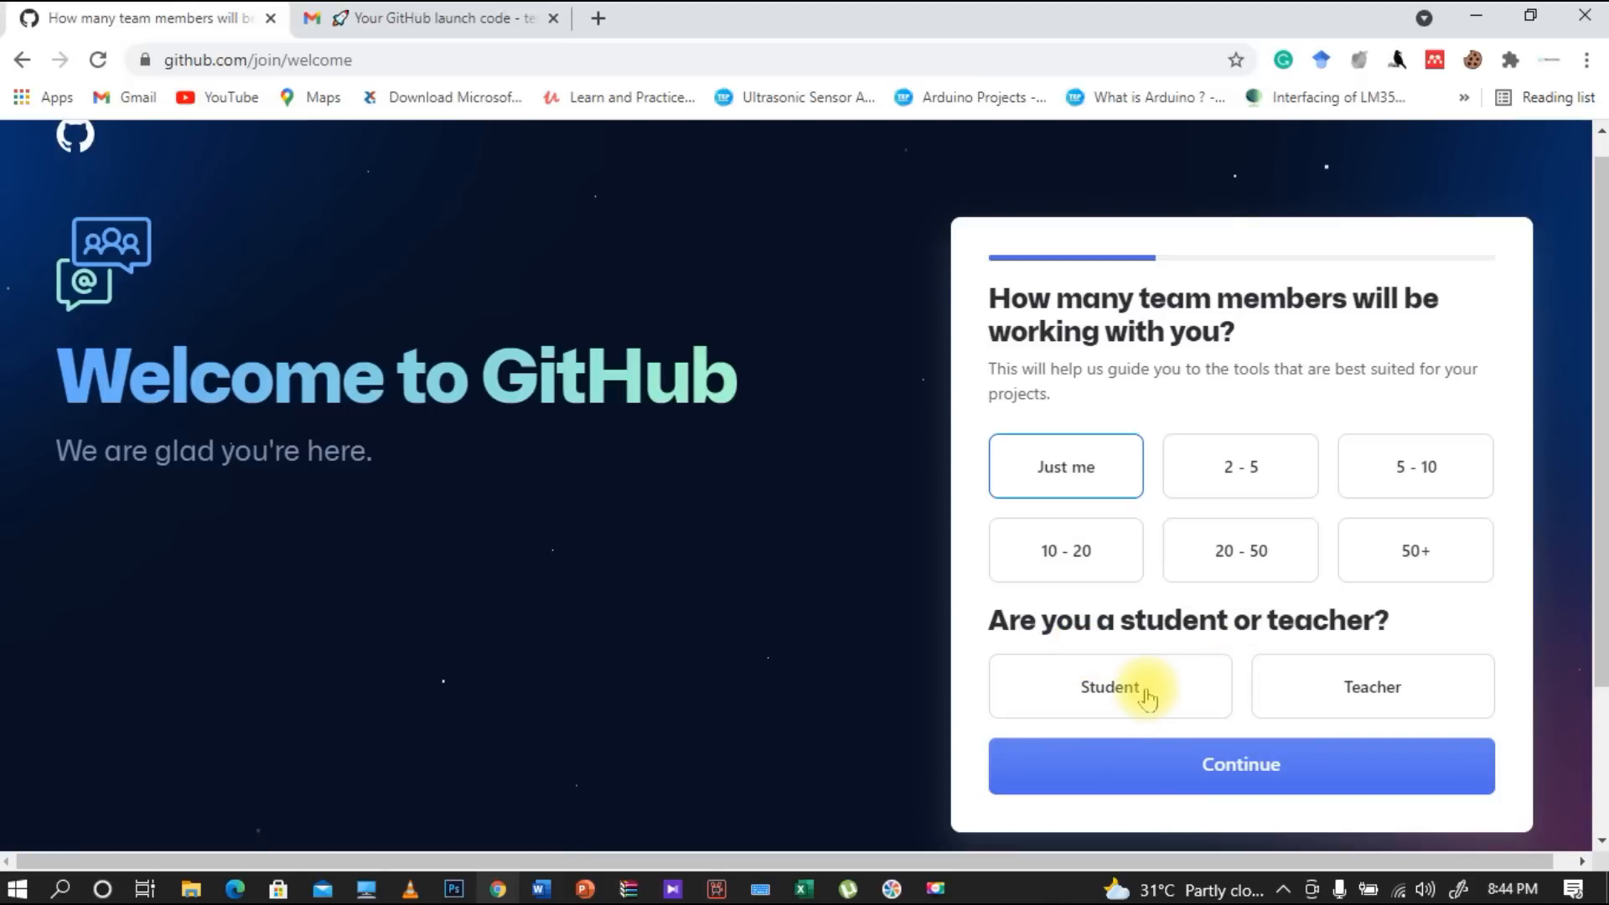
{"action": "left_click", "coordinate": [1109, 686]}
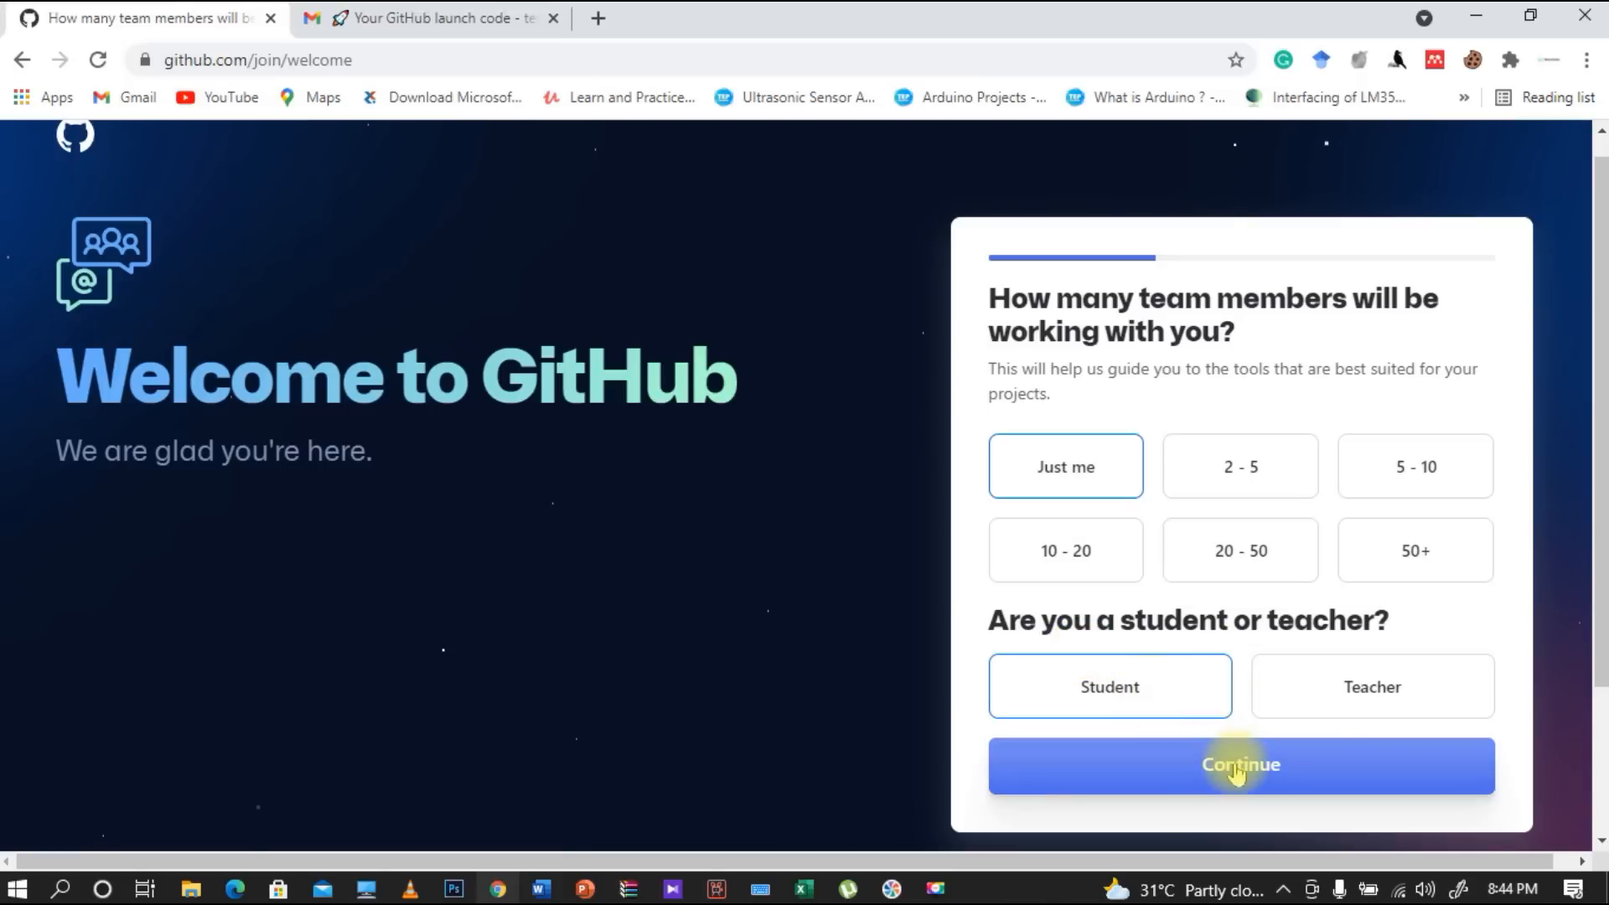
{"action": "left_click", "coordinate": [1240, 764]}
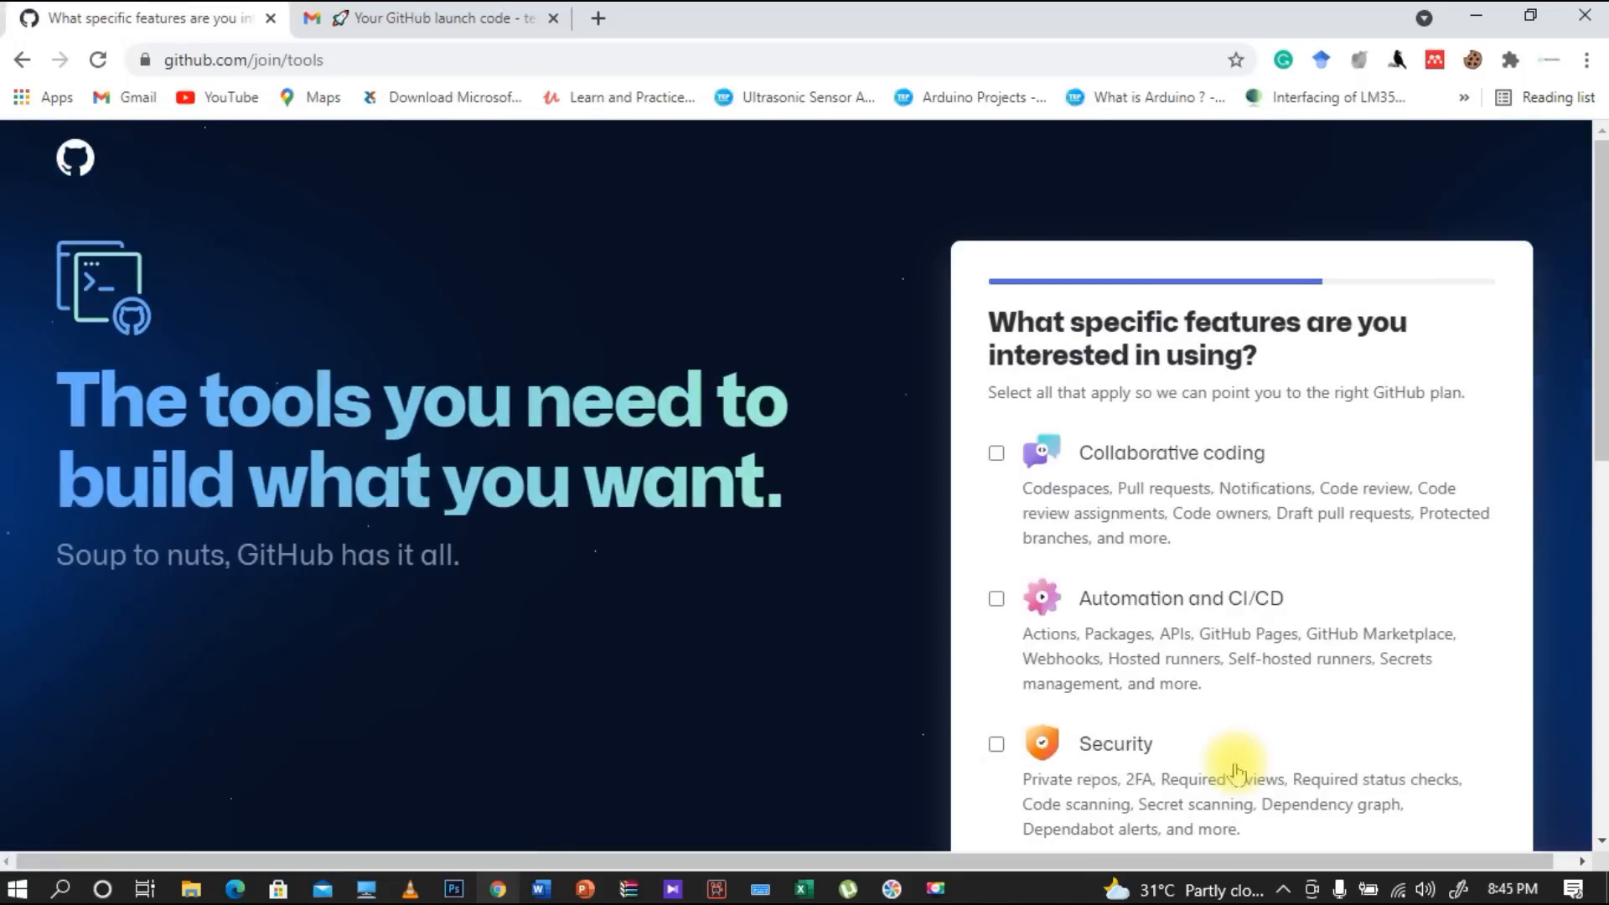
{"action": "scroll", "scroll_direction": "down", "scroll_amount": 3}
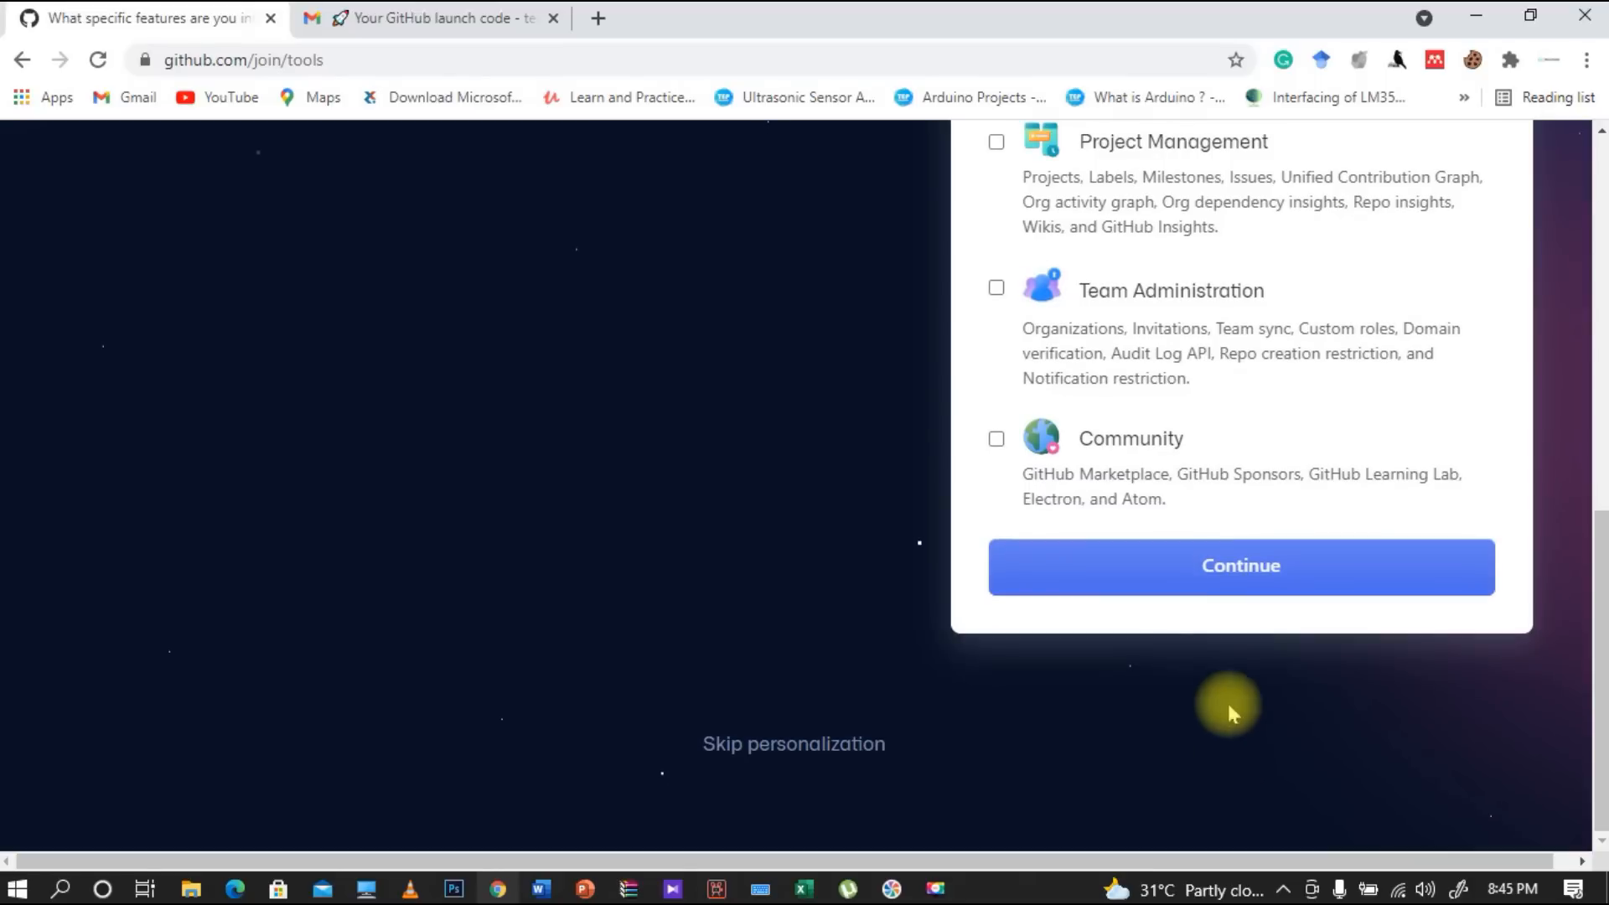
Skip the feature survey and choose Continue for free, landing on the new account's dashboard.
{"action": "left_click", "coordinate": [1240, 565]}
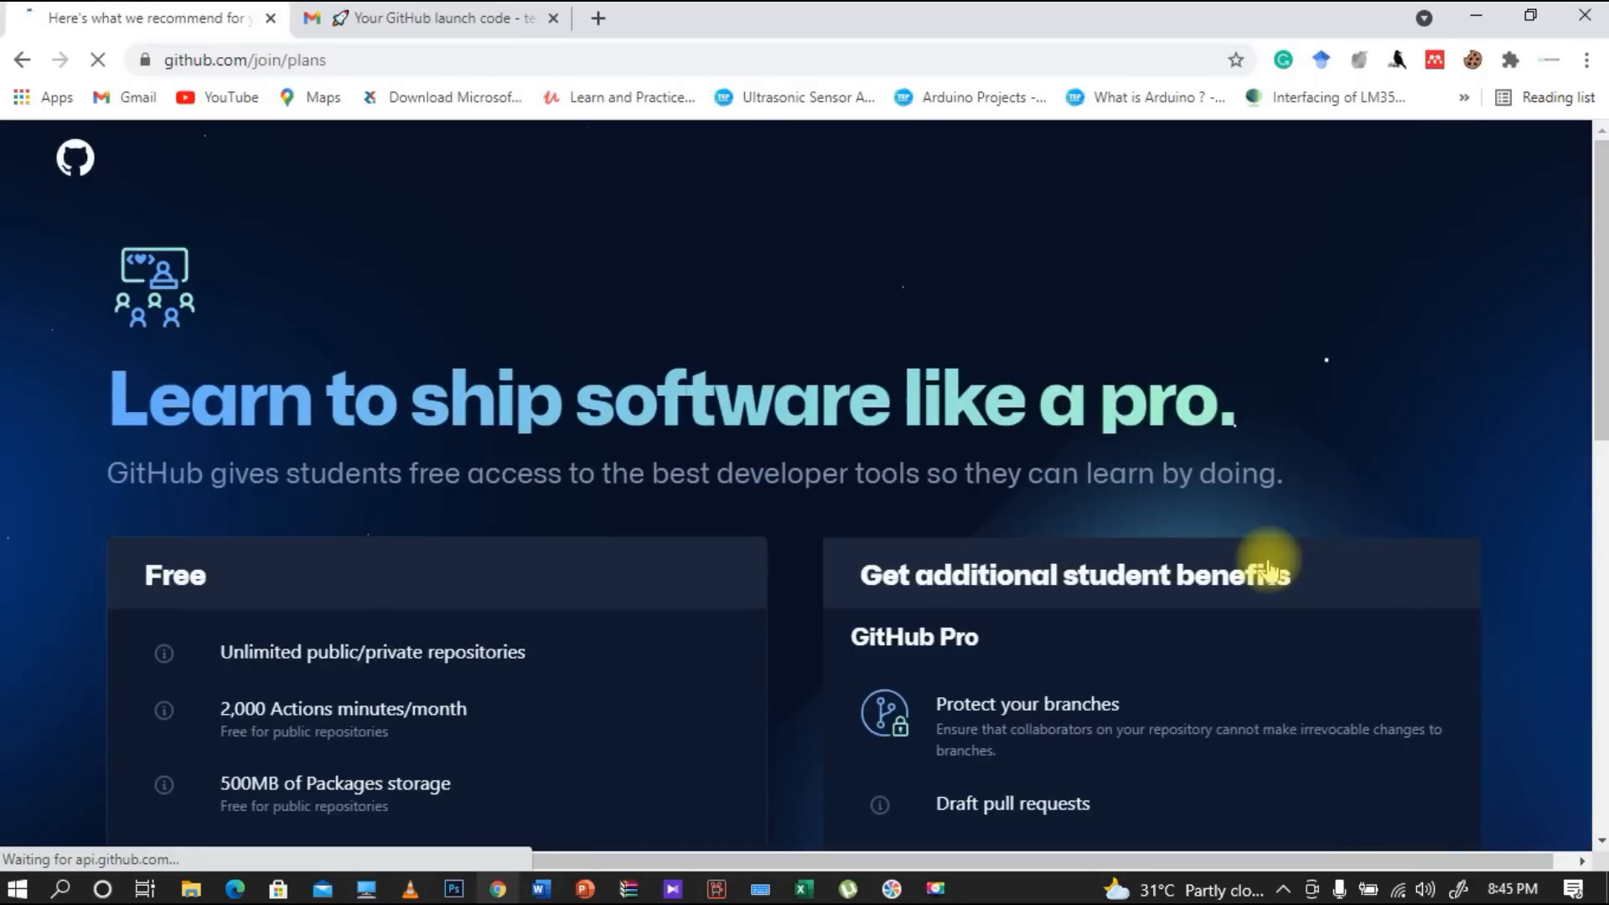
{"action": "scroll", "scroll_direction": "down", "scroll_amount": 3}
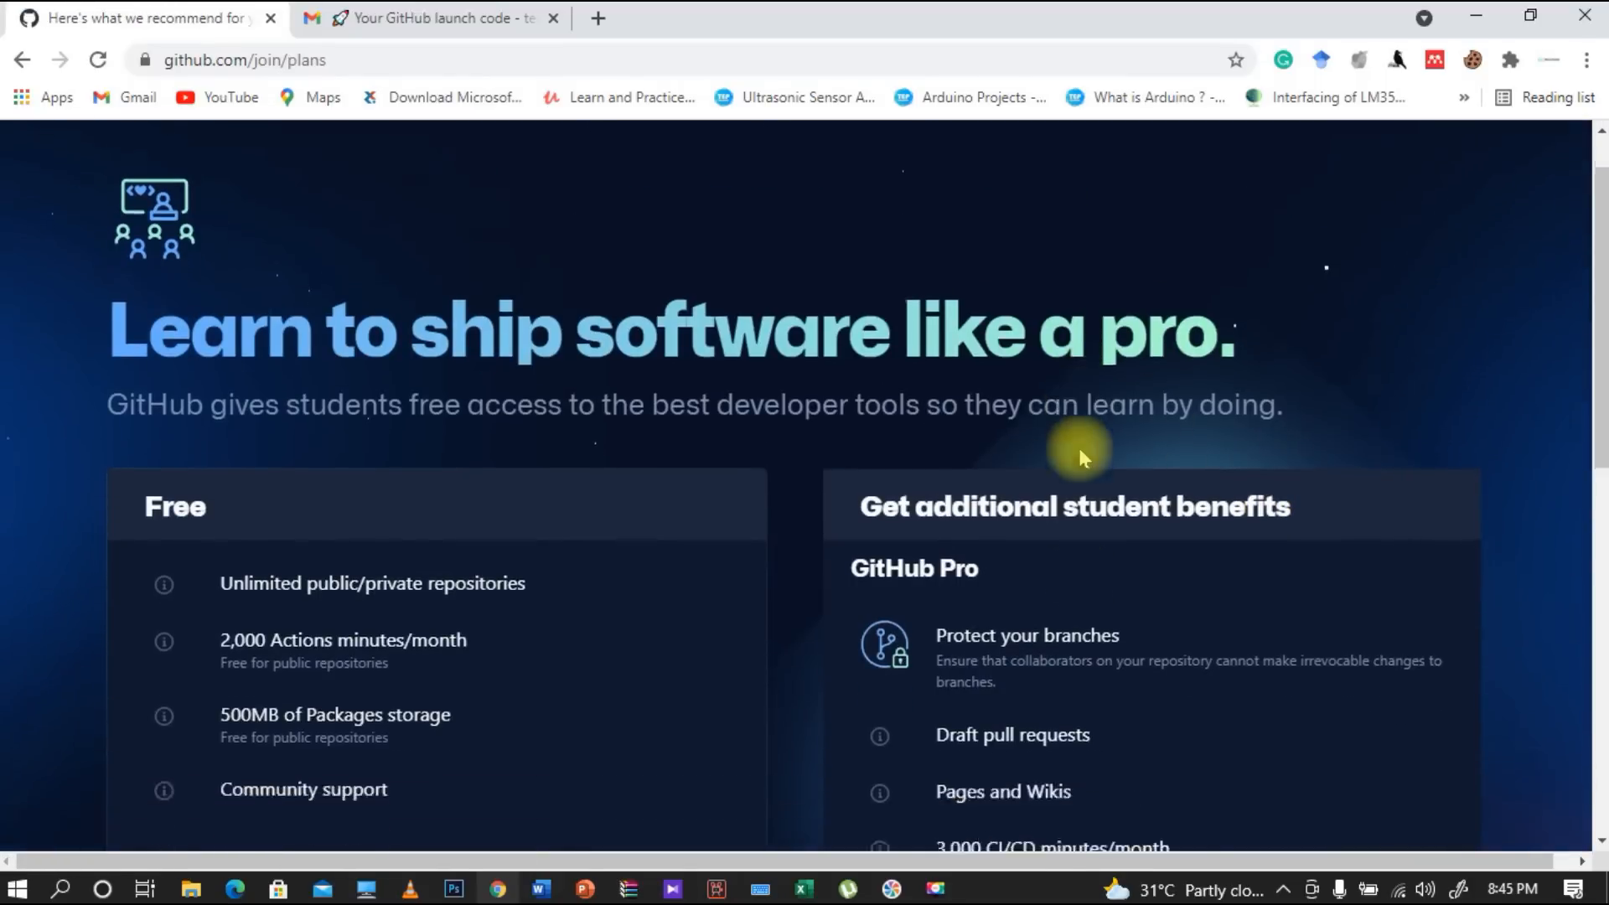
{"action": "scroll", "scroll_direction": "down", "scroll_amount": 3}
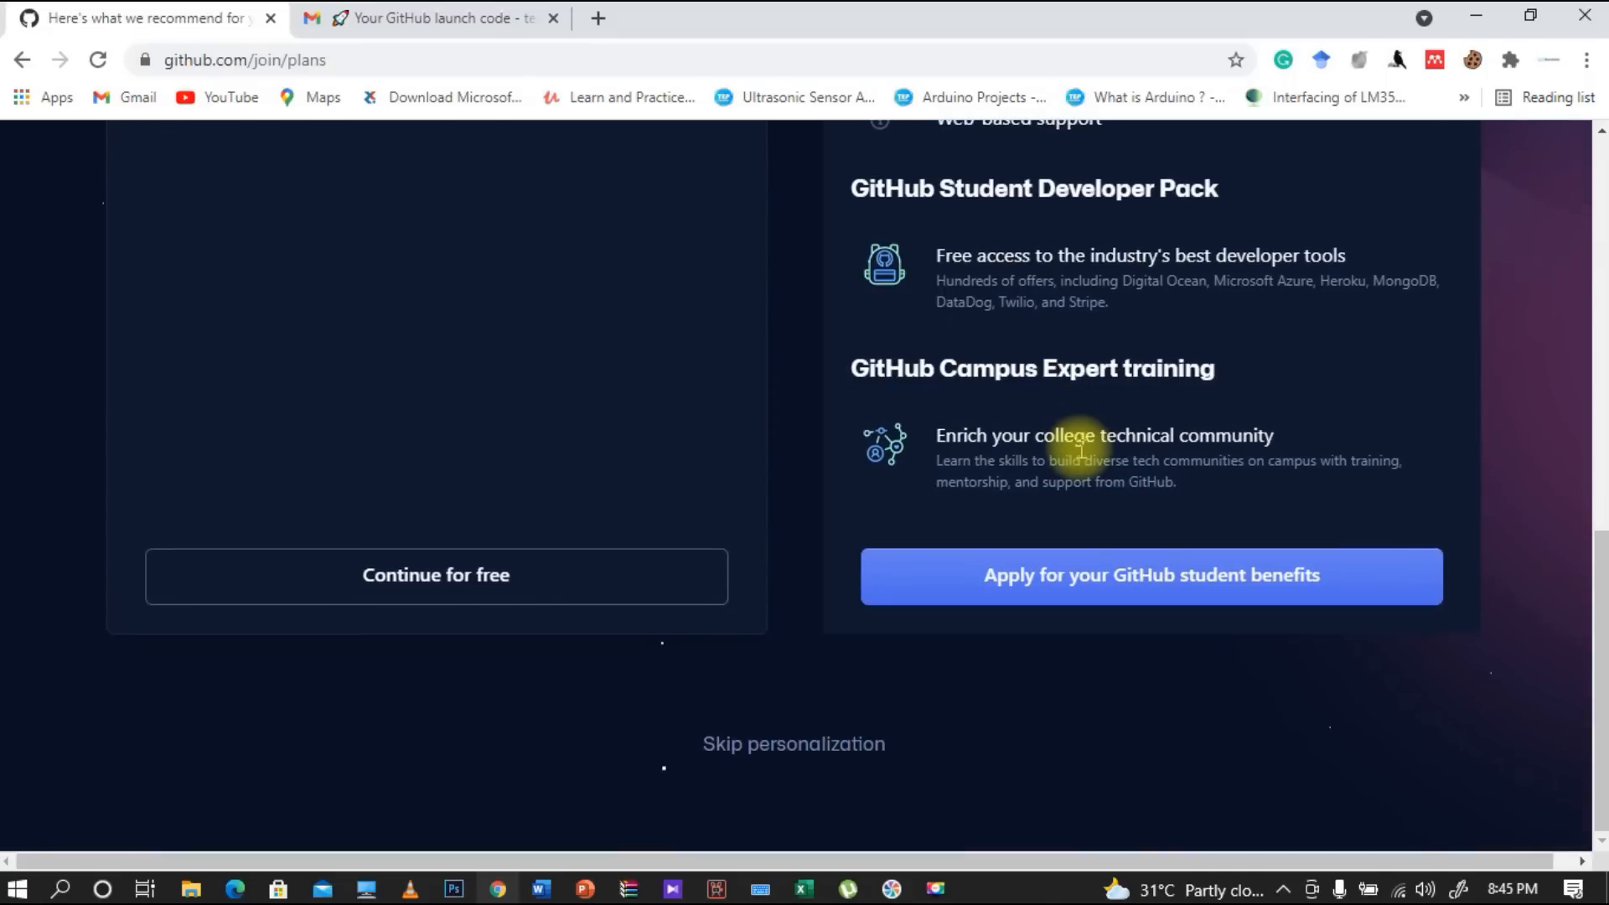
{"action": "scroll", "scroll_direction": "up", "scroll_amount": 3}
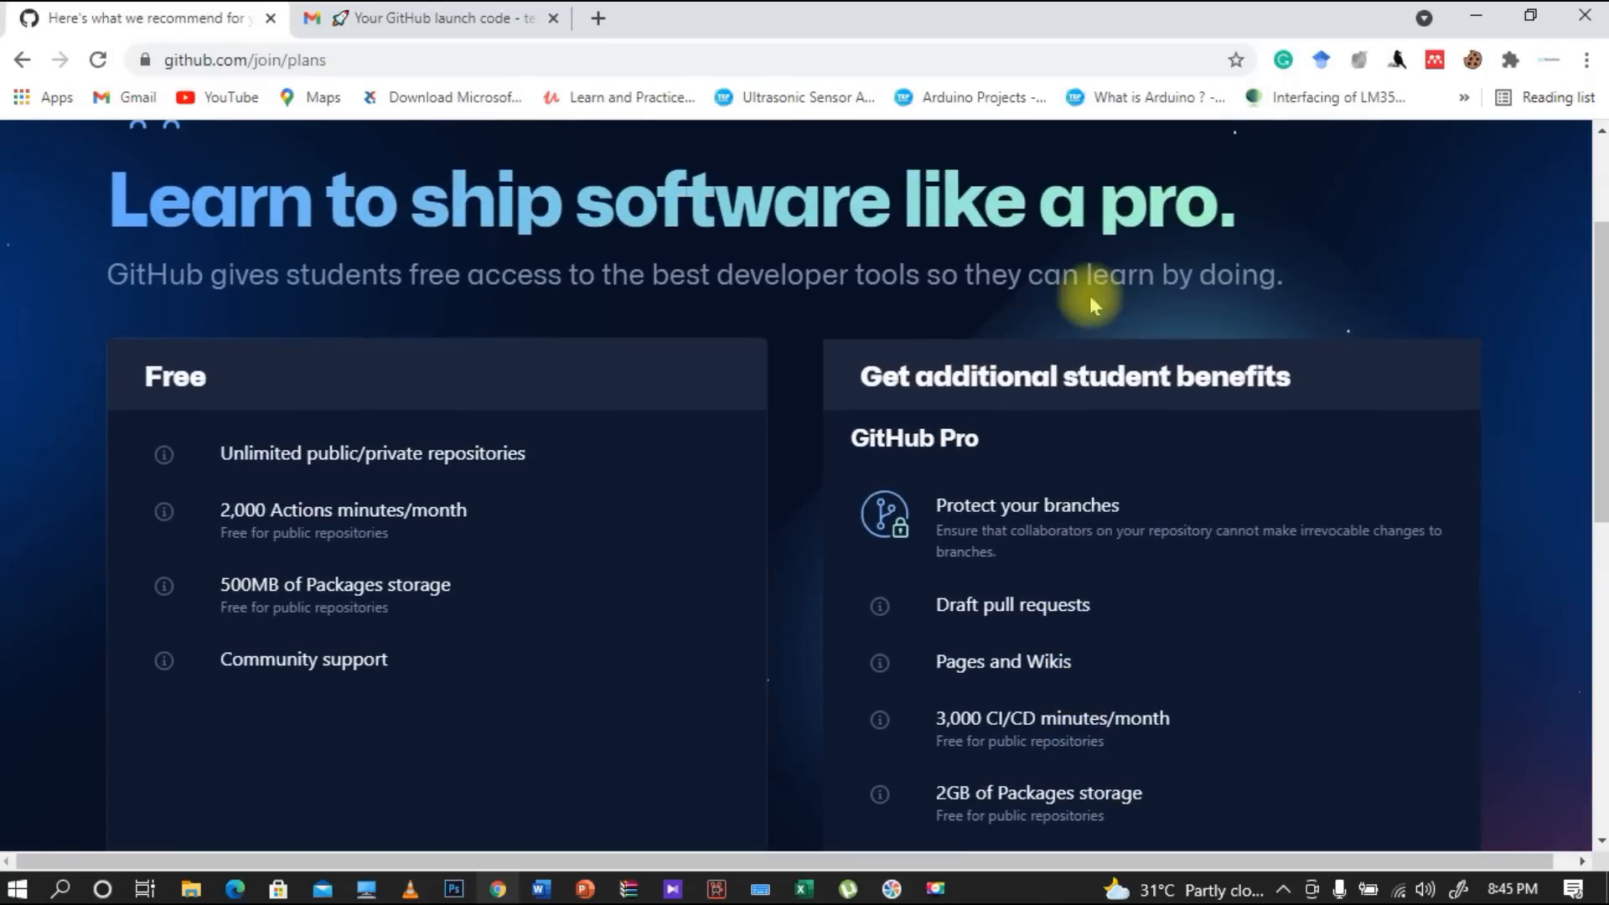
{"action": "scroll", "scroll_direction": "down", "scroll_amount": 3}
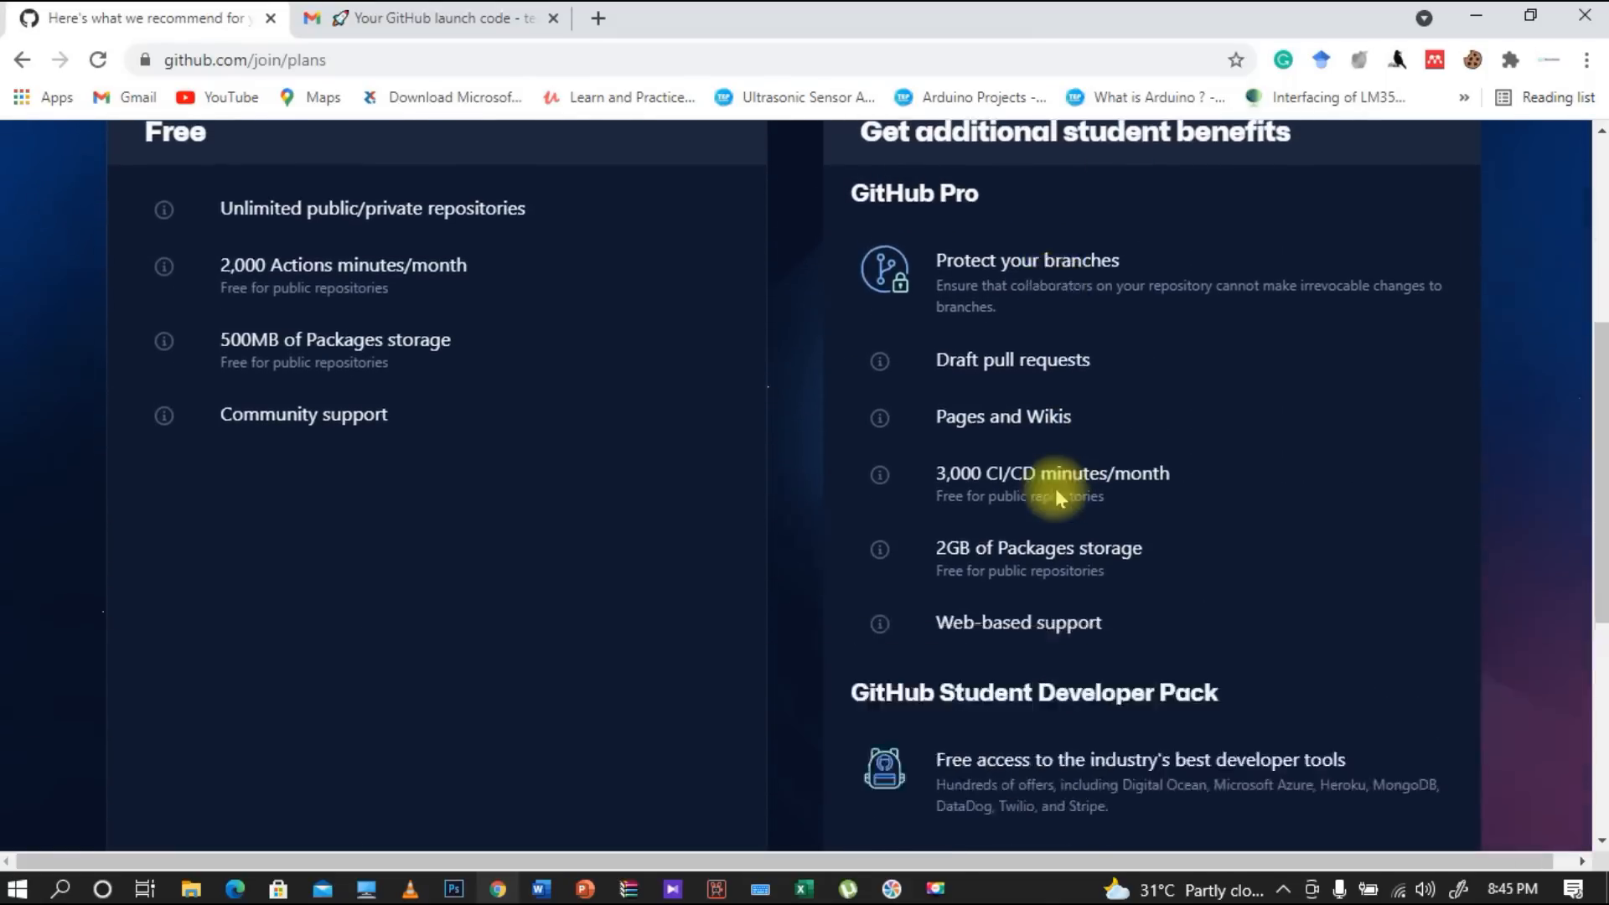
{"action": "scroll", "scroll_direction": "down", "scroll_amount": 3}
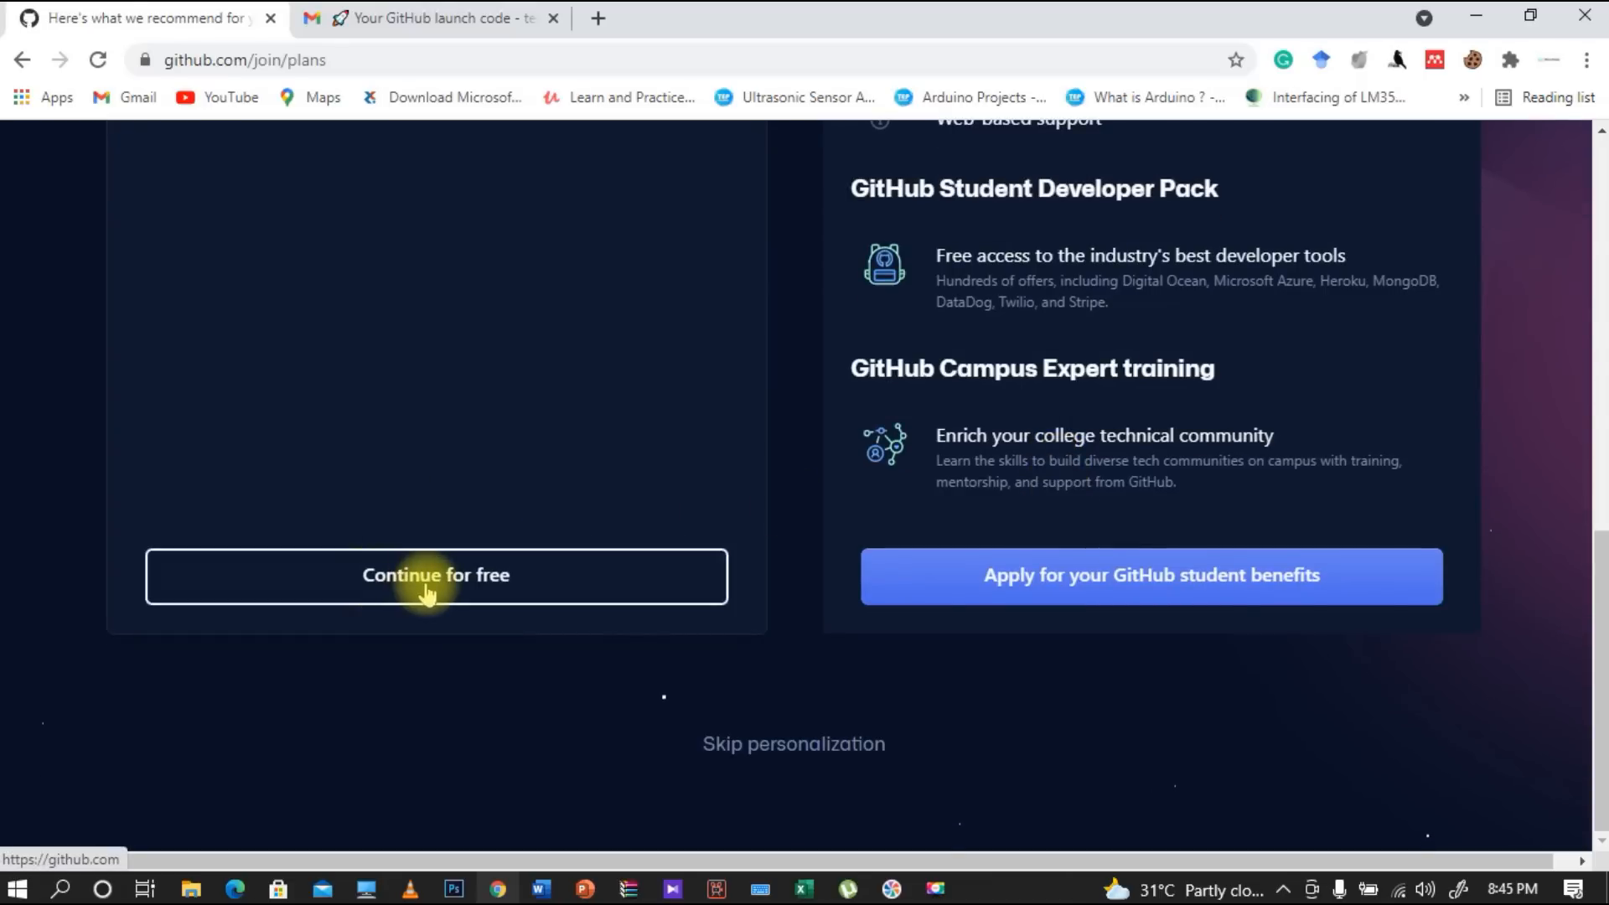
{"action": "left_click", "coordinate": [436, 575]}
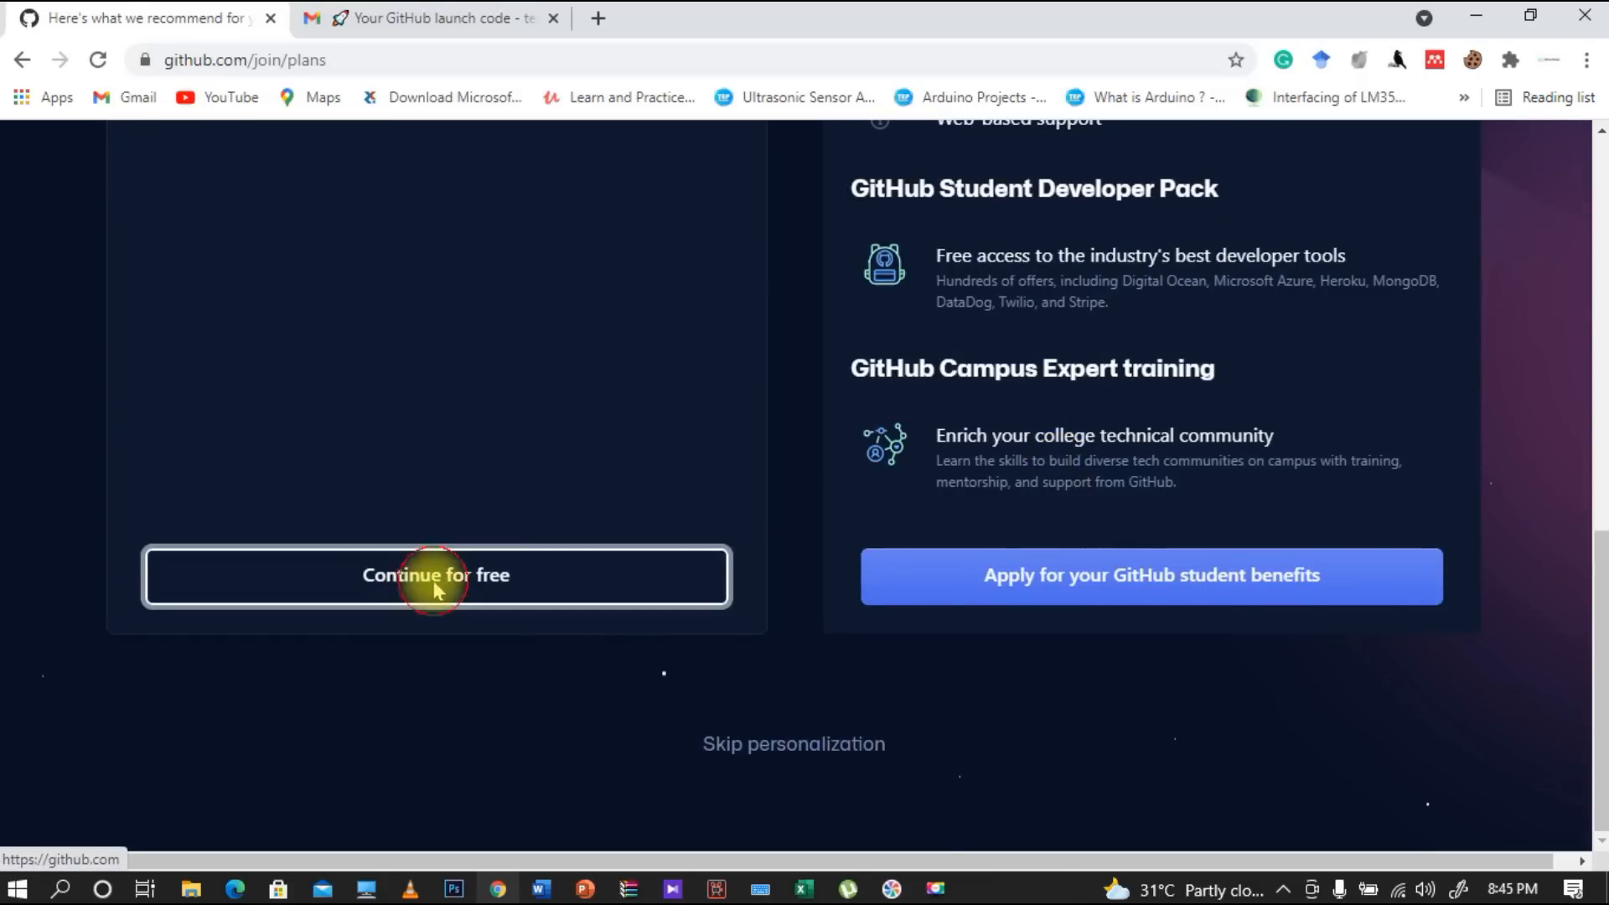
{"action": "left_click", "coordinate": [435, 575]}
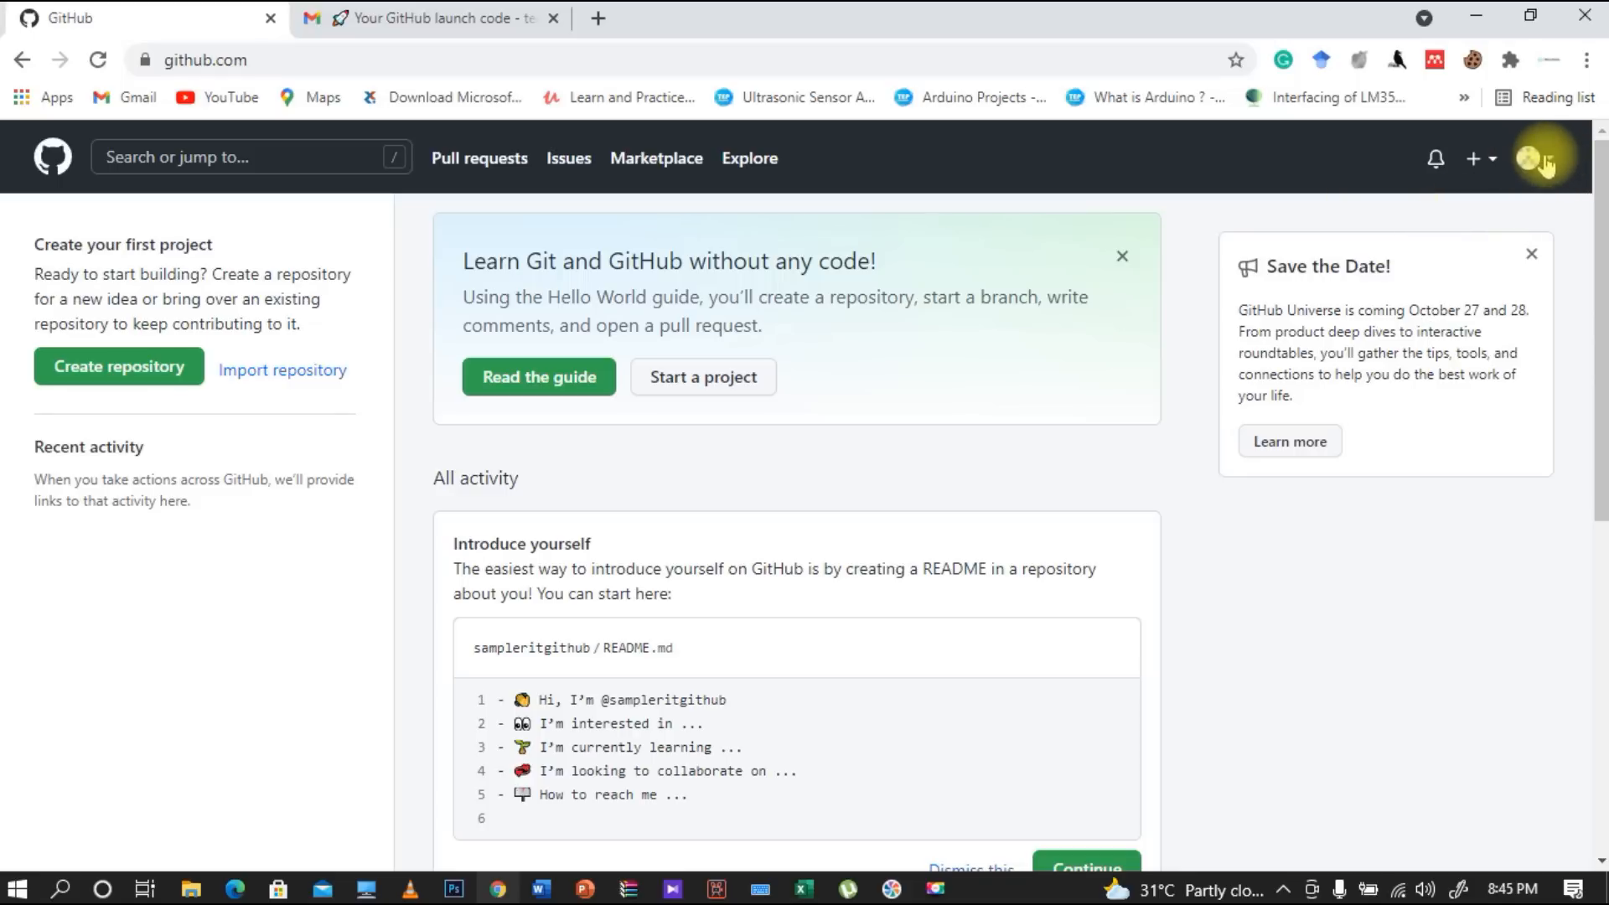
Go to the sampleritgithub profile page from the avatar menu.
{"action": "left_click", "coordinate": [1538, 159]}
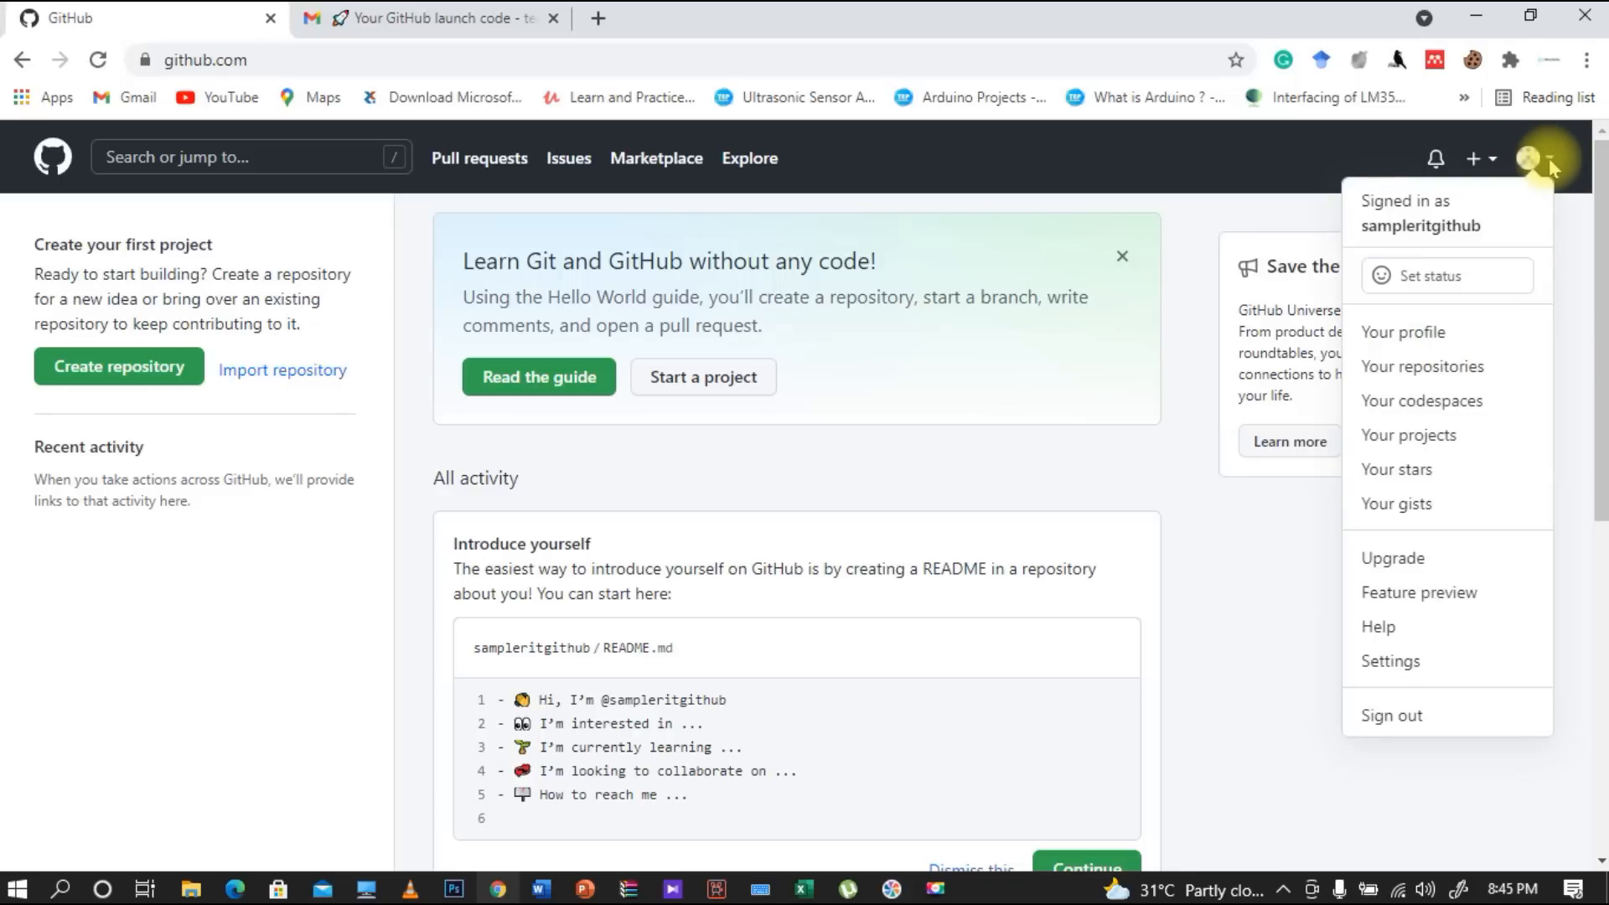
{"action": "mouse_move", "coordinate": [1404, 332]}
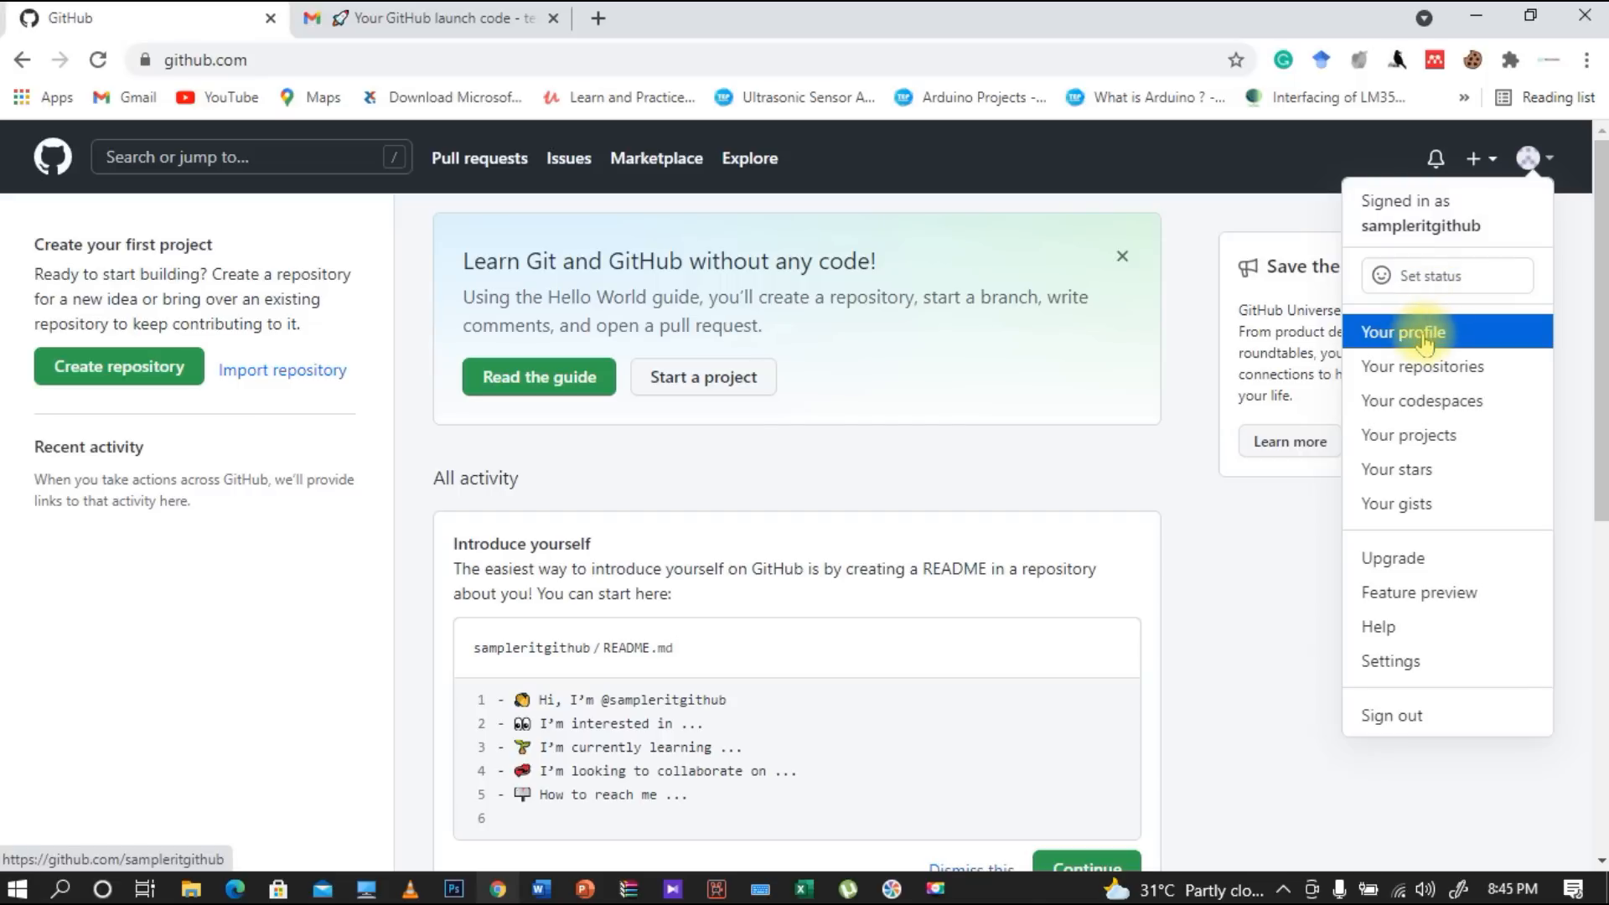
{"action": "left_click", "coordinate": [1403, 332]}
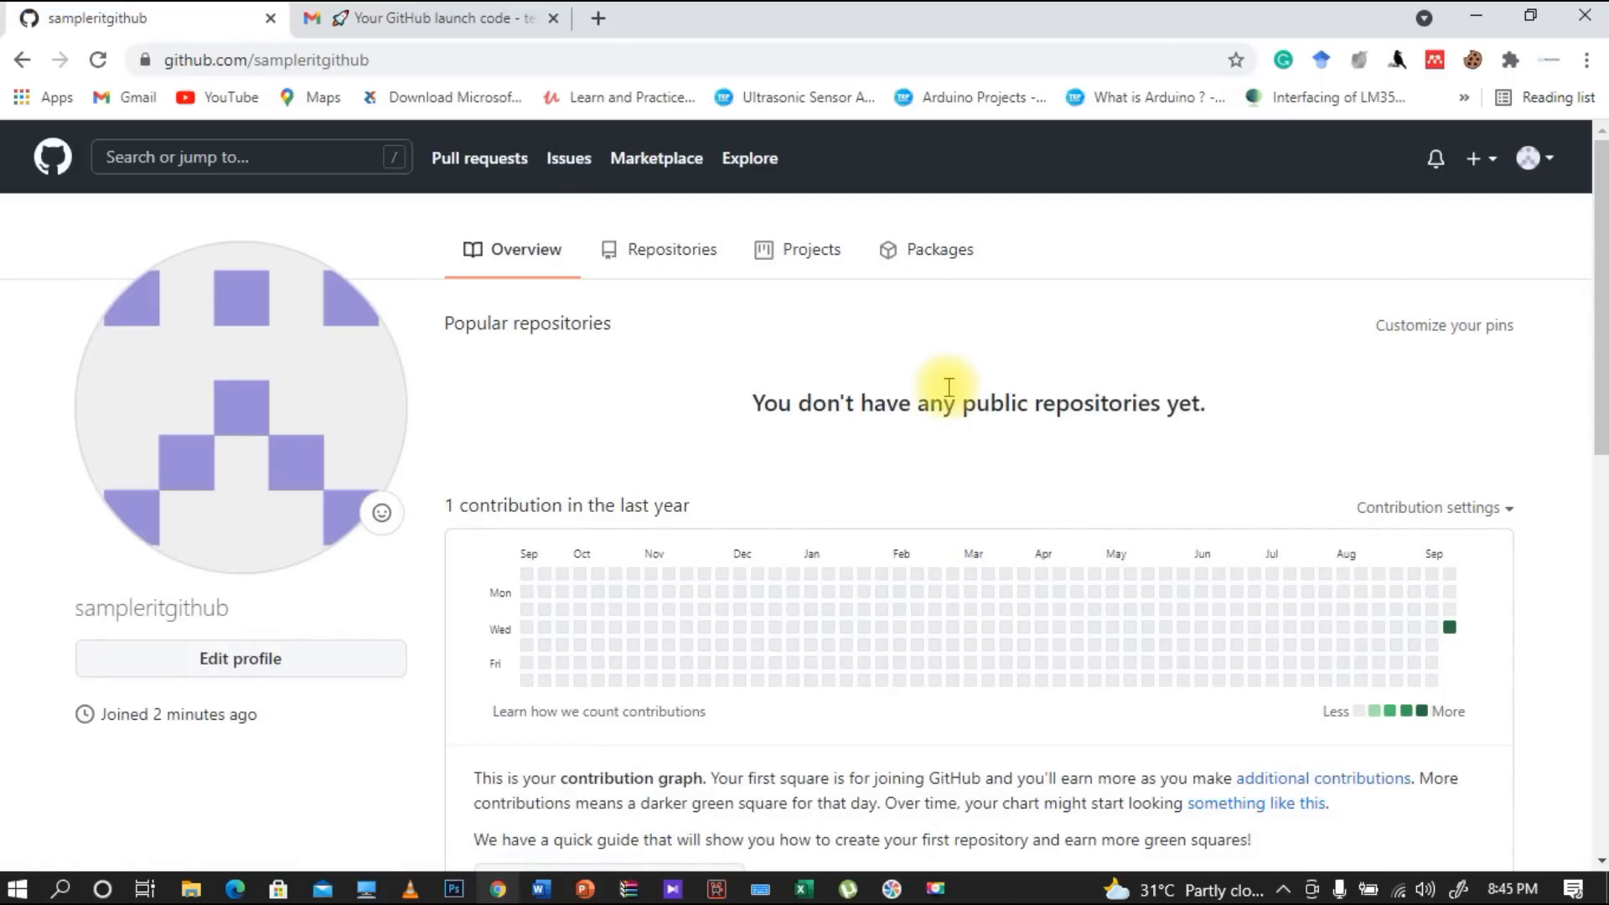
{"action": "mouse_move", "coordinate": [478, 158]}
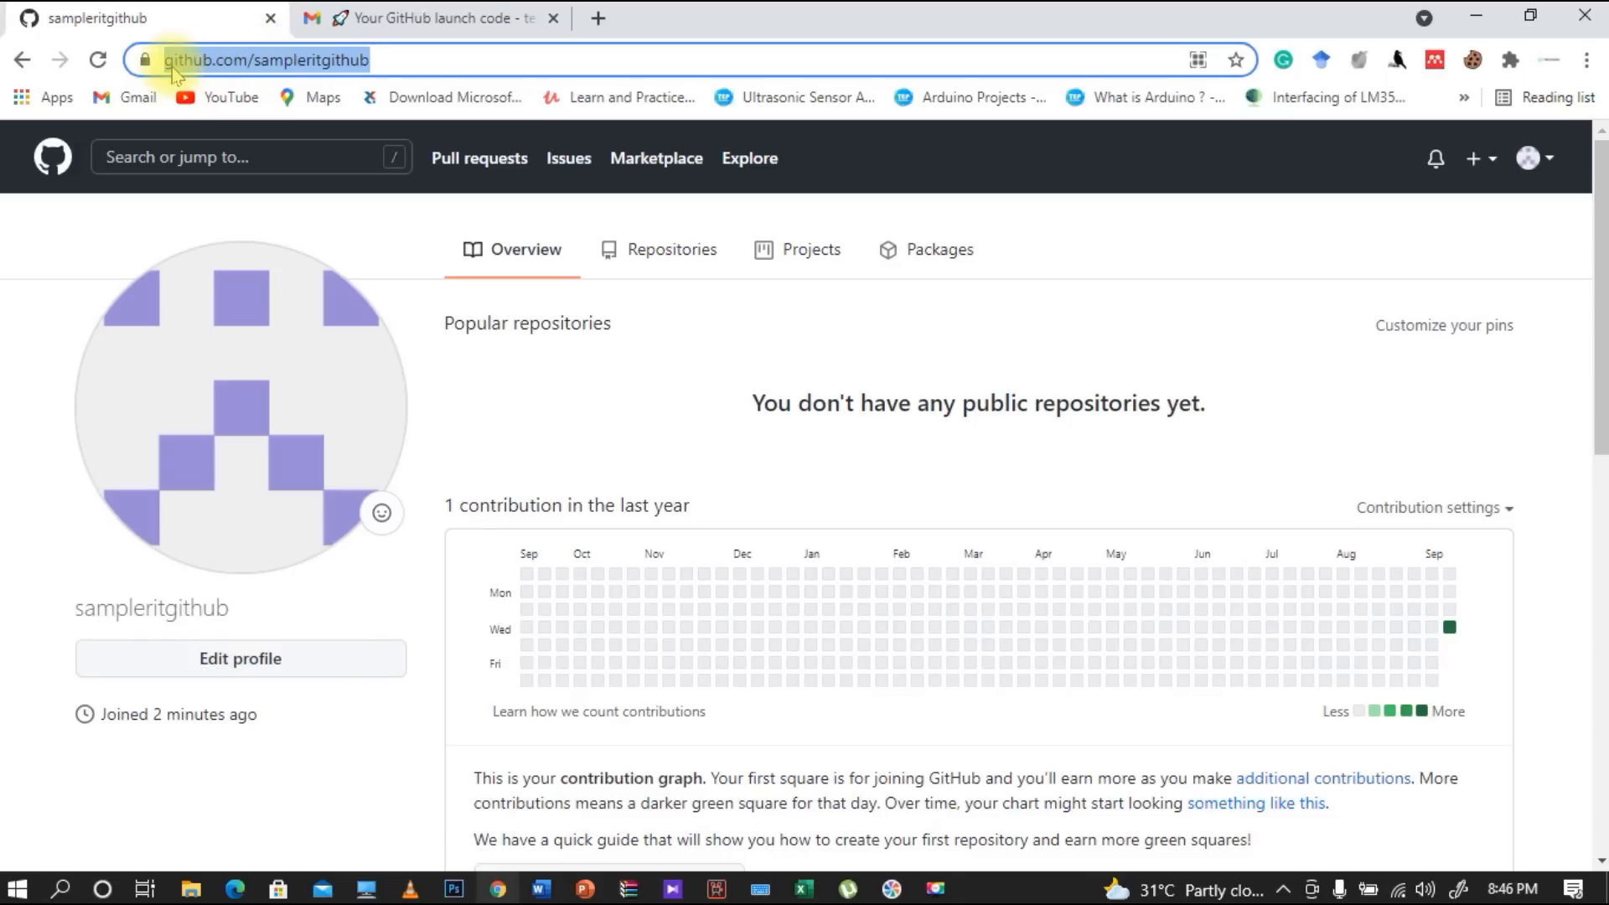
{"action": "left_click", "coordinate": [267, 60]}
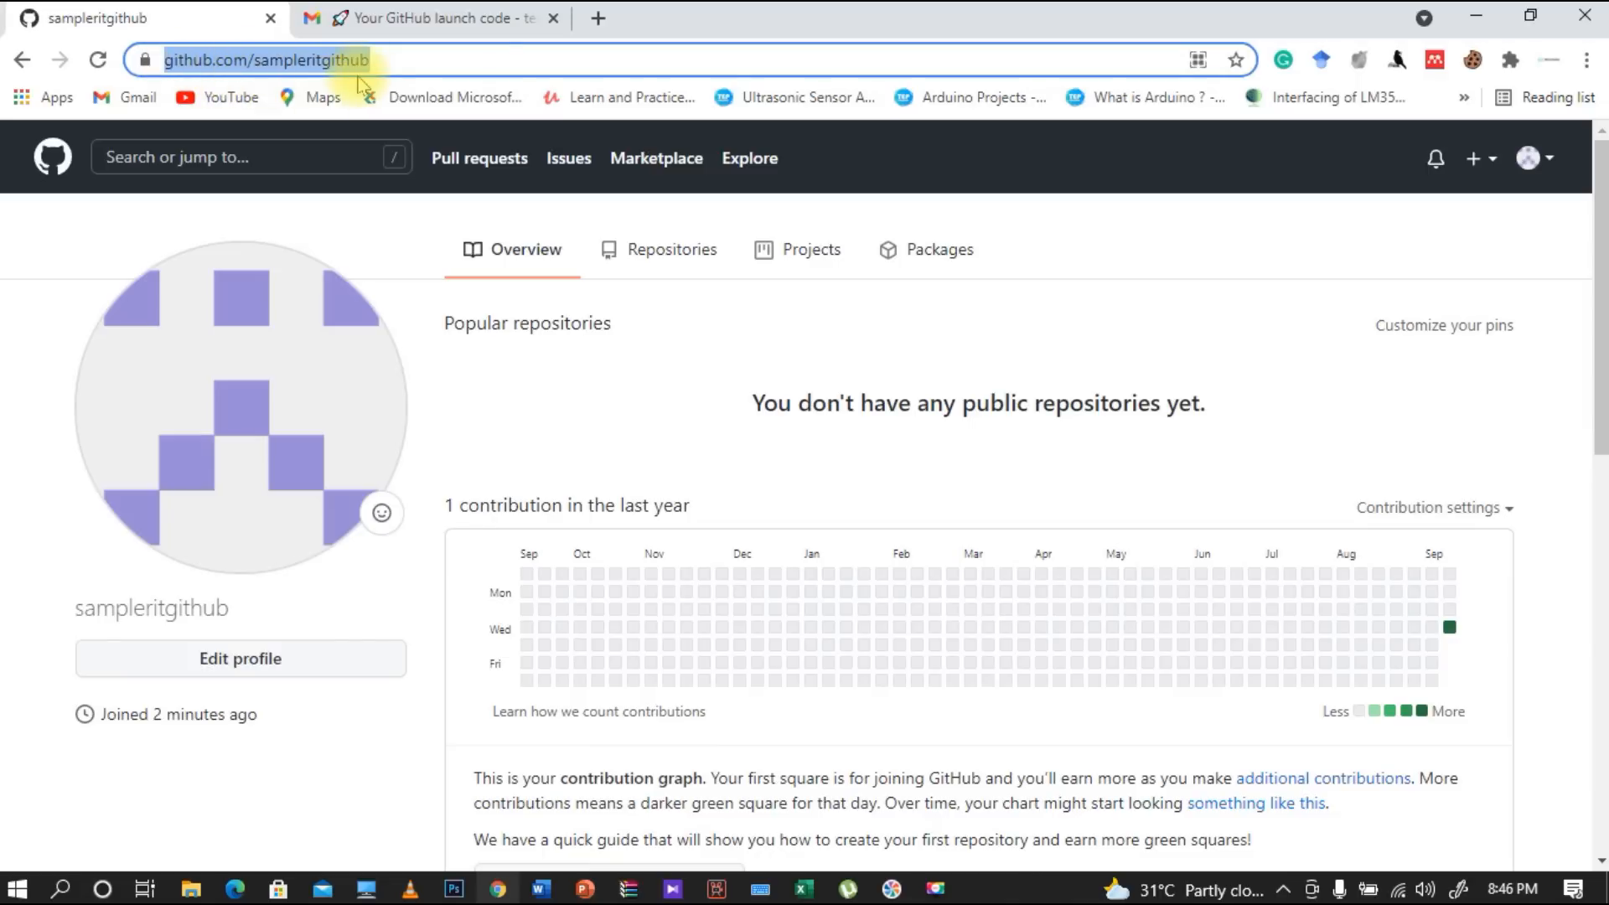
{"action": "mouse_move", "coordinate": [1510, 226]}
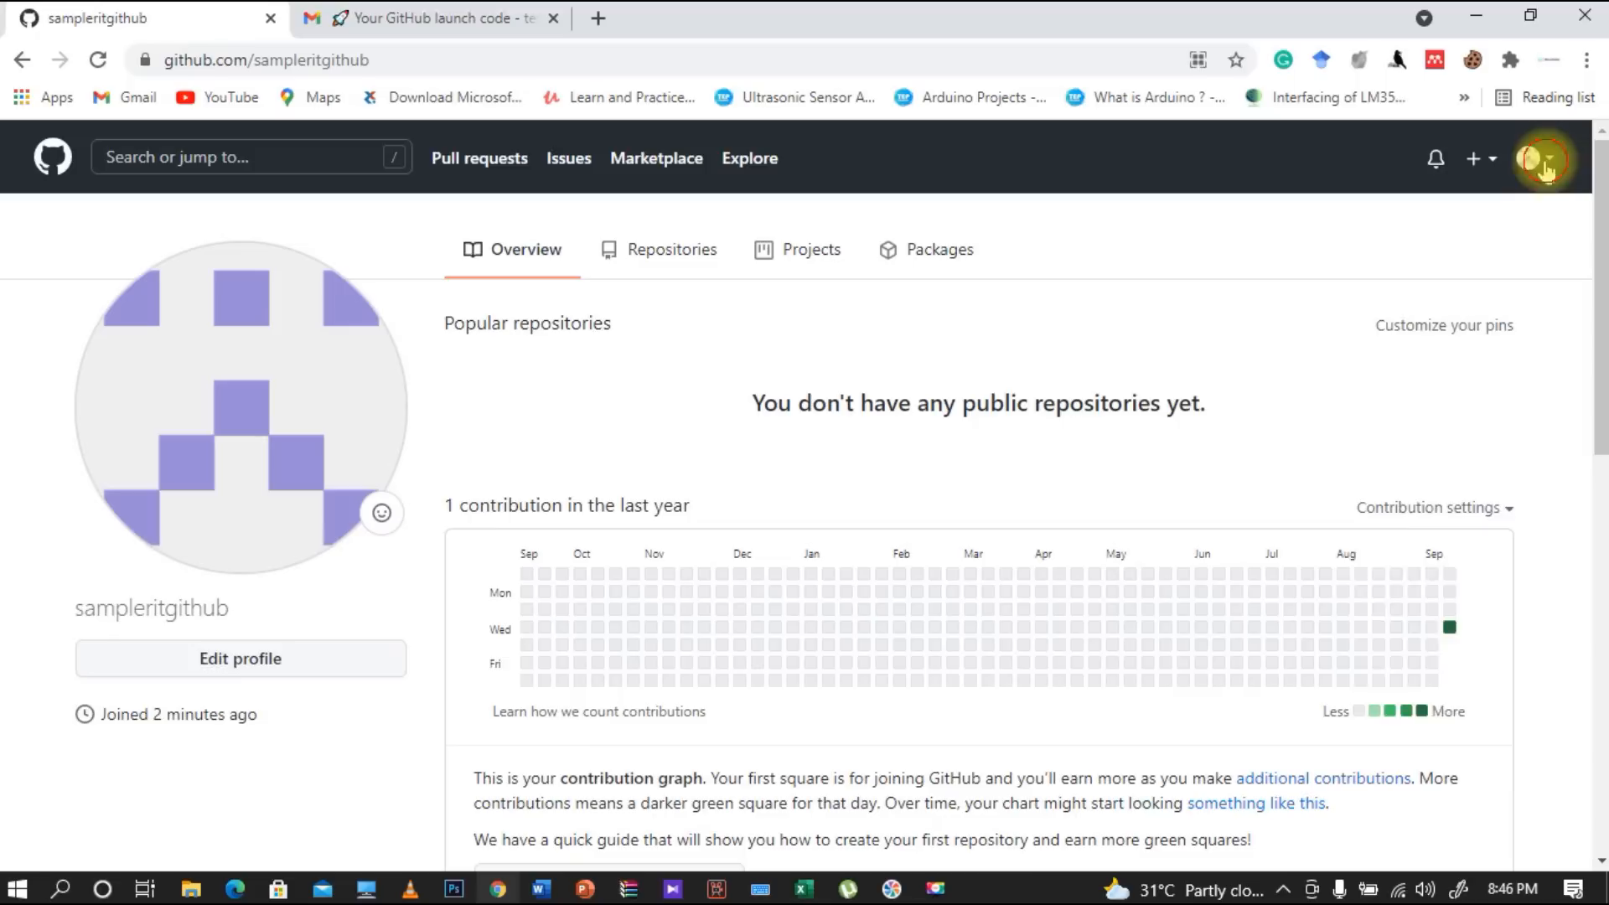
{"action": "left_click", "coordinate": [1549, 160]}
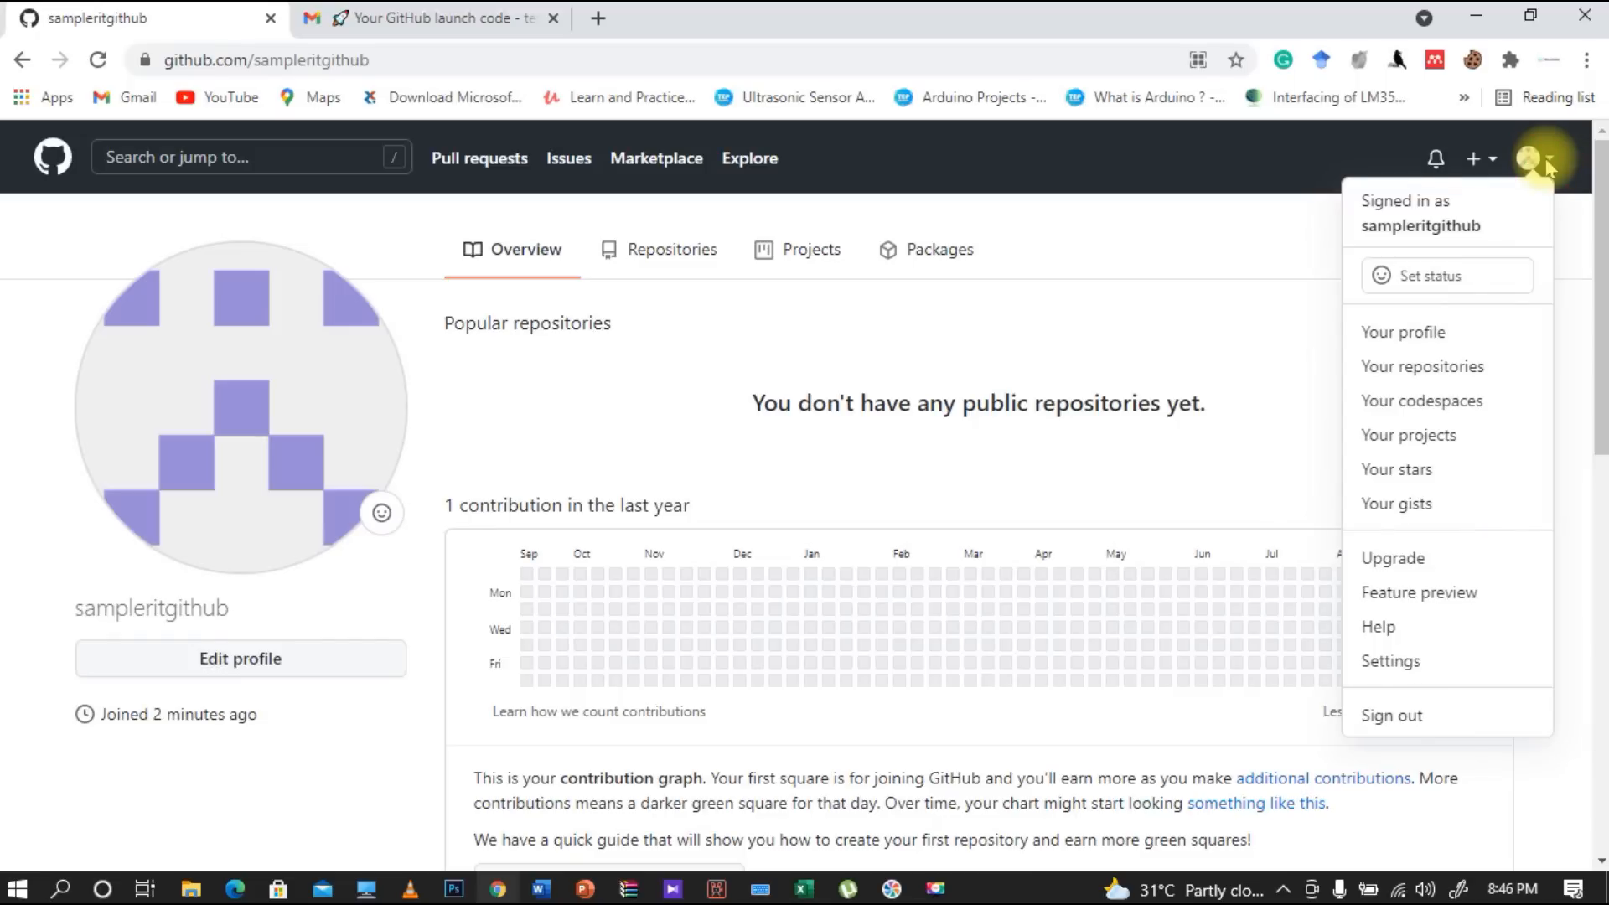
{"action": "mouse_move", "coordinate": [1403, 332]}
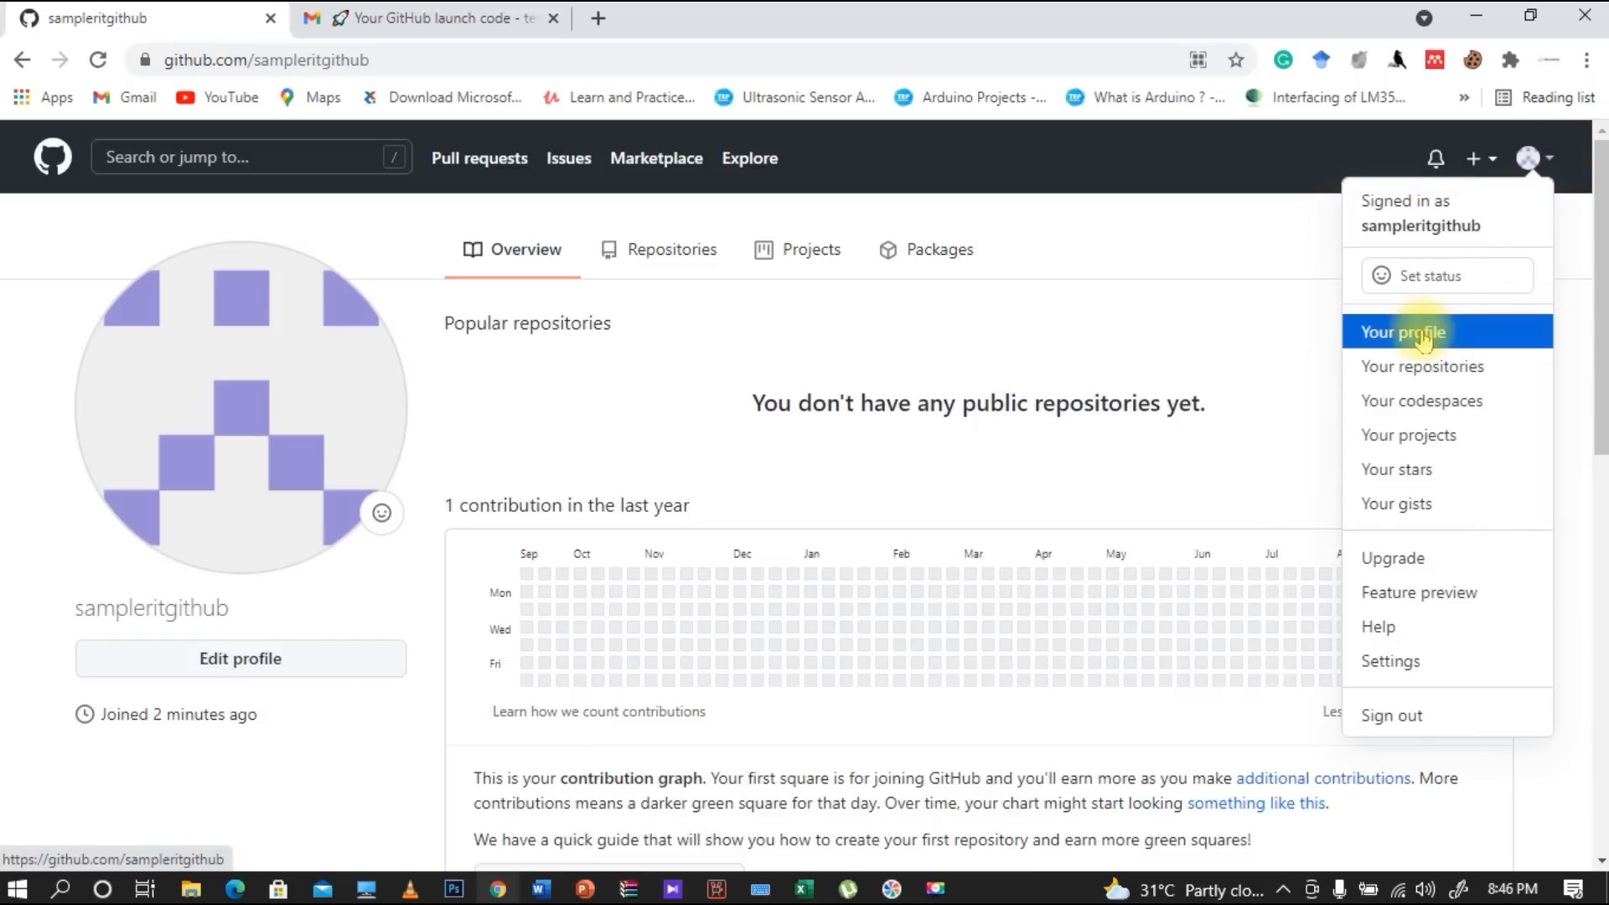
{"action": "left_click", "coordinate": [1401, 332]}
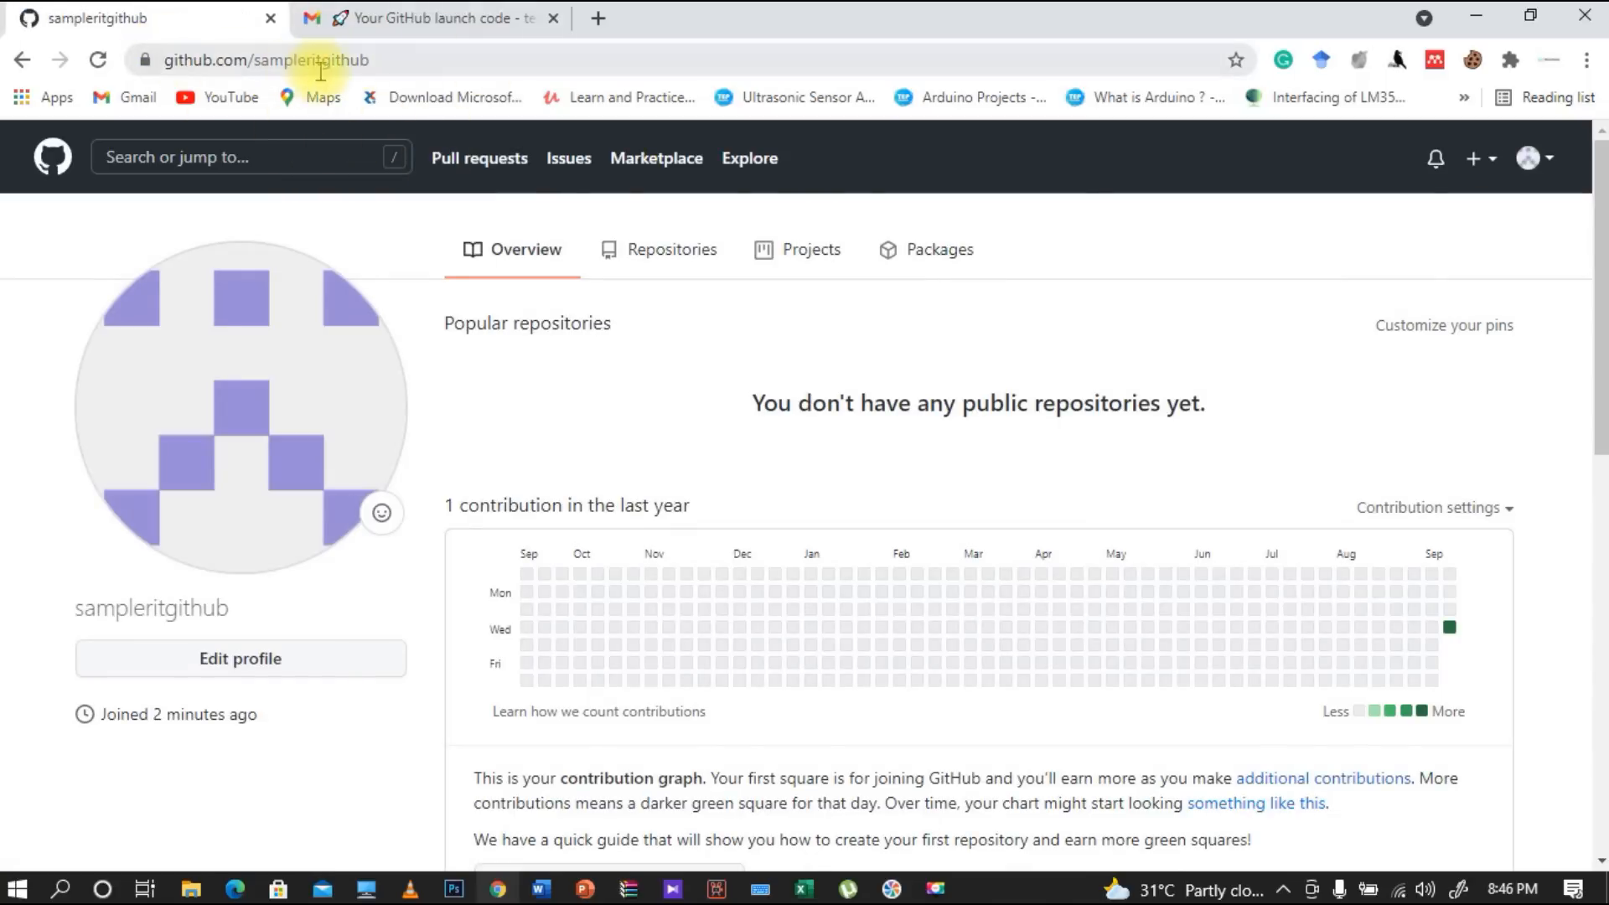
{"action": "left_click", "coordinate": [399, 61]}
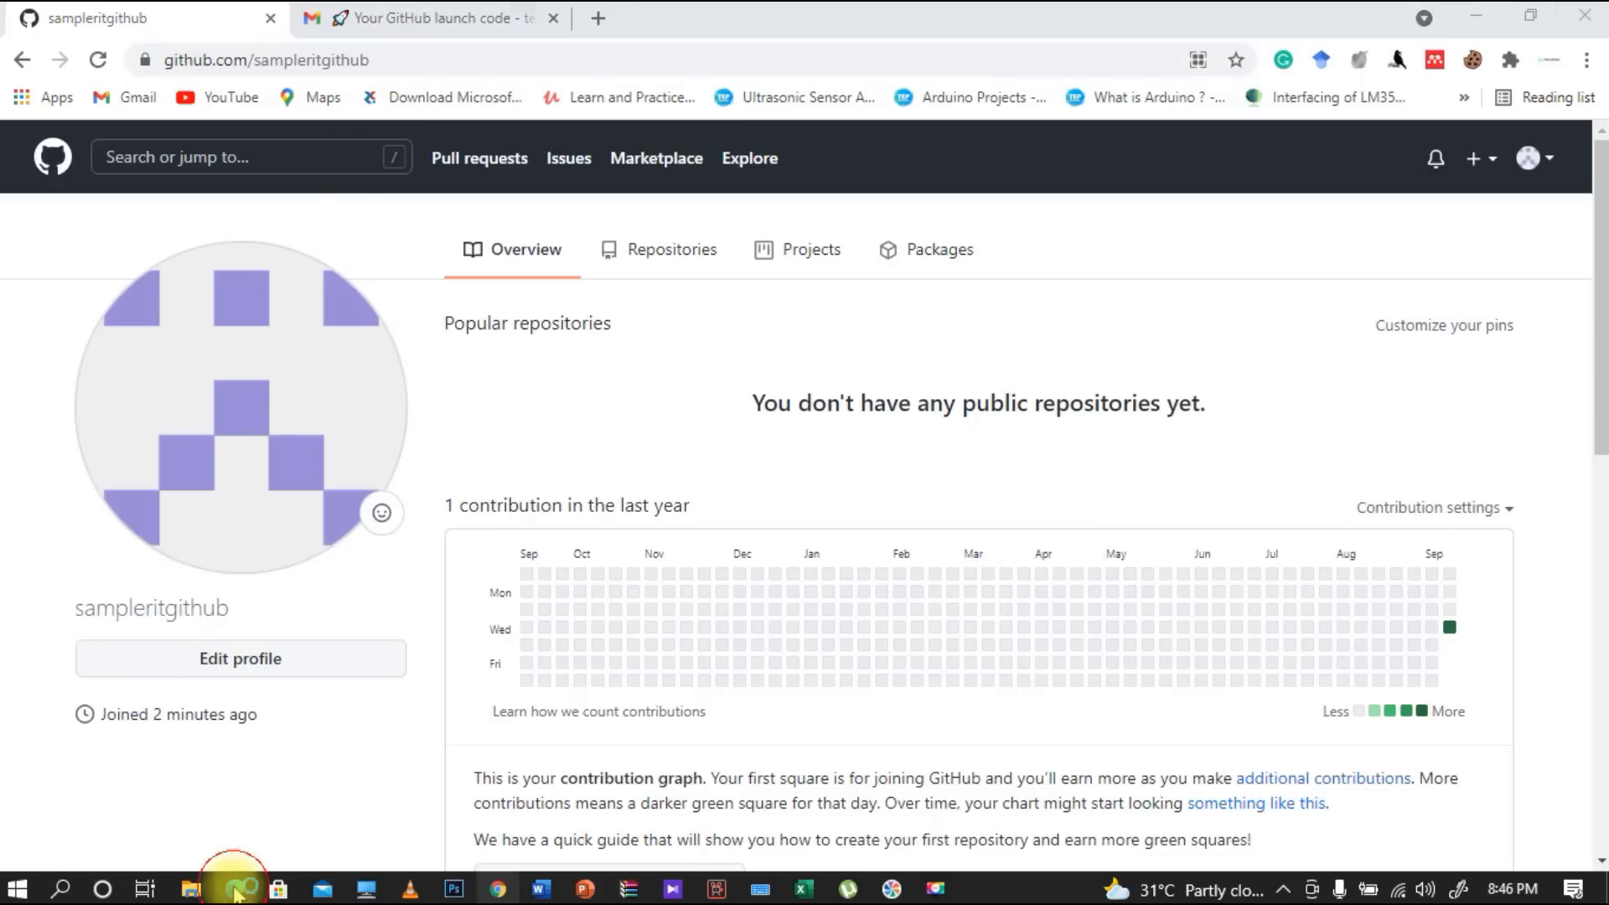
Switch to Microsoft Edge to share the profile link github.com/sampleritgithub.
{"action": "left_click", "coordinate": [597, 17]}
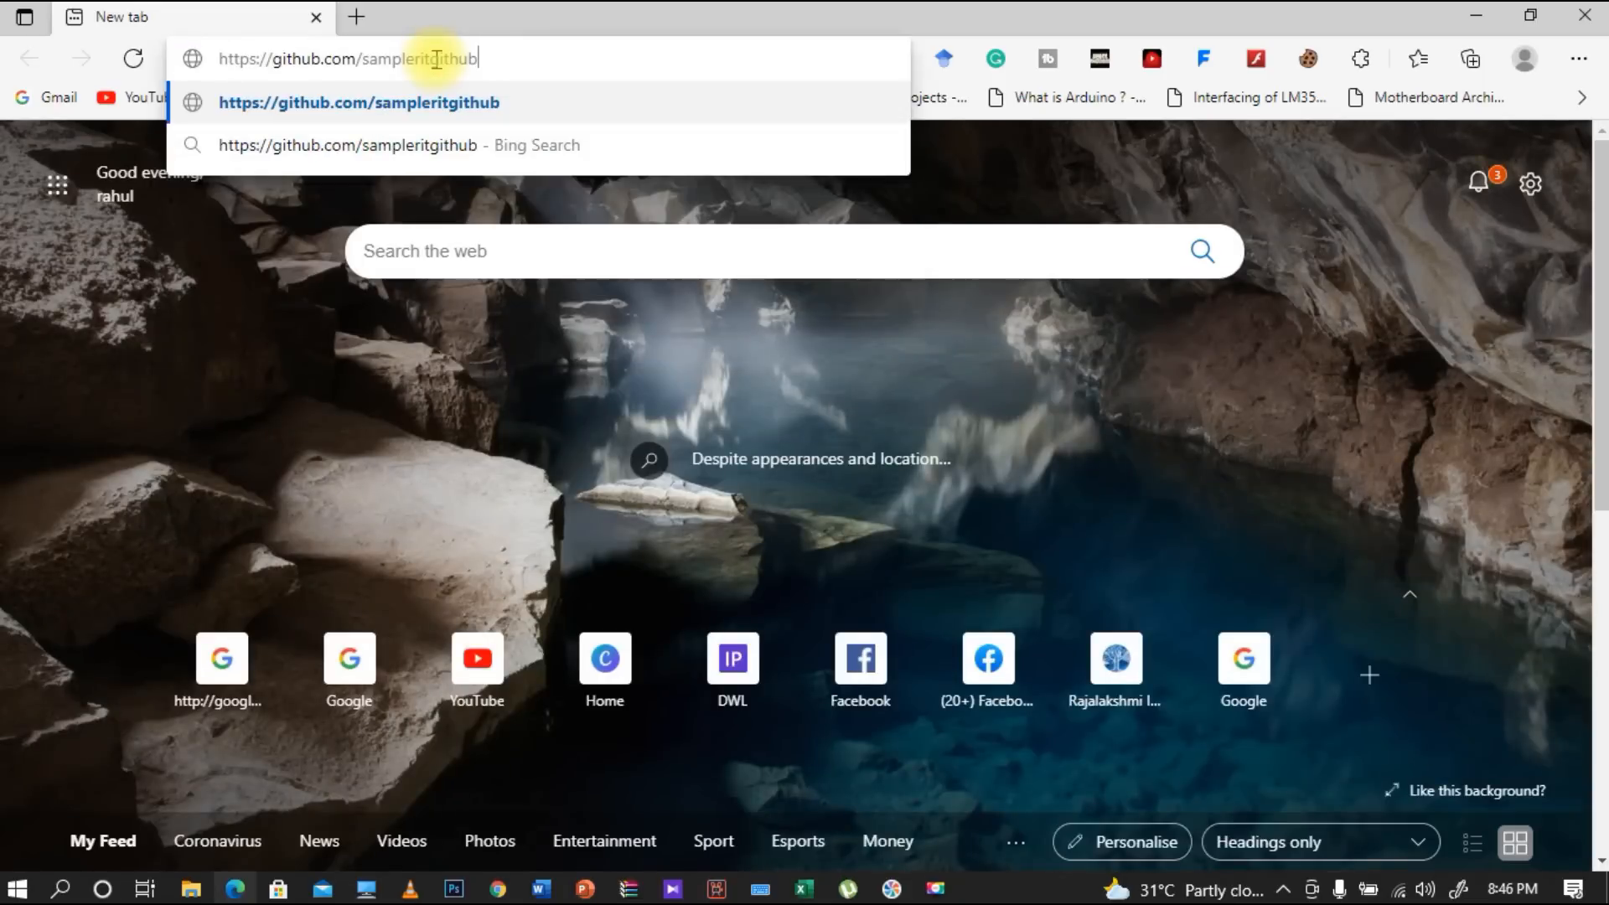